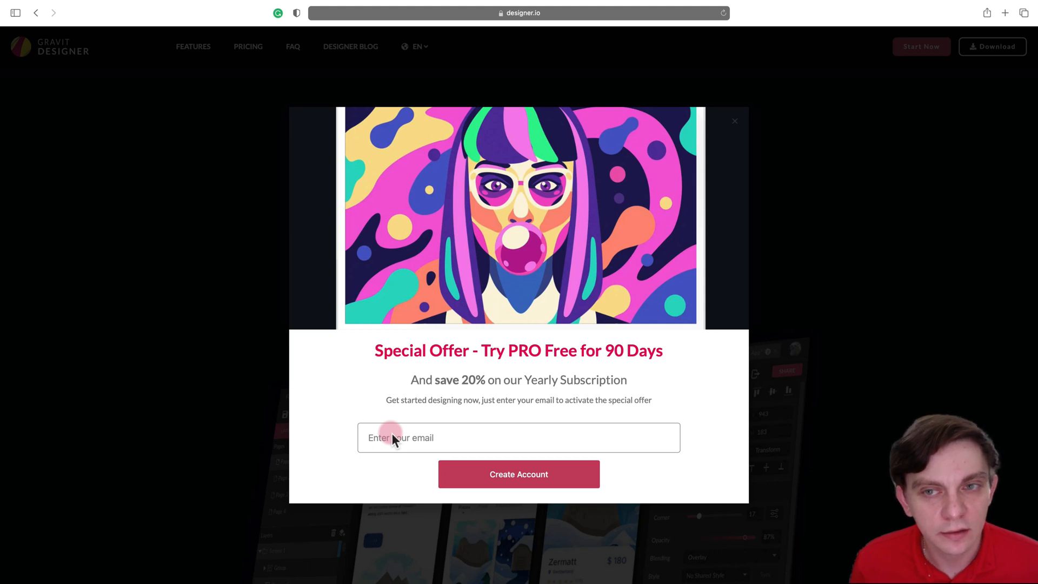
Dismiss the 'Special Offer - Try PRO Free for 90 Days' pop-up on the website
click(734, 121)
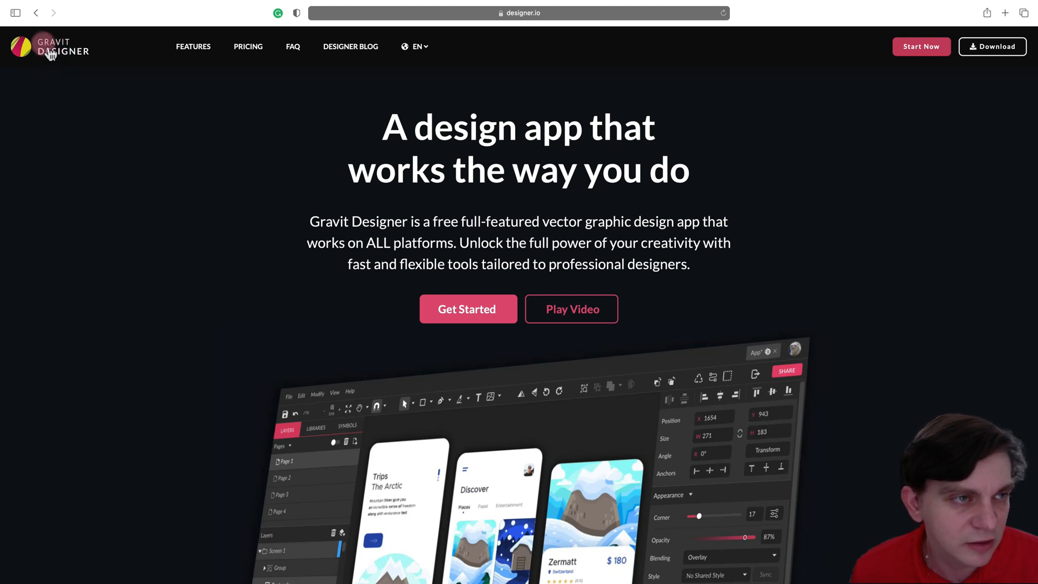
mouse_move(96, 63)
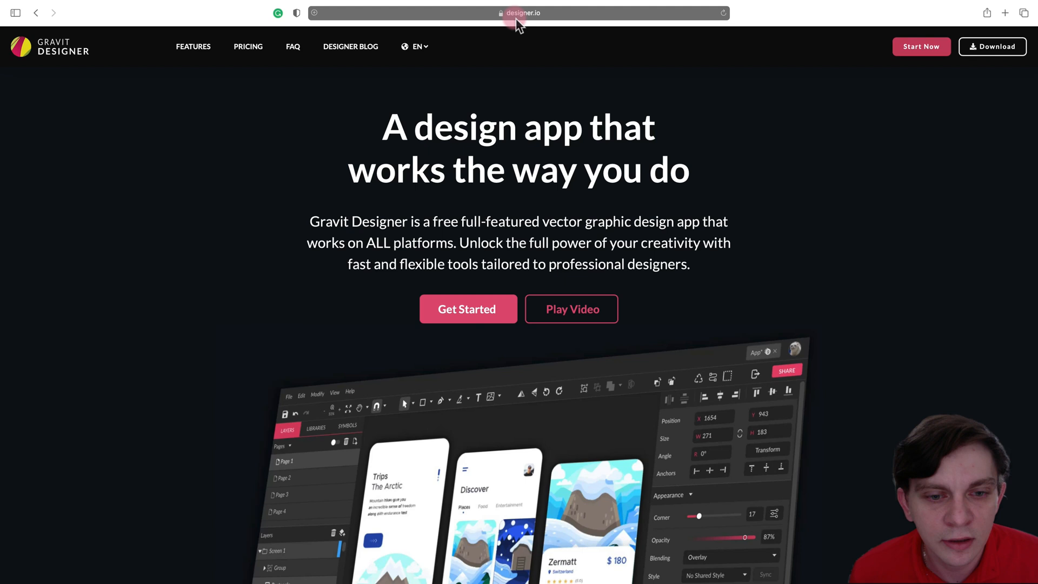
mouse_move(912, 59)
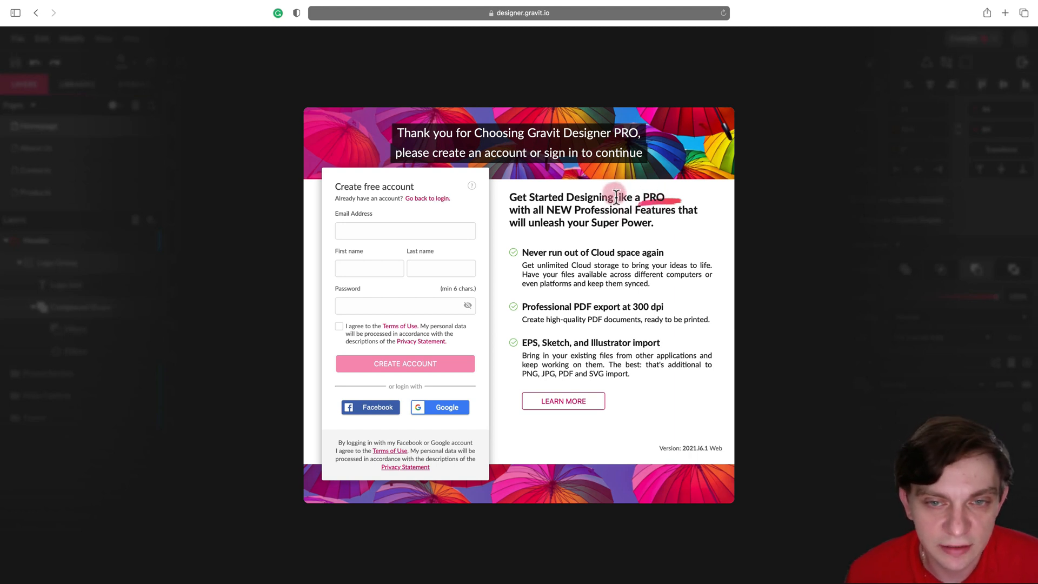
mouse_move(623, 256)
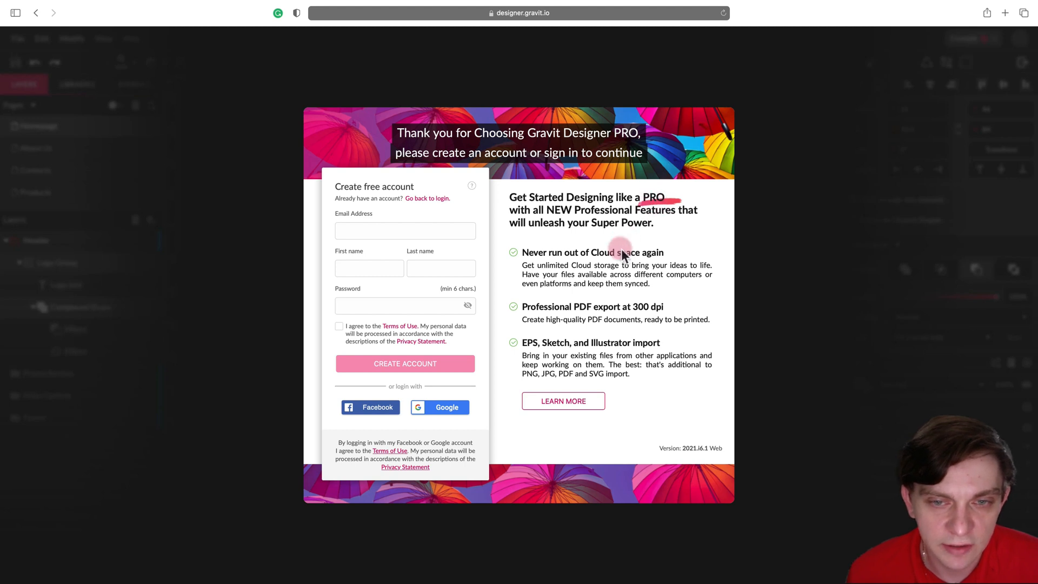
mouse_move(610, 303)
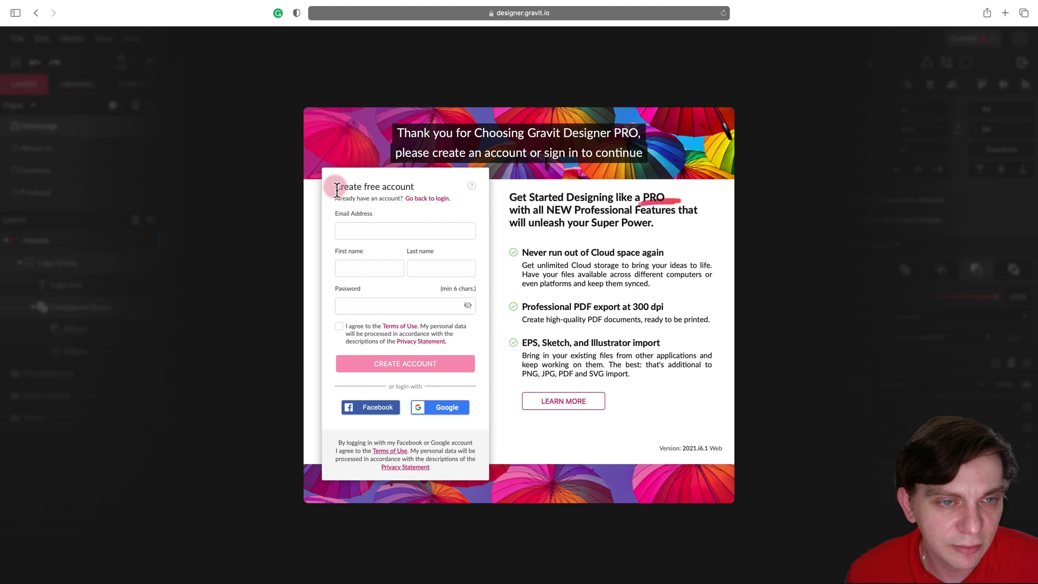
Launch the Gravit Designer web app from the website
double_click(374, 186)
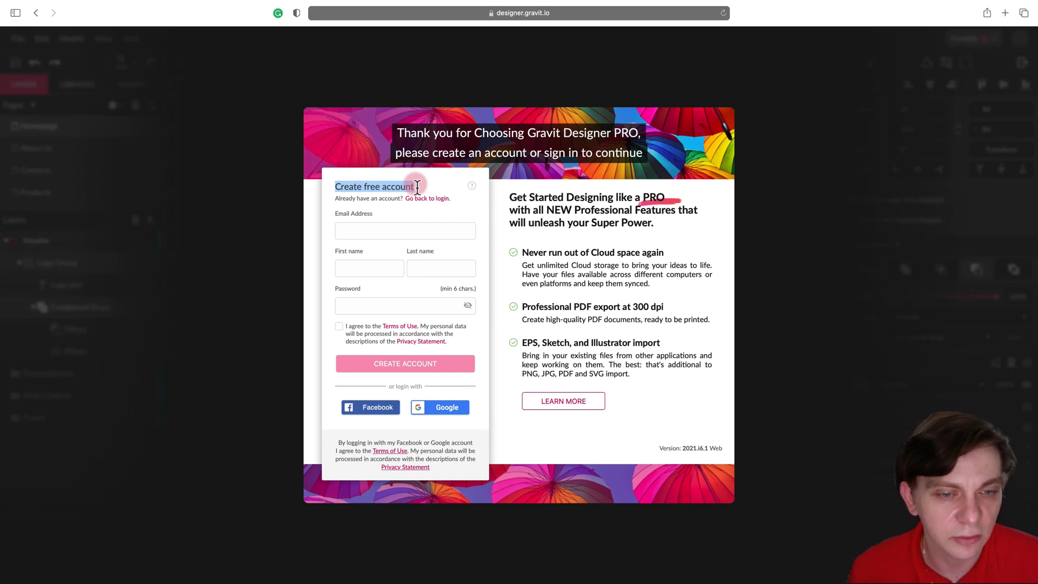
mouse_move(410, 186)
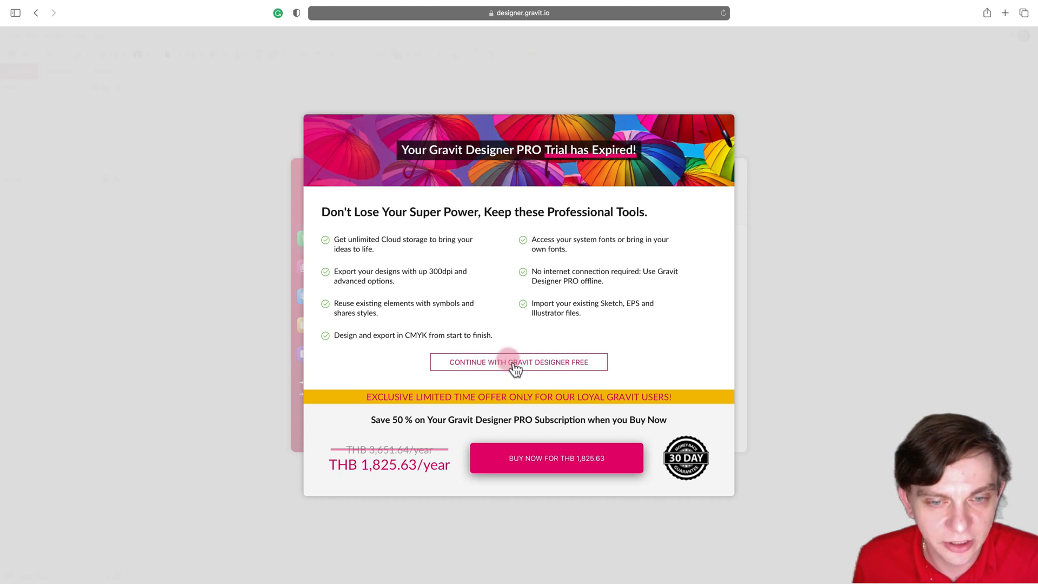
Continue with the free version and start a new A4 (210 × 297 mm) print design
click(518, 362)
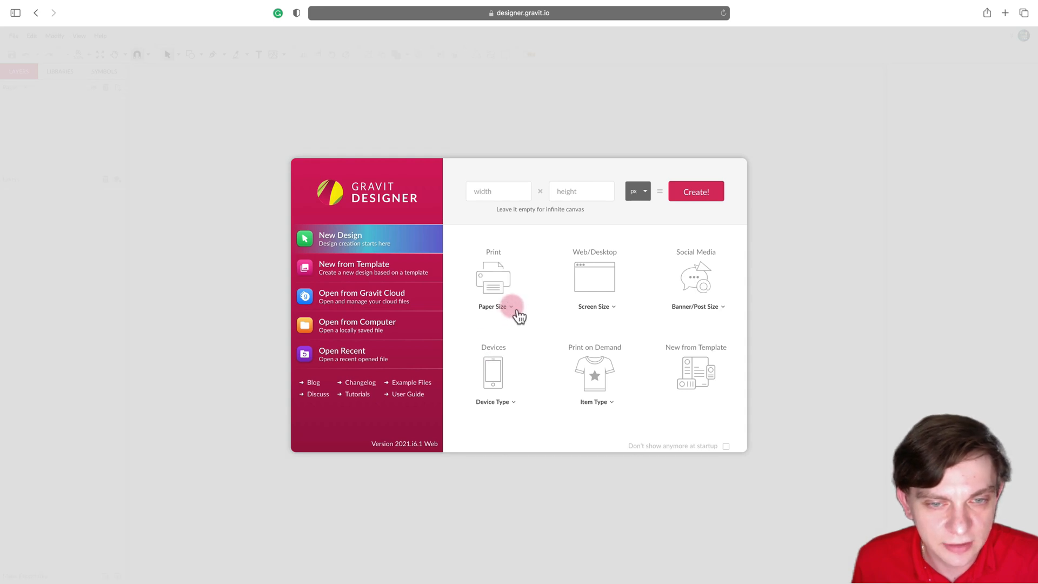
click(495, 306)
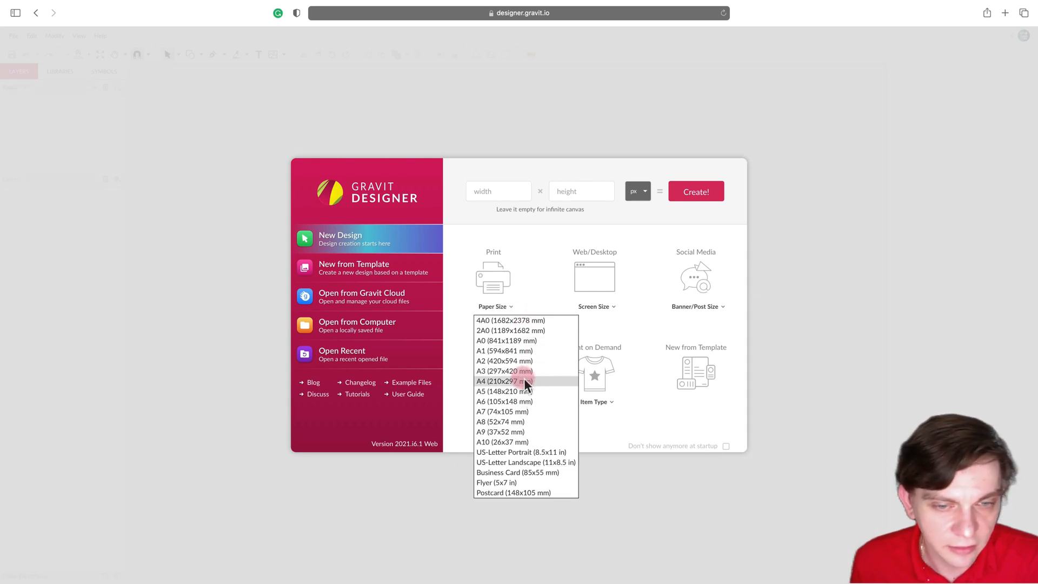
click(504, 381)
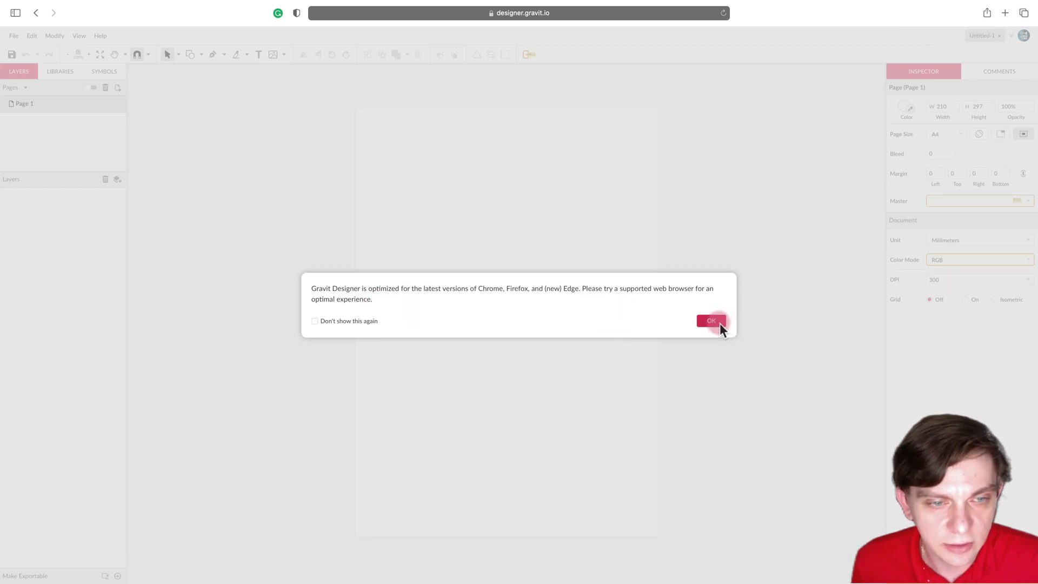
mouse_move(316, 324)
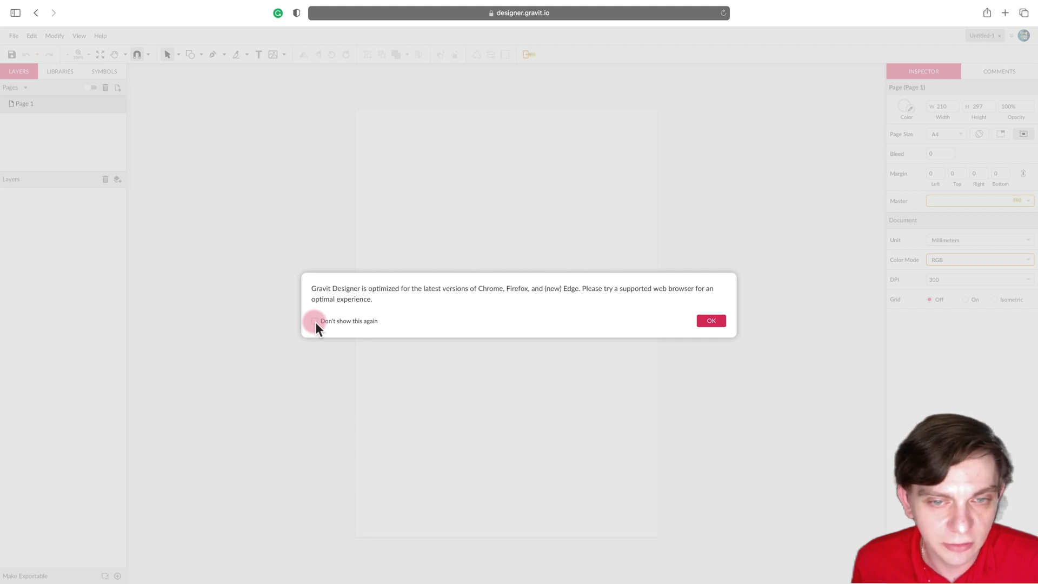
click(711, 321)
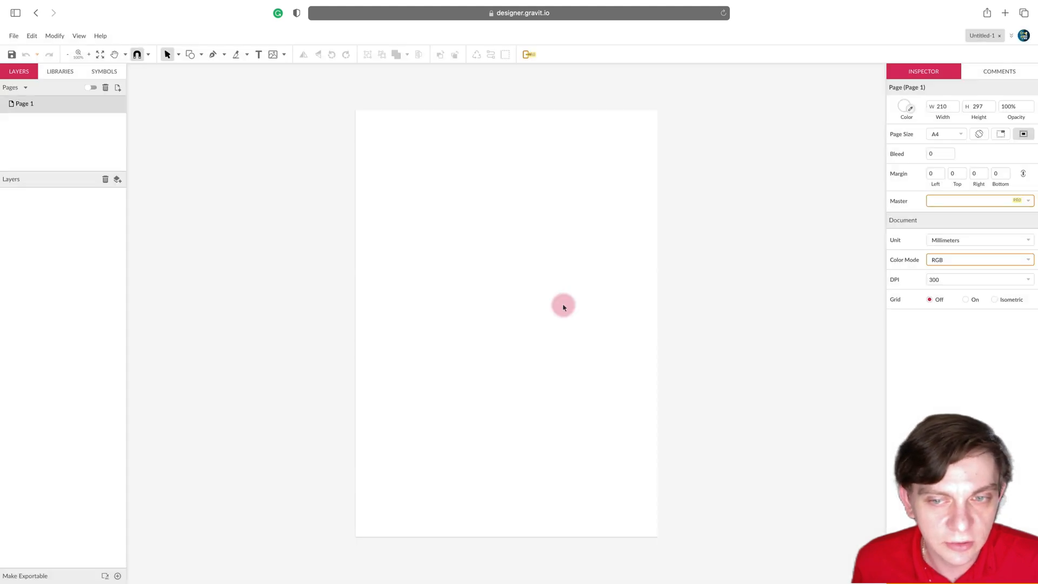
mouse_move(453, 273)
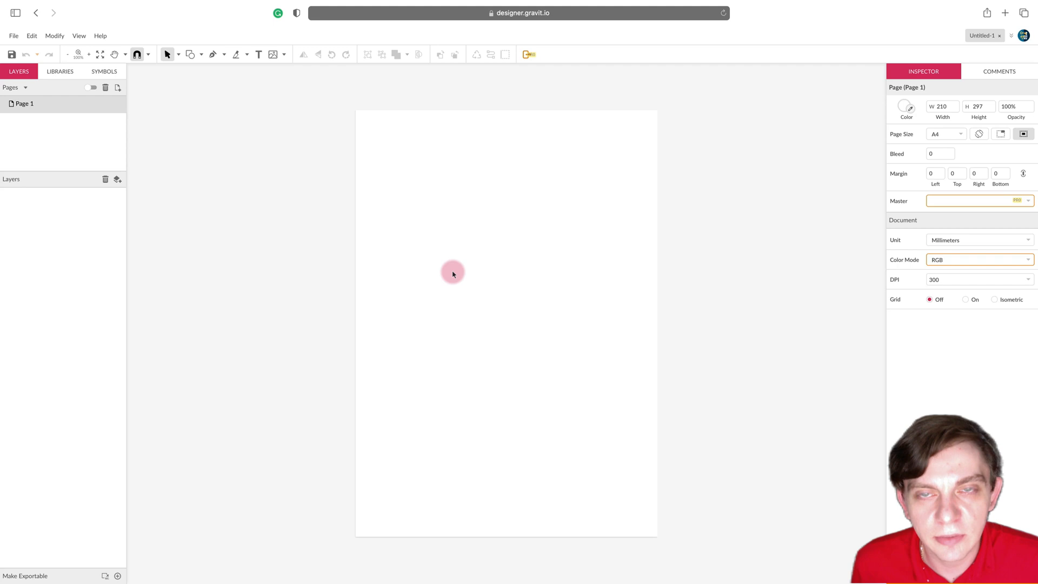
mouse_move(363, 224)
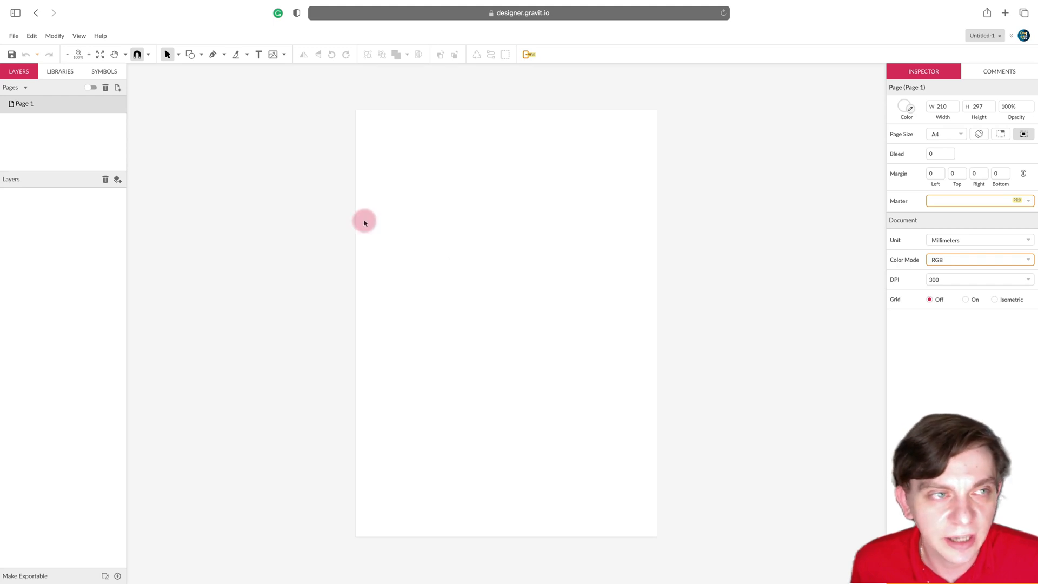
mouse_move(342, 209)
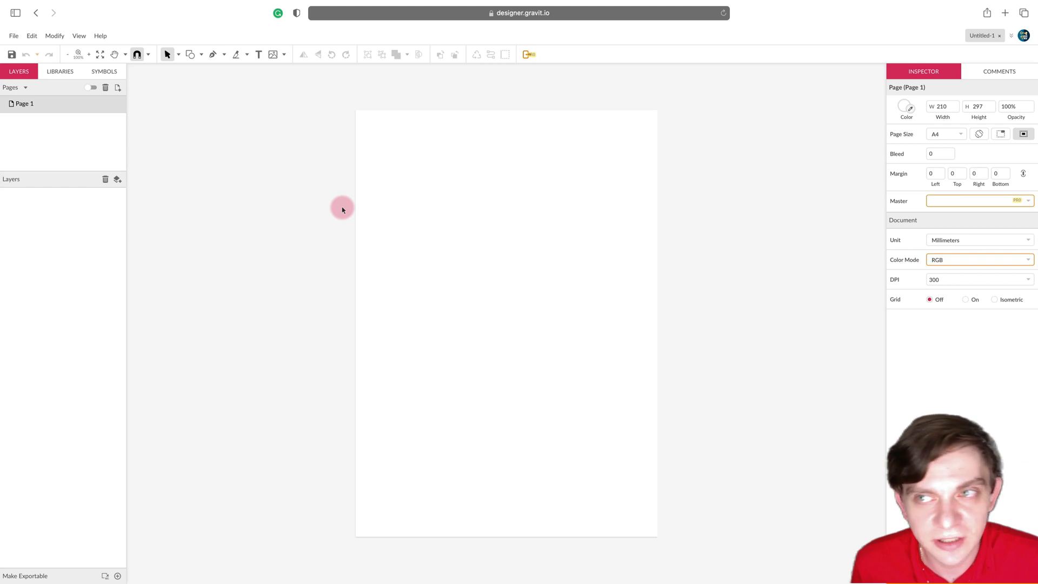
mouse_move(314, 203)
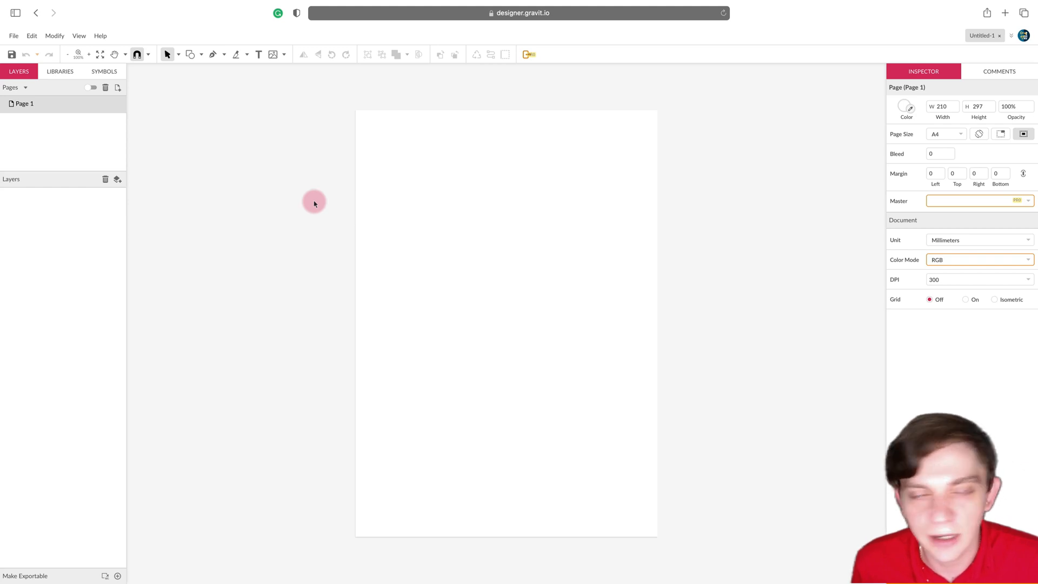
Switch the interface to Dark Theme in Edit > Settings and save the change
click(13, 36)
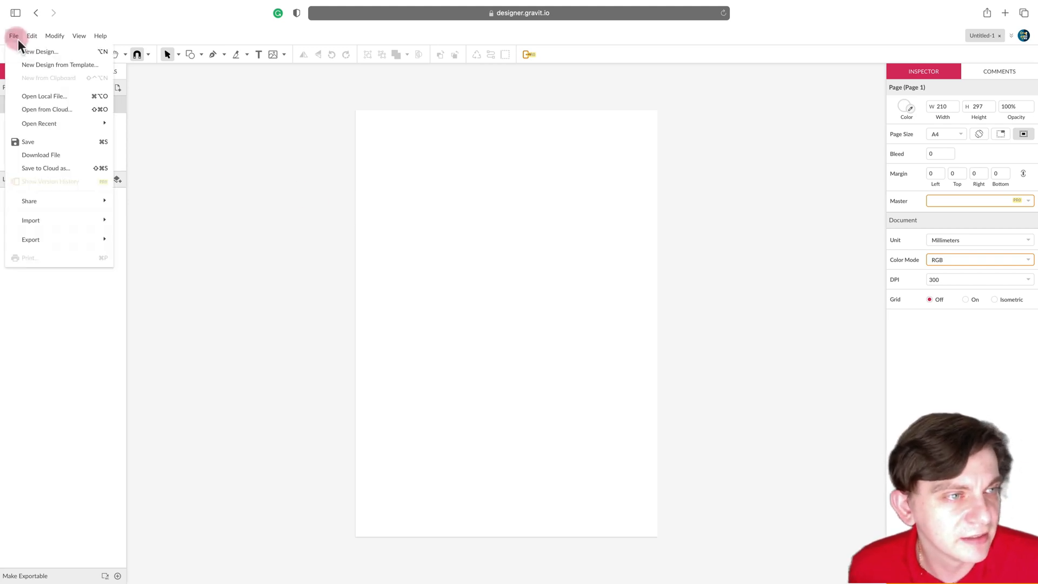
click(31, 35)
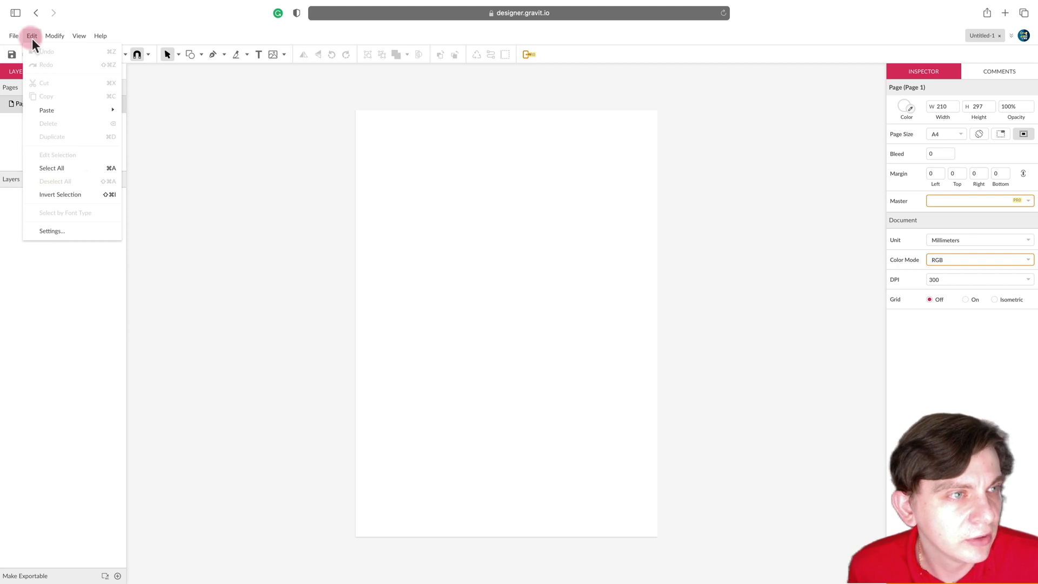
click(52, 230)
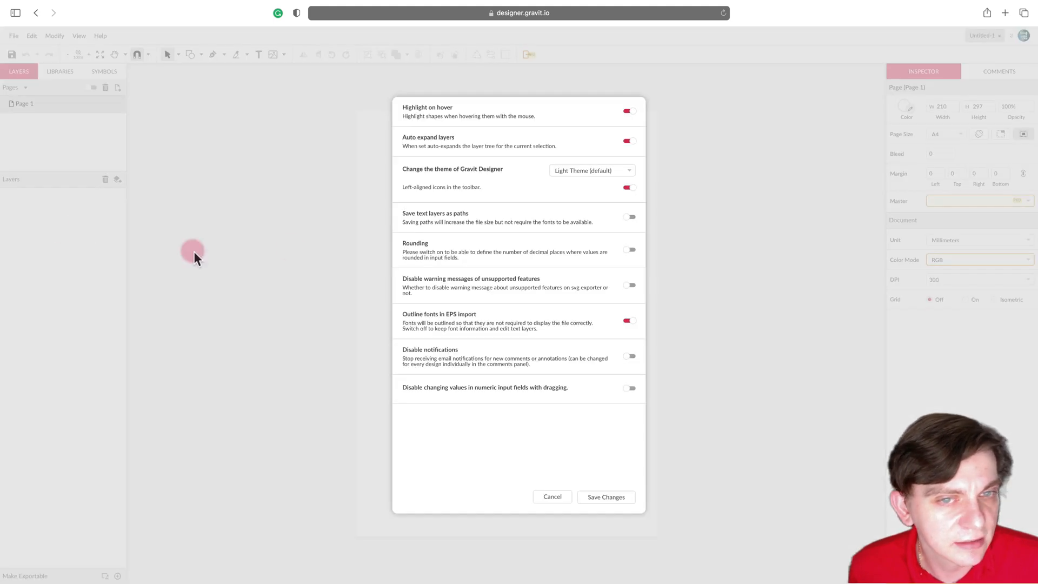
click(590, 171)
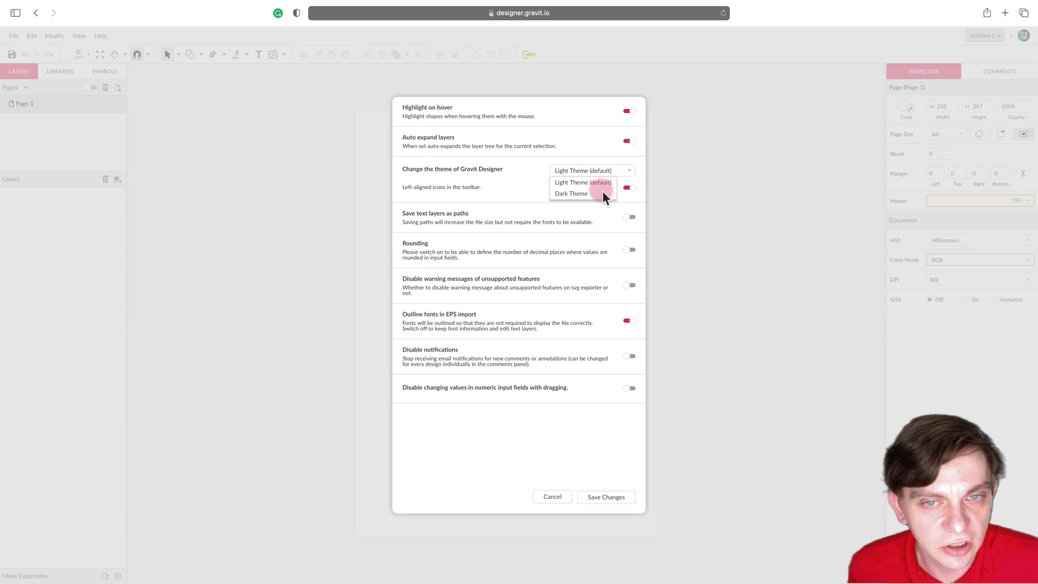
click(572, 192)
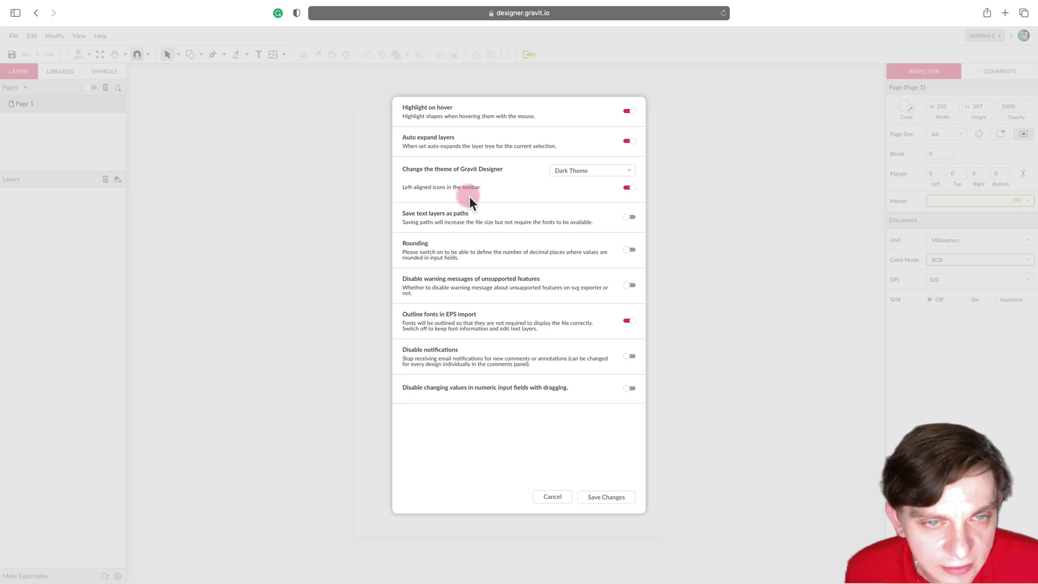
mouse_move(482, 268)
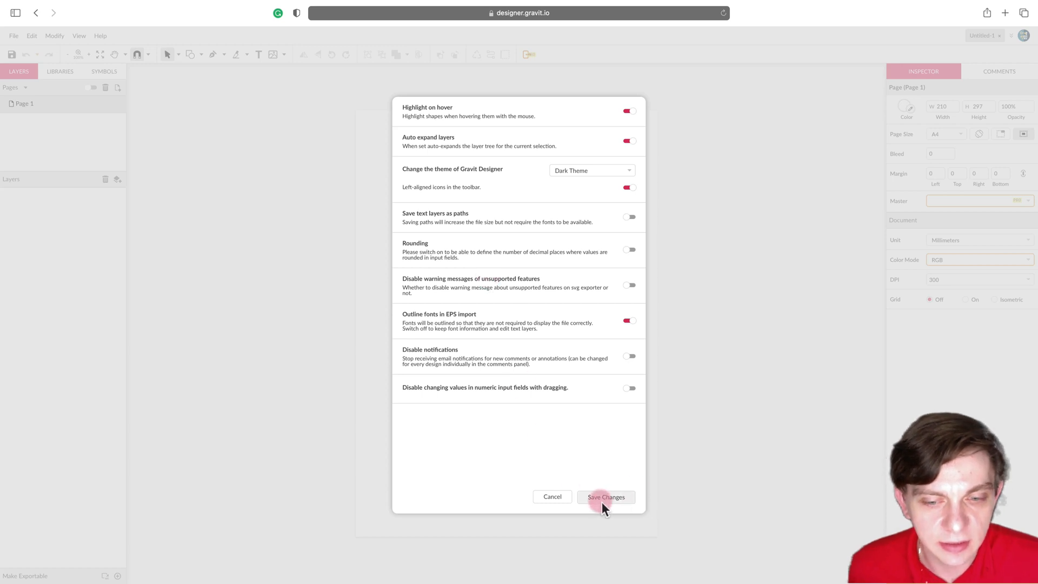
click(604, 498)
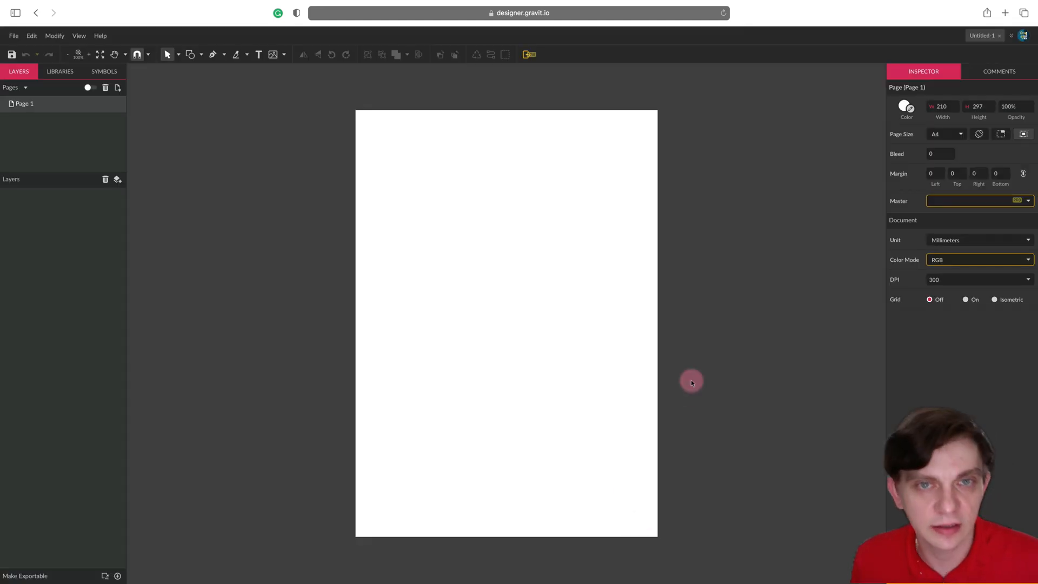
mouse_move(568, 305)
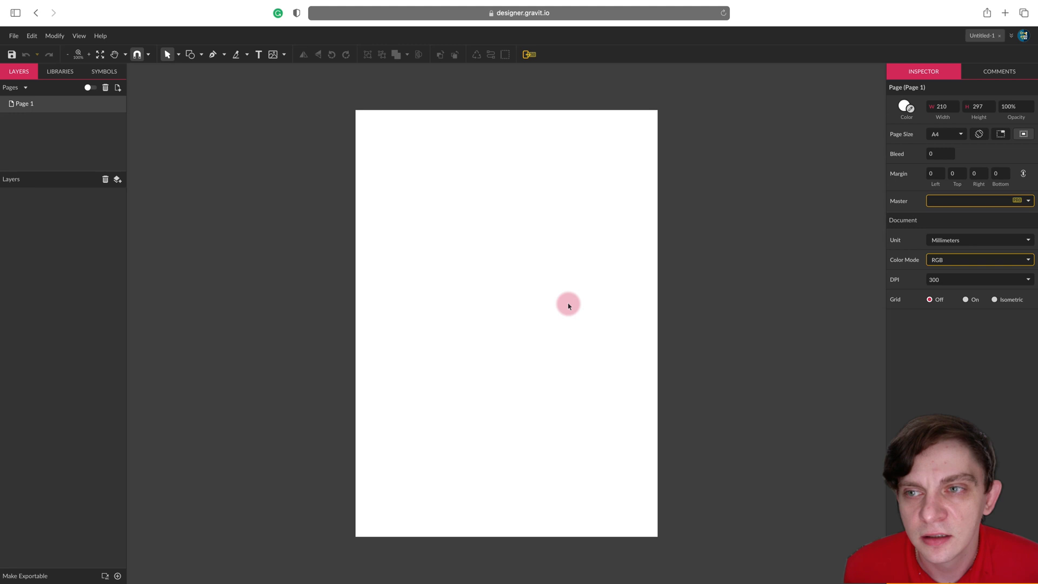
mouse_move(910, 83)
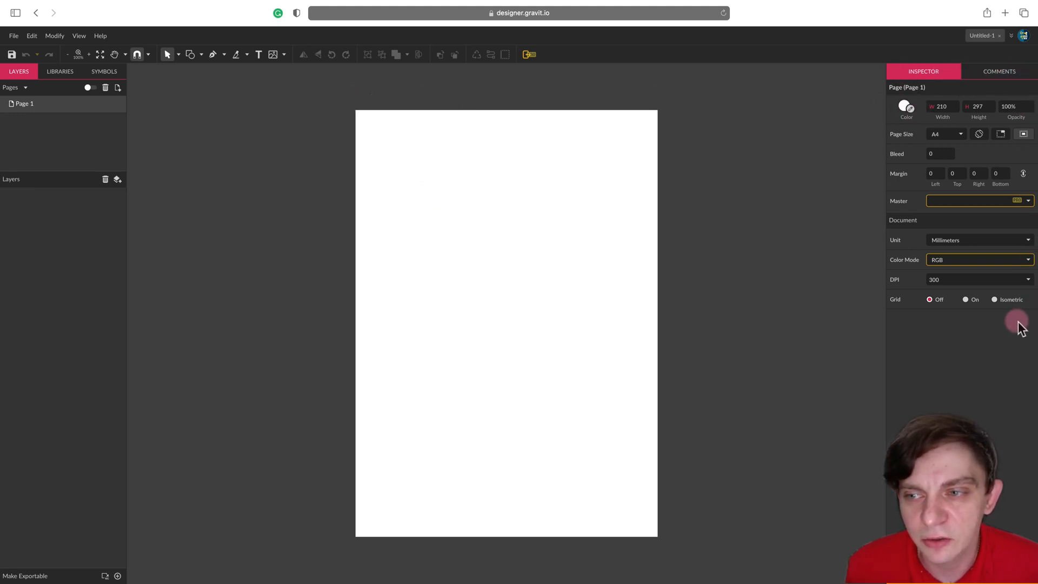
mouse_move(898, 325)
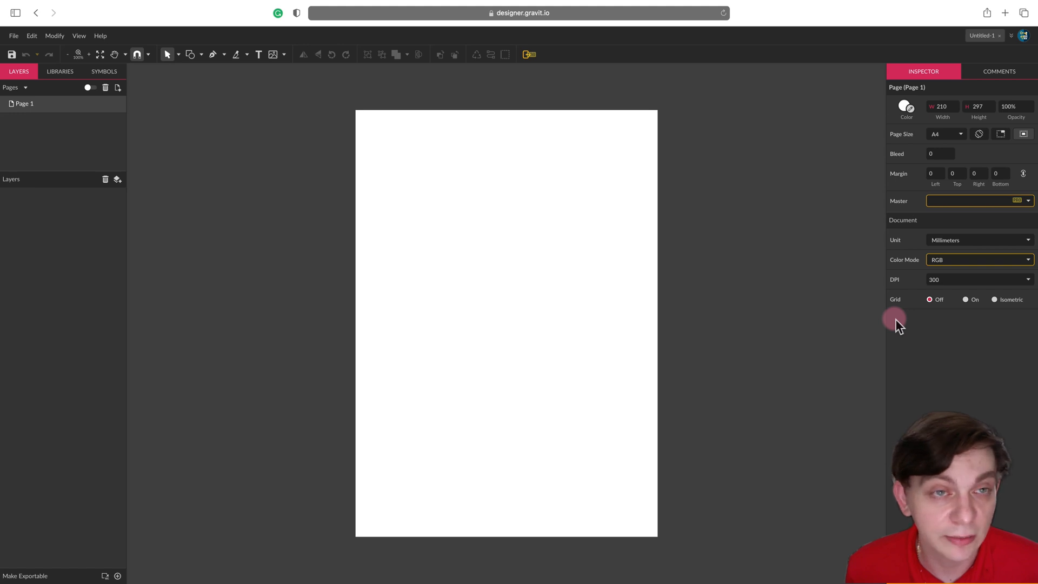
mouse_move(561, 56)
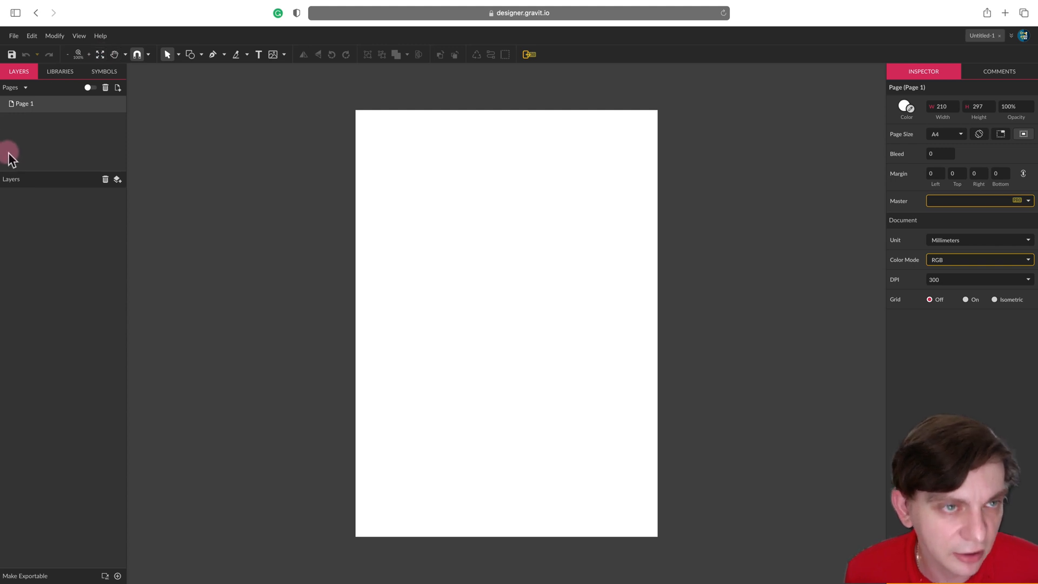
mouse_move(591, 53)
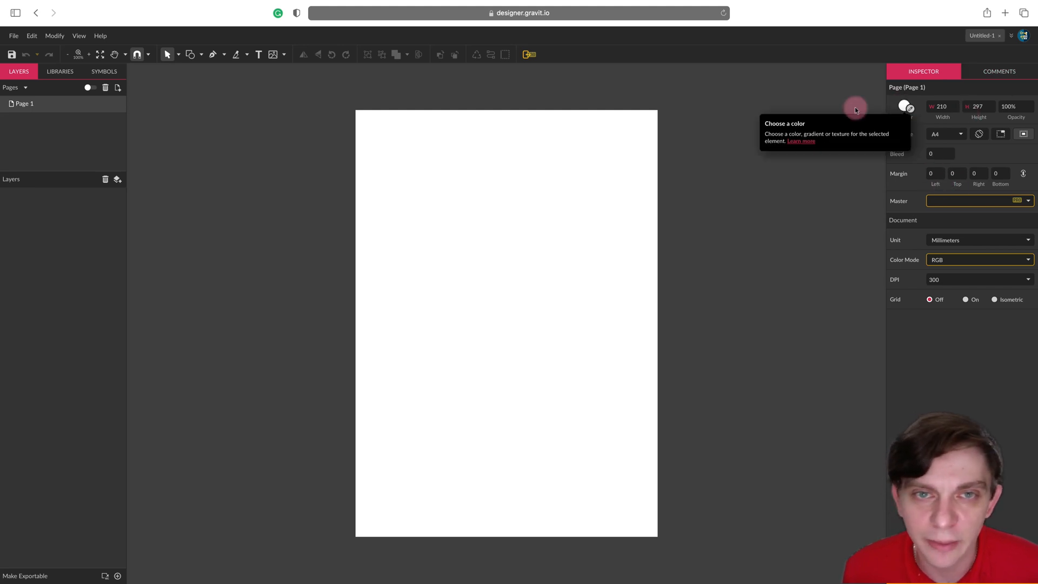
mouse_move(799, 113)
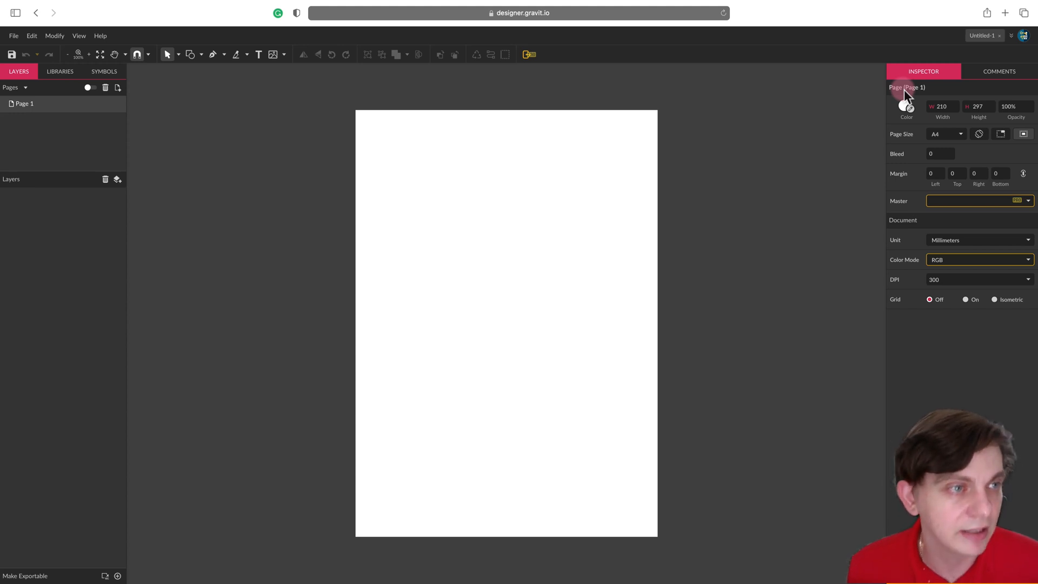
mouse_move(876, 263)
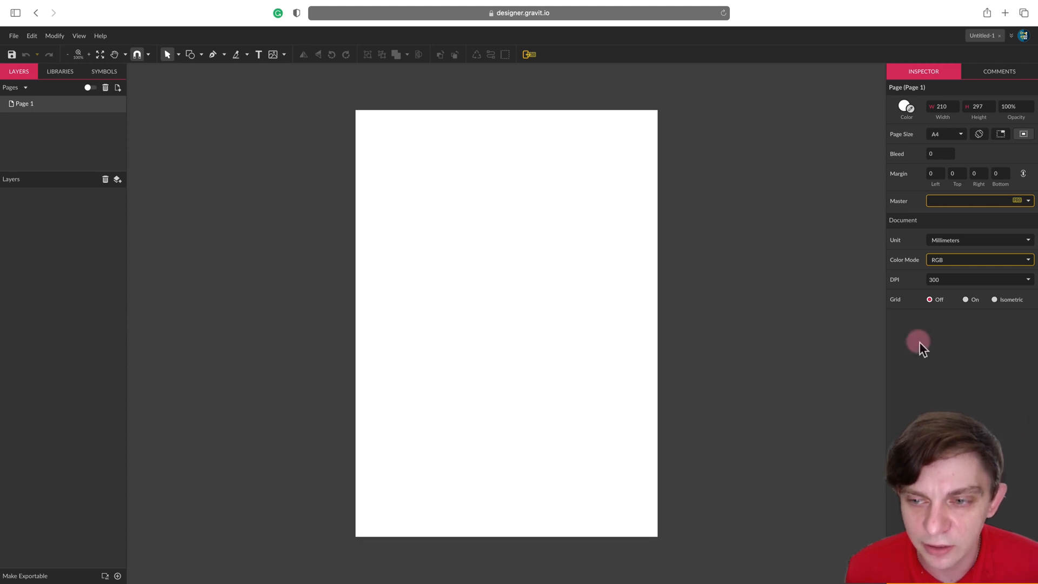
mouse_move(98, 404)
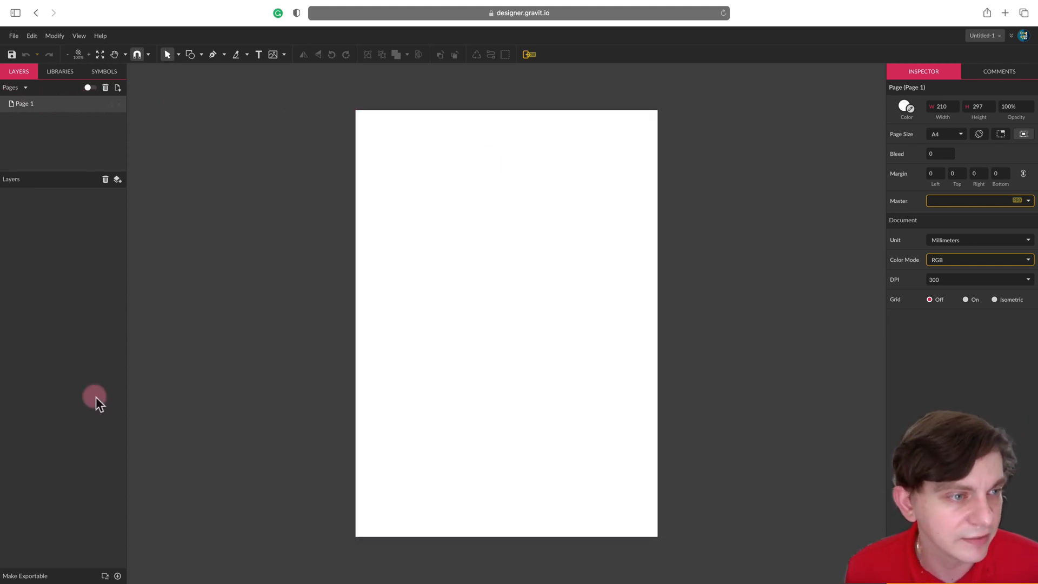
mouse_move(106, 517)
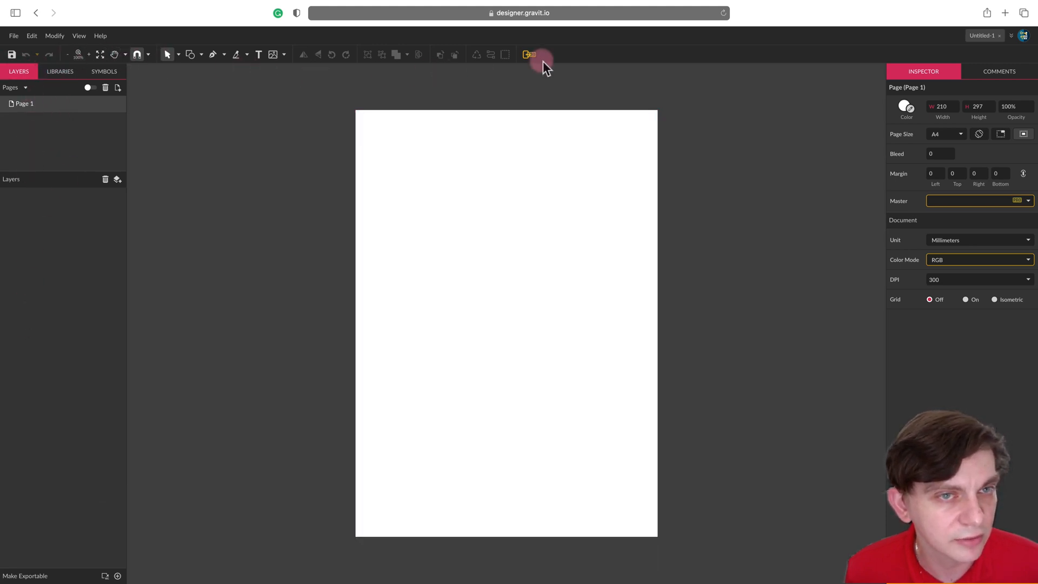
mouse_move(32, 36)
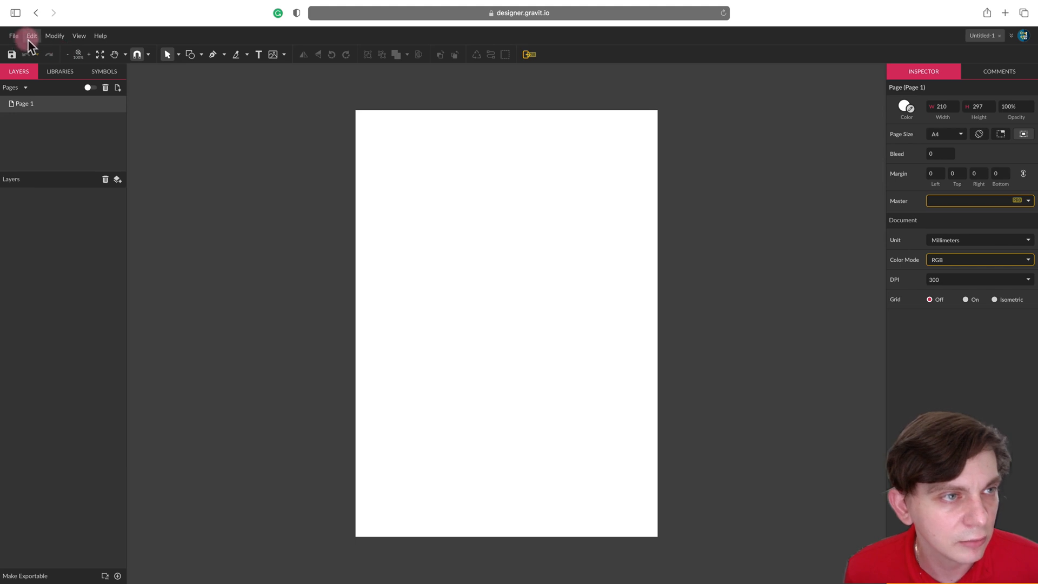
click(32, 36)
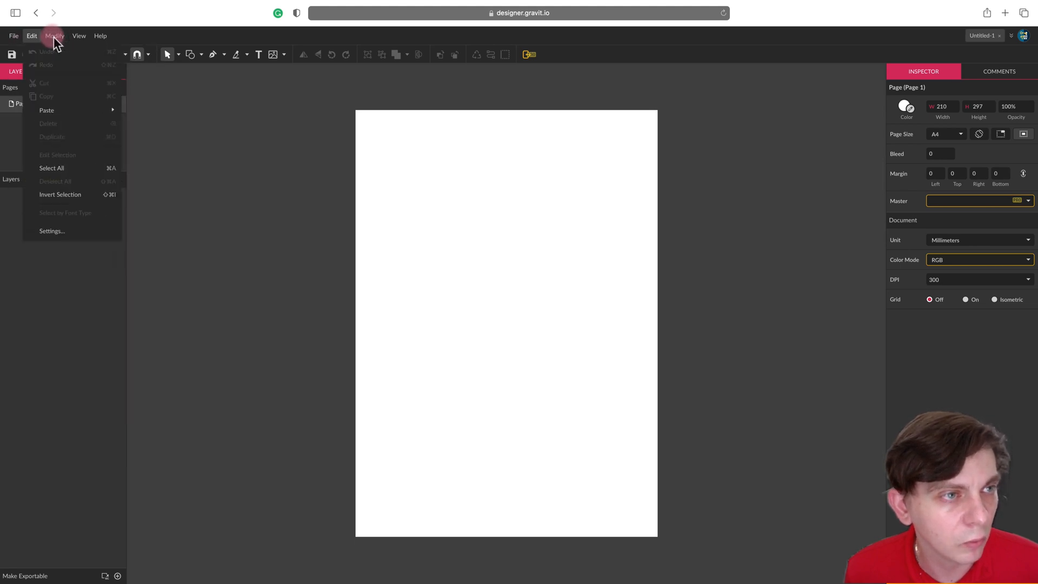
click(274, 43)
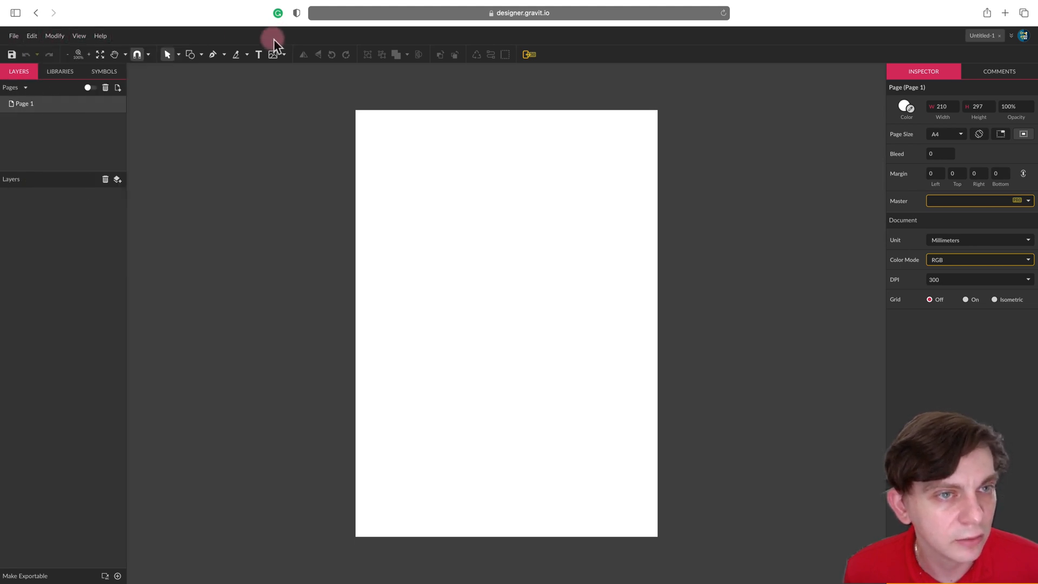
mouse_move(919, 98)
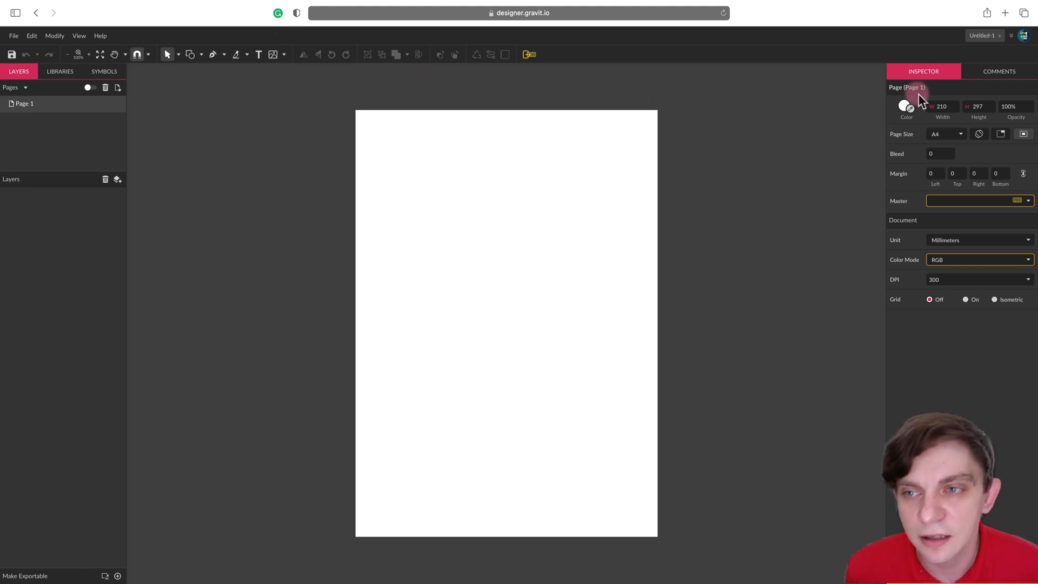
Try pink and rose page backgrounds, then keep the page white
click(905, 106)
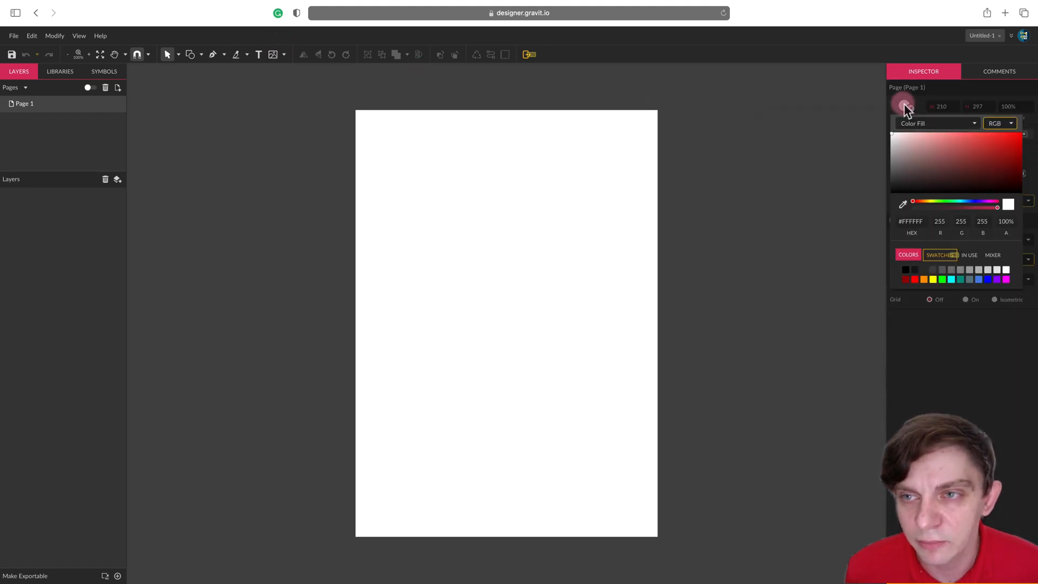
click(912, 144)
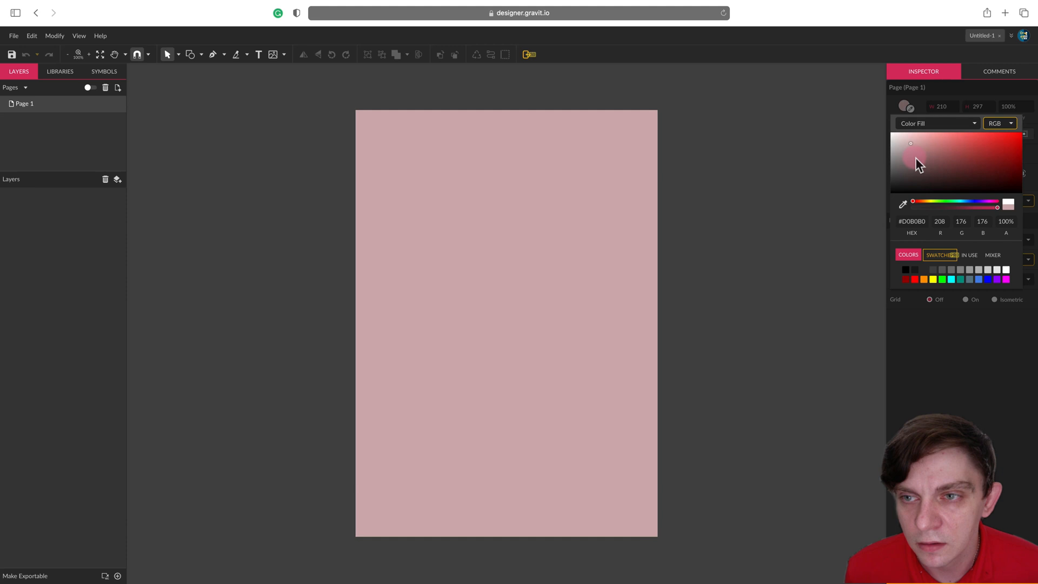
click(922, 147)
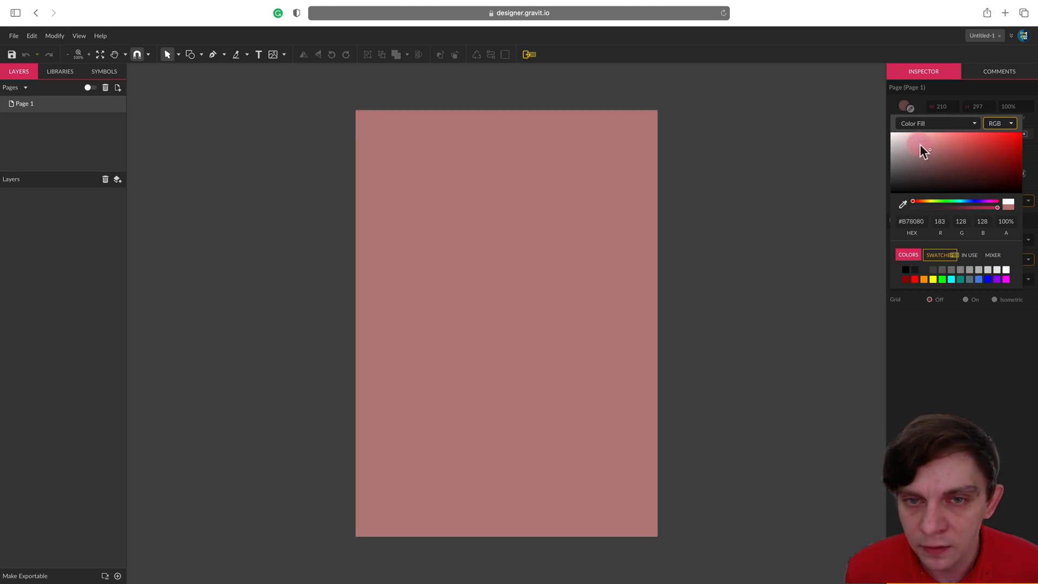
click(905, 106)
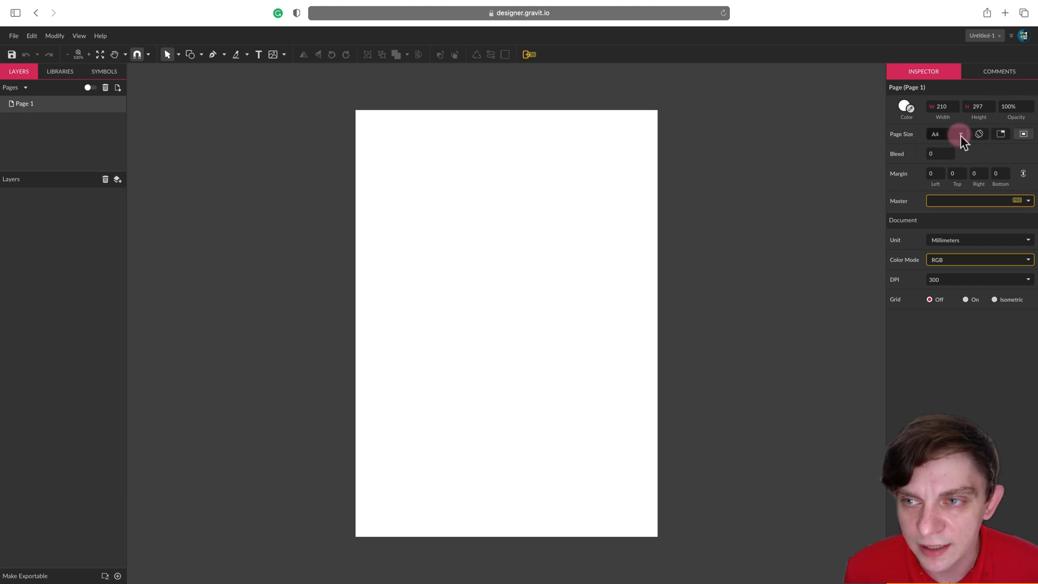
Set the page size to A3 and rotate it to landscape
click(935, 134)
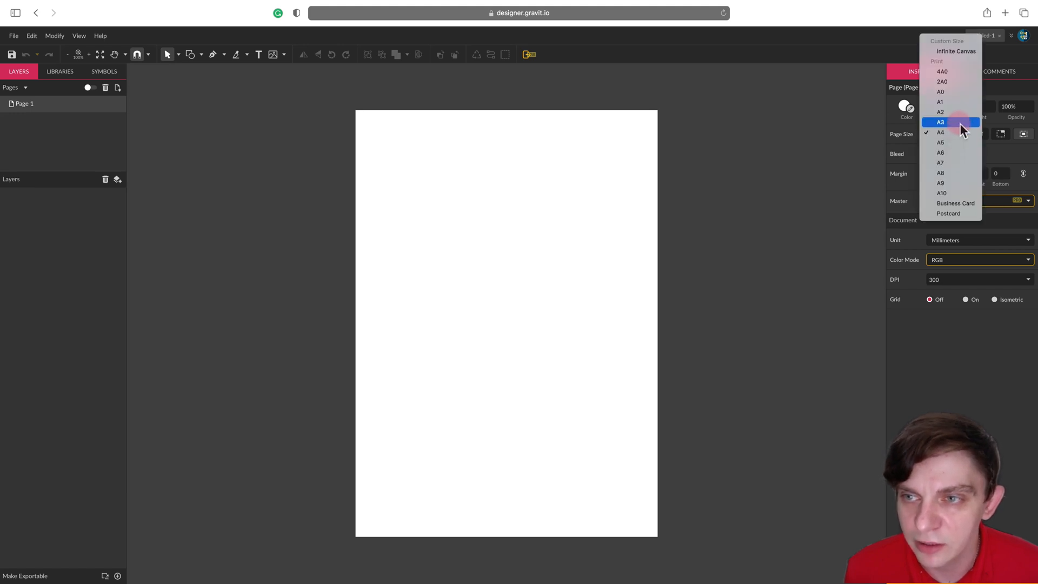
click(941, 121)
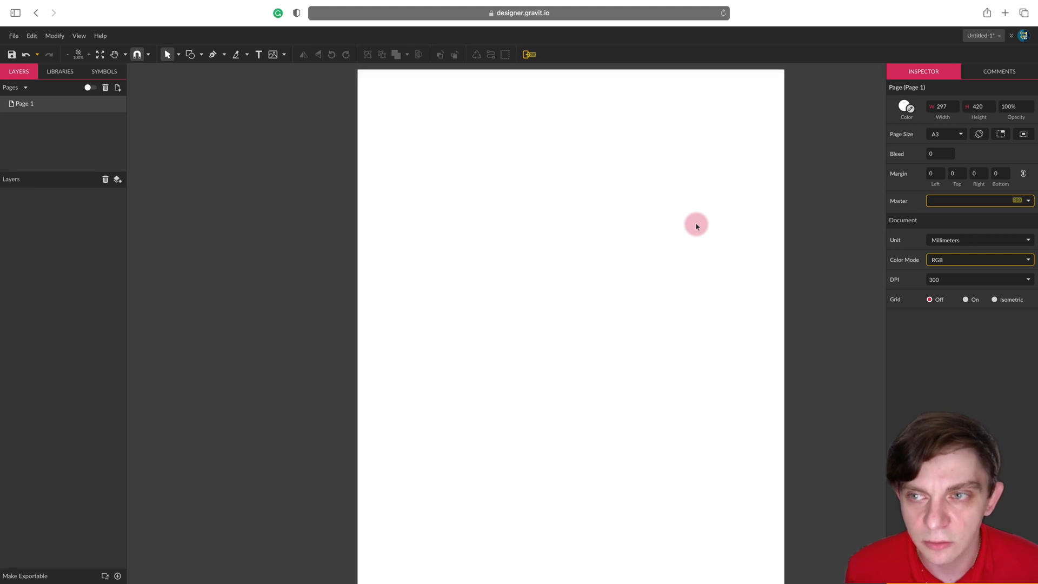
click(979, 134)
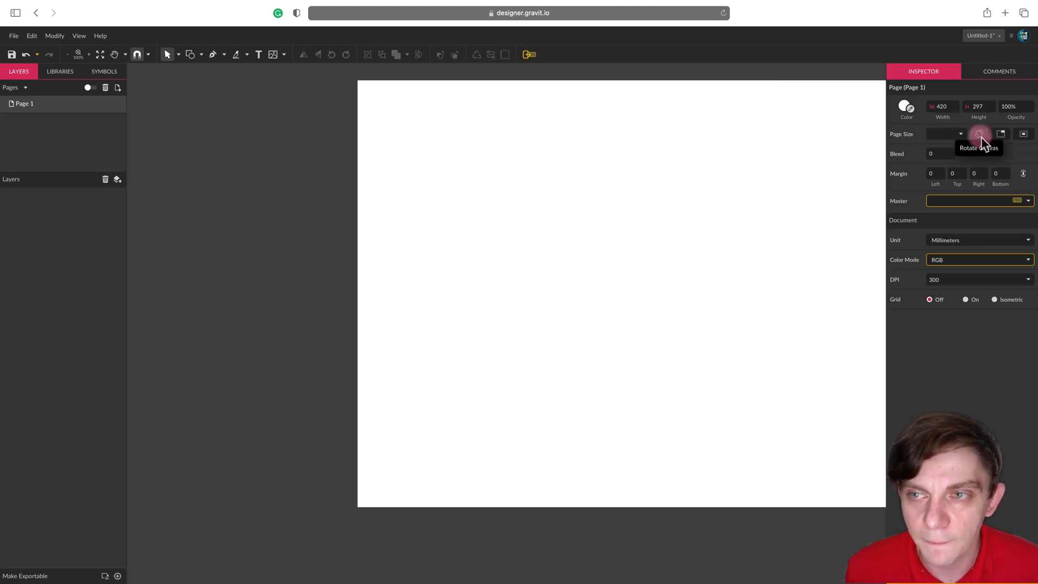
click(979, 134)
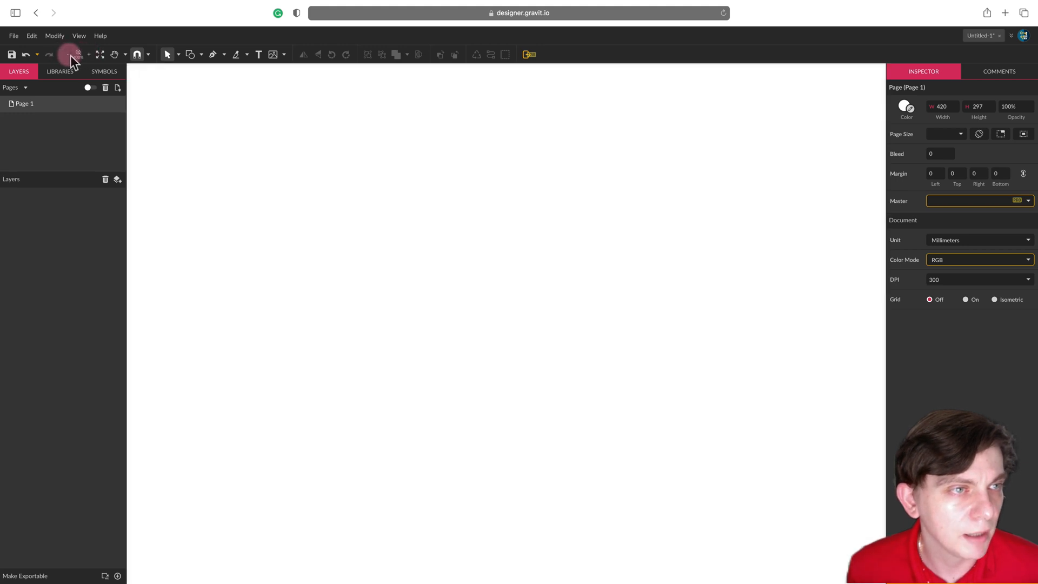
click(100, 55)
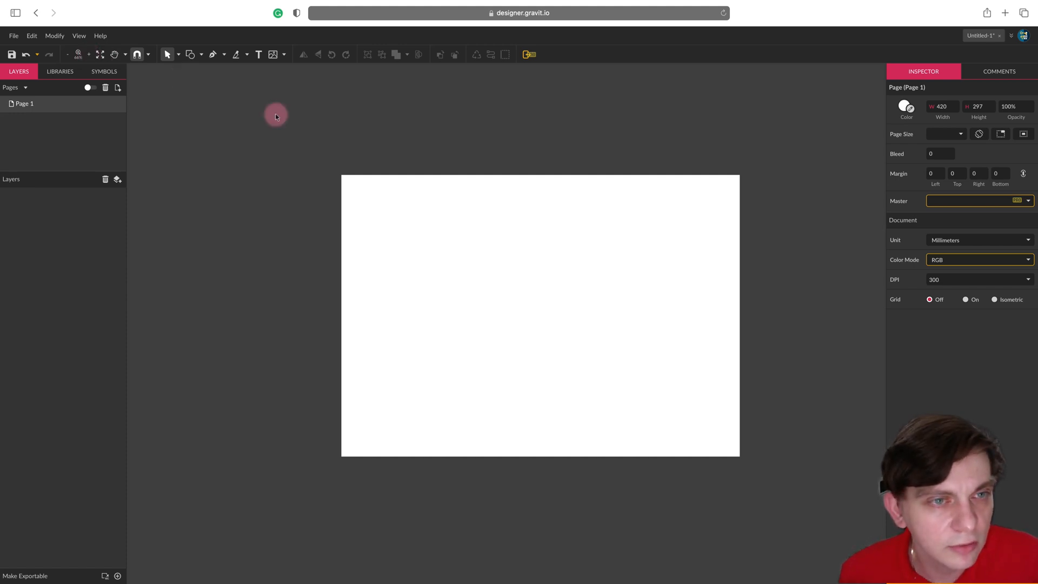
key(cmd)
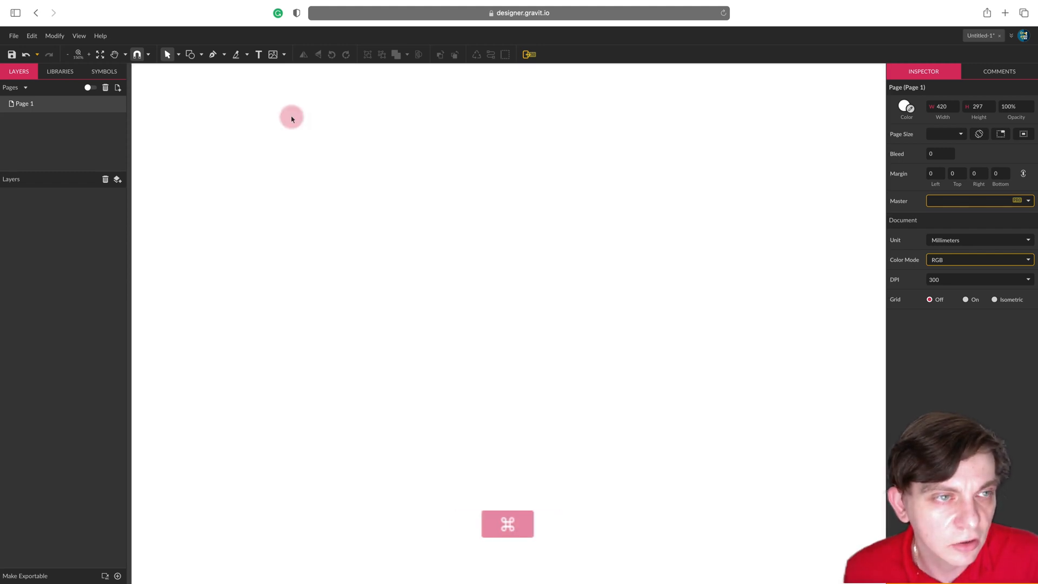
key(cmd+=)
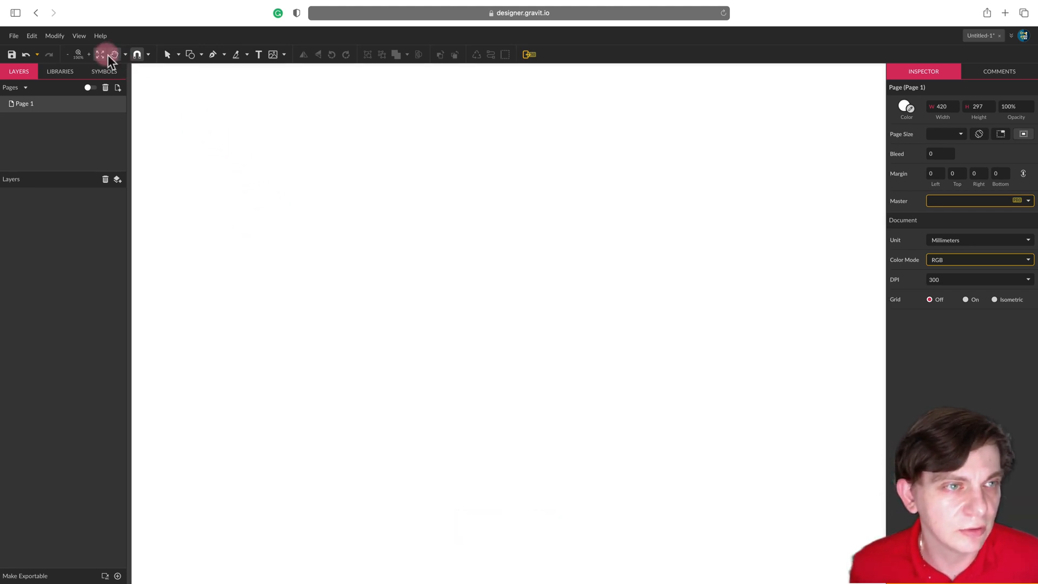
click(100, 54)
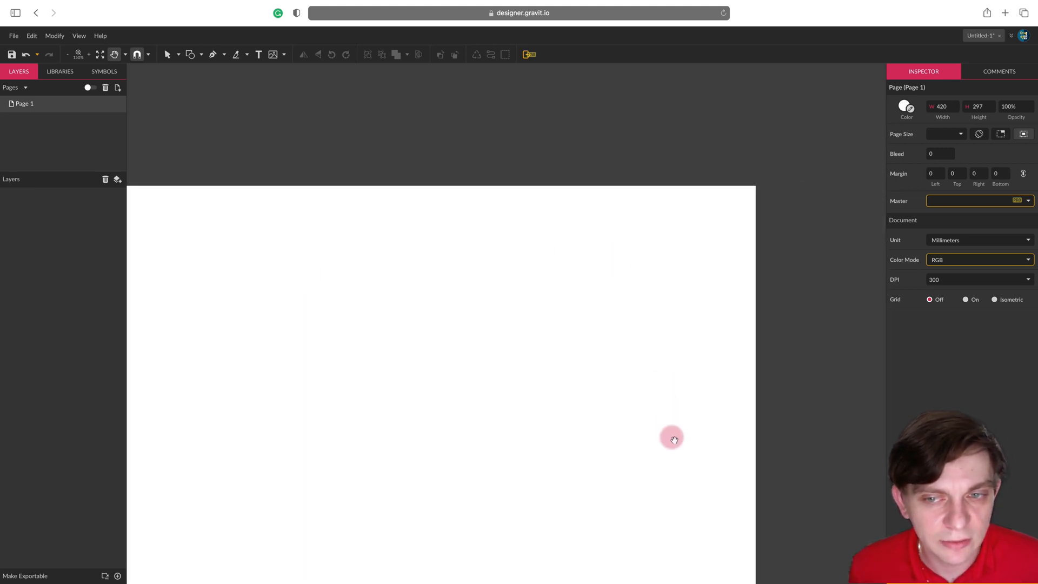
drag(671, 438, 744, 365)
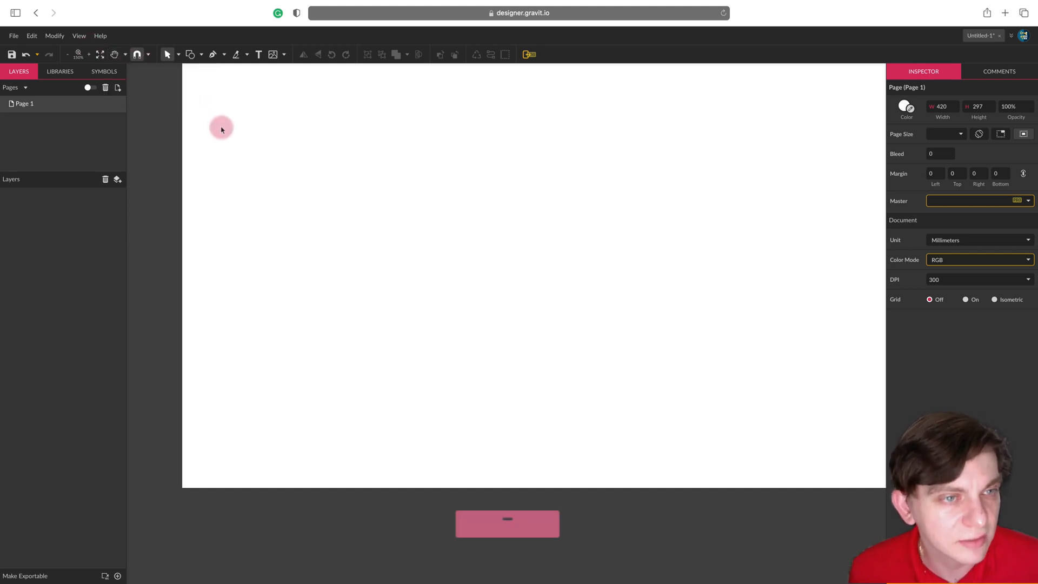
mouse_move(222, 232)
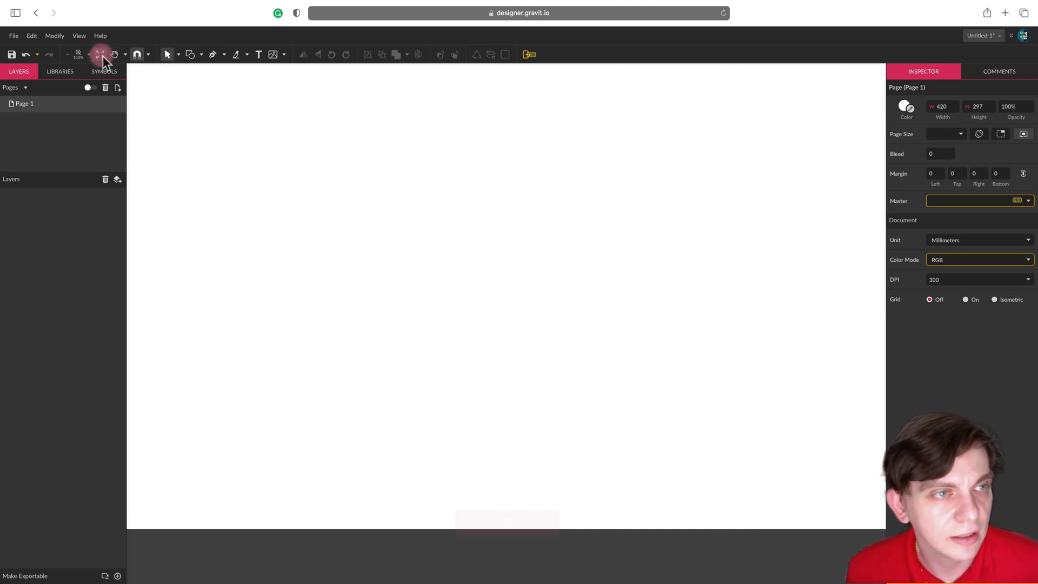
mouse_move(100, 54)
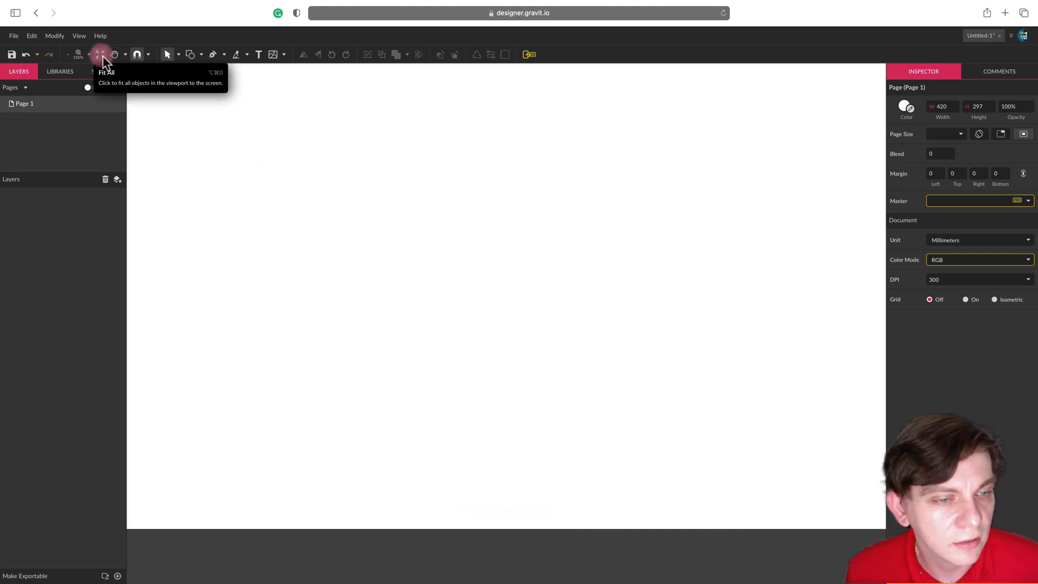
Fit the whole blank landscape page within the canvas view
click(101, 55)
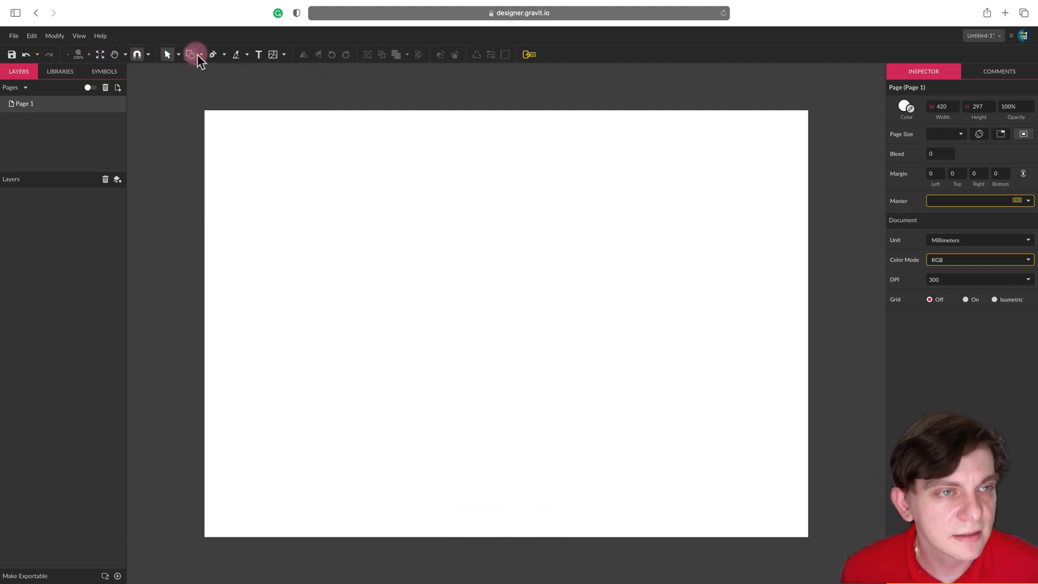
Select the grey circle and give it a yellow fill
click(201, 54)
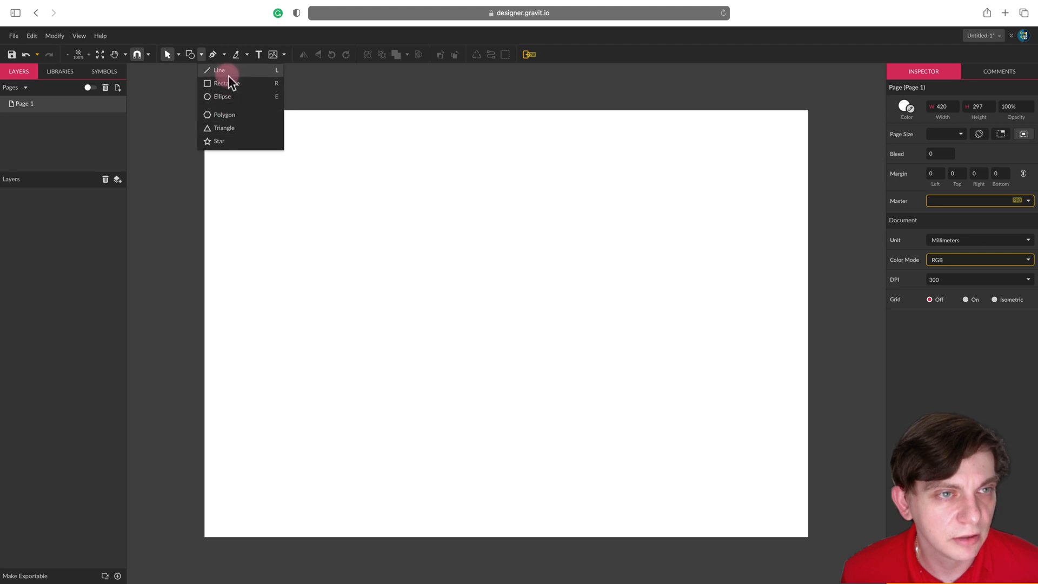
mouse_move(222, 97)
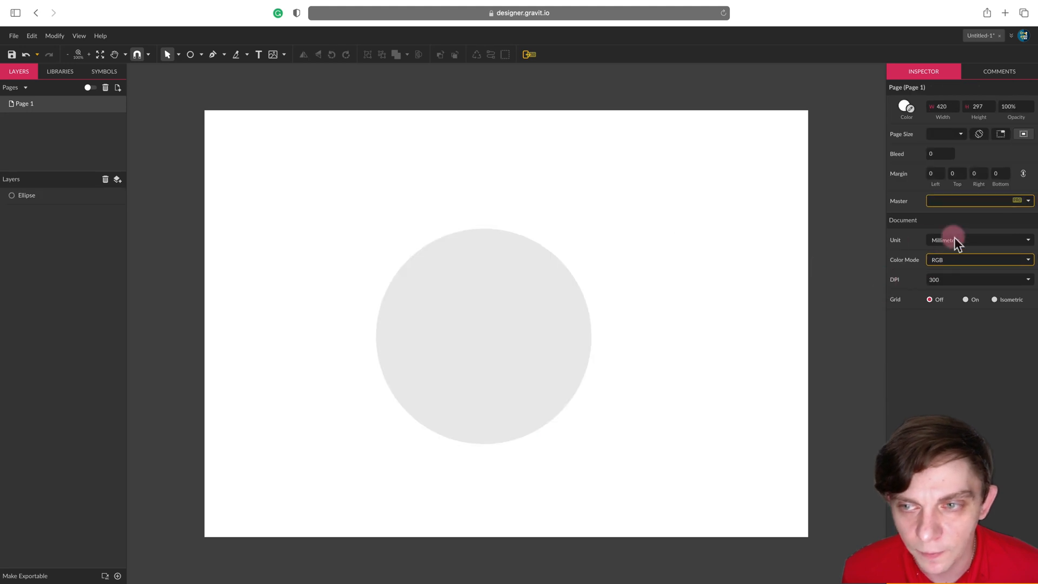
click(483, 303)
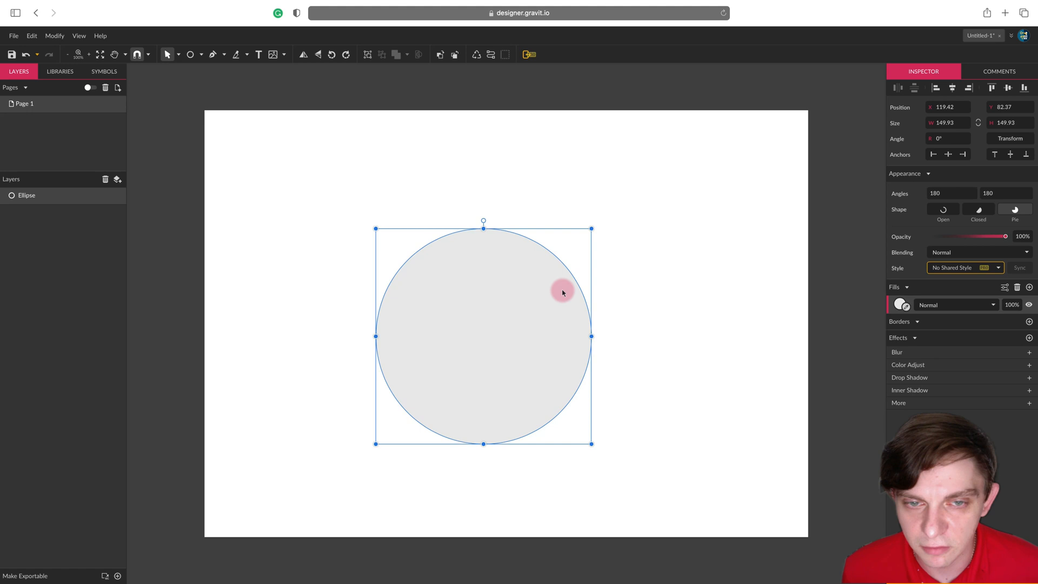
click(900, 304)
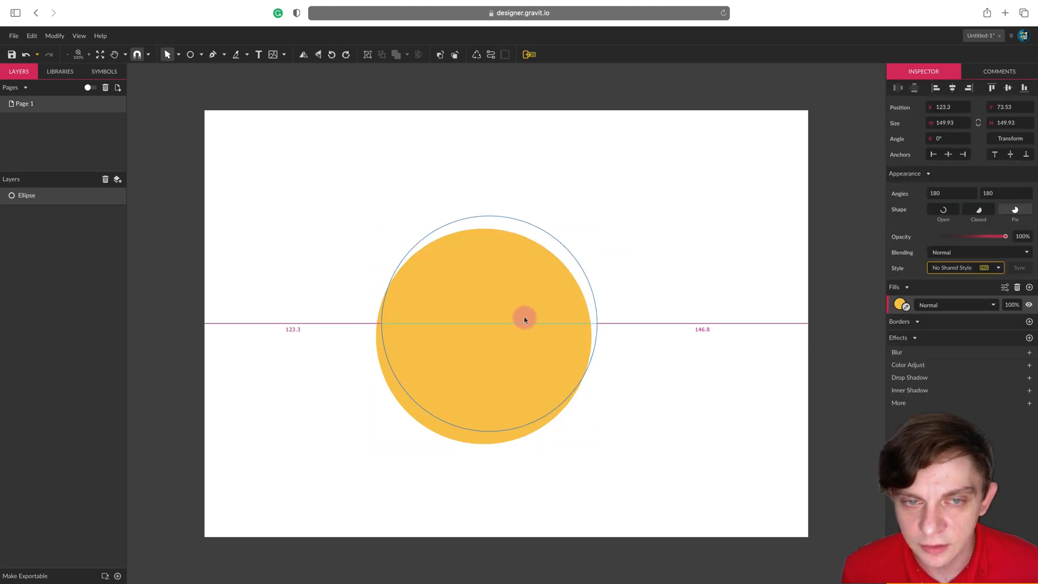
Enlarge the yellow circle to about 193 units and centre it on the page
drag(525, 320, 528, 303)
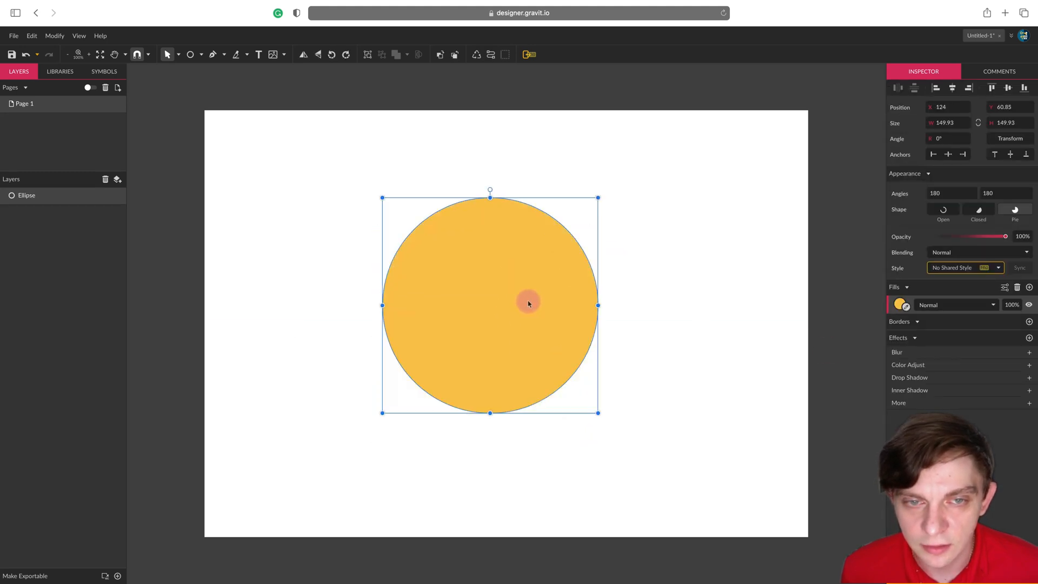
drag(529, 303, 597, 215)
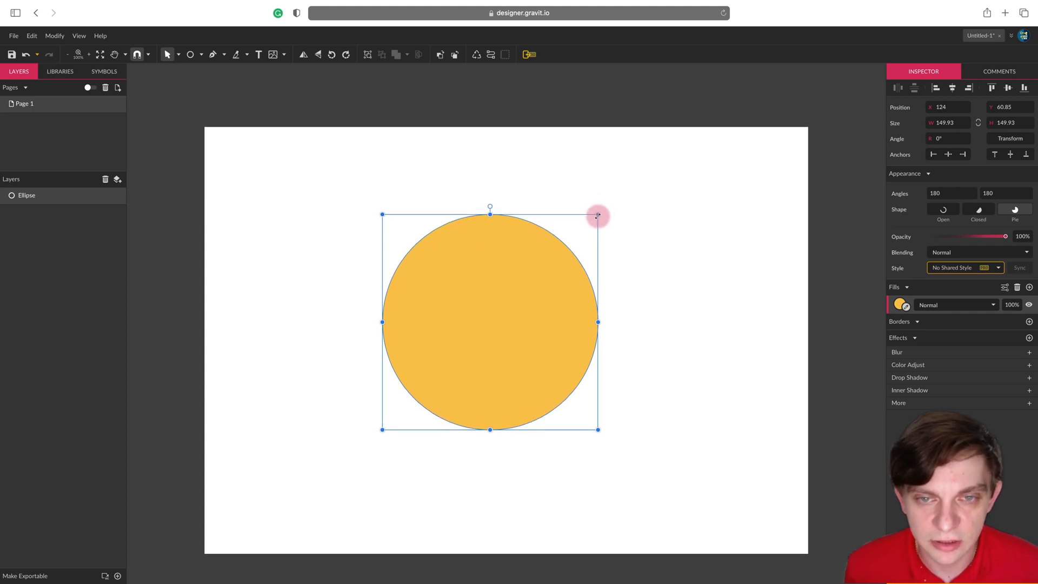
drag(598, 216, 741, 179)
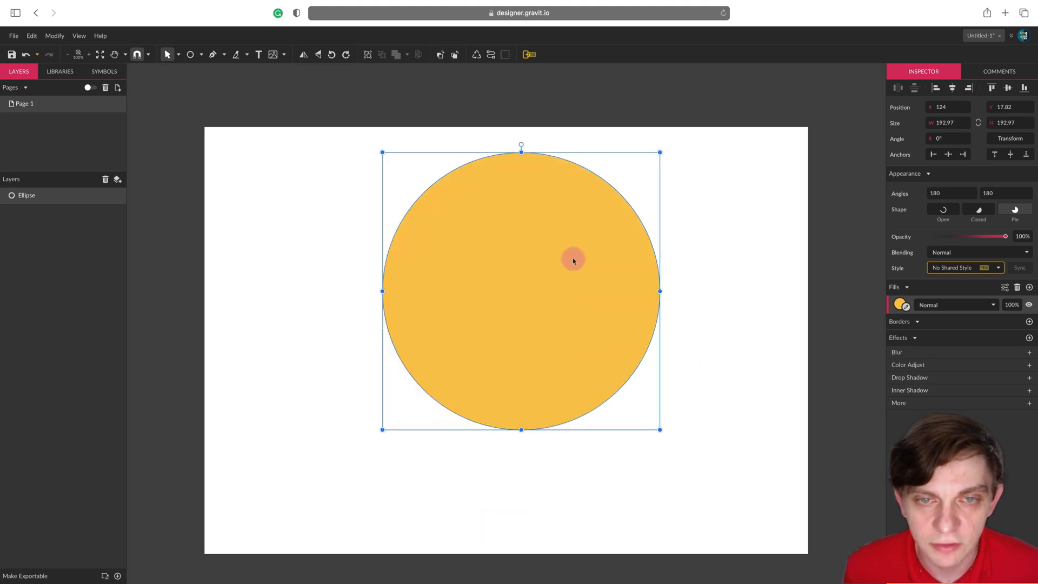
drag(573, 260, 550, 313)
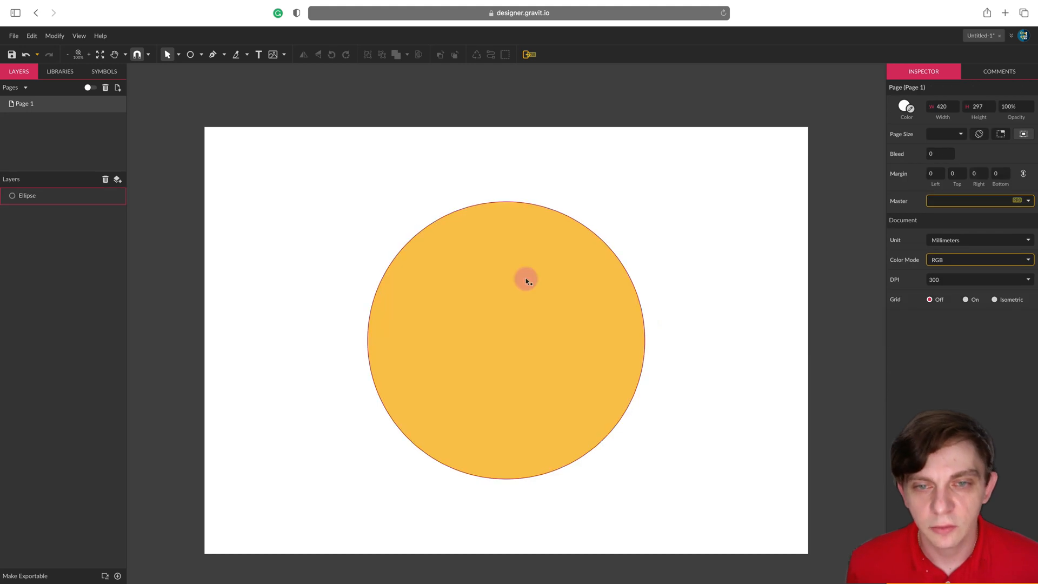
click(526, 279)
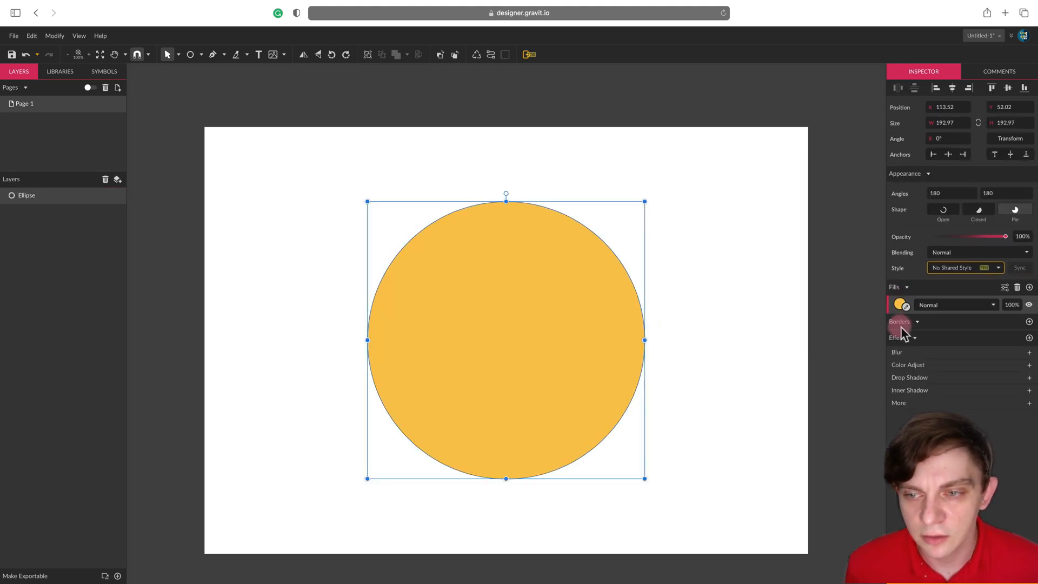
click(1029, 321)
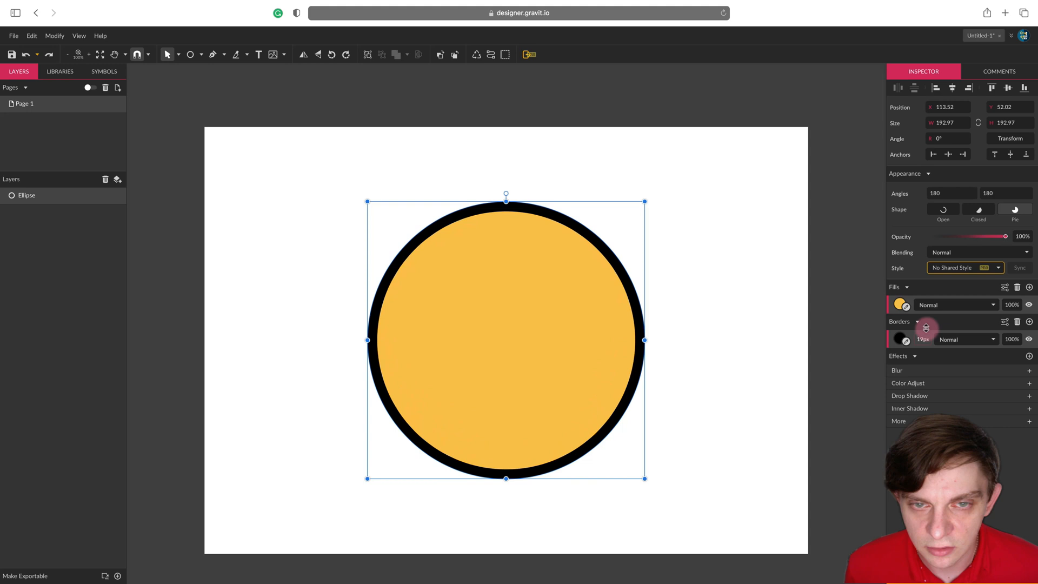
click(900, 339)
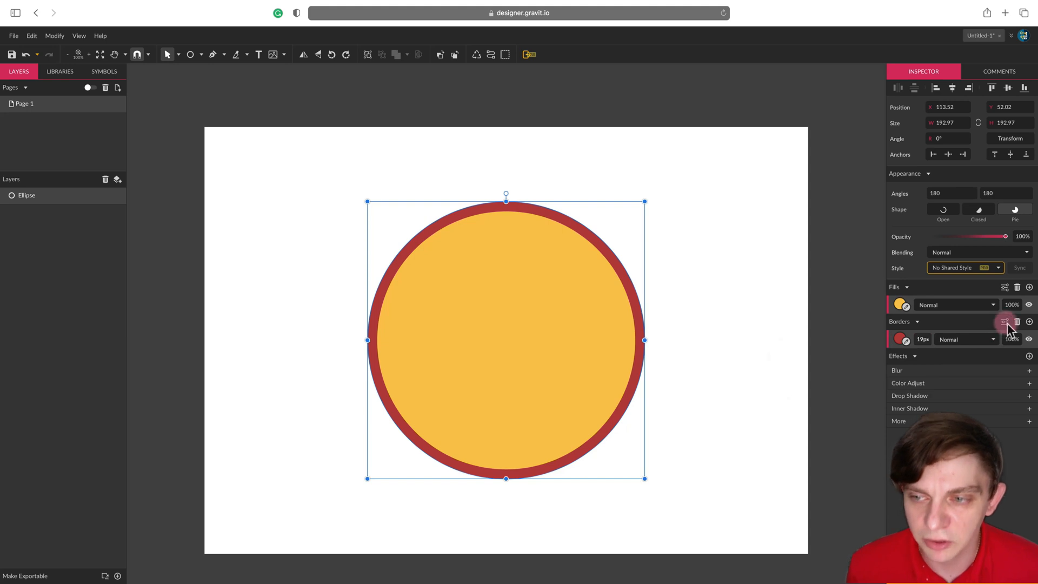
click(1005, 321)
text(56)
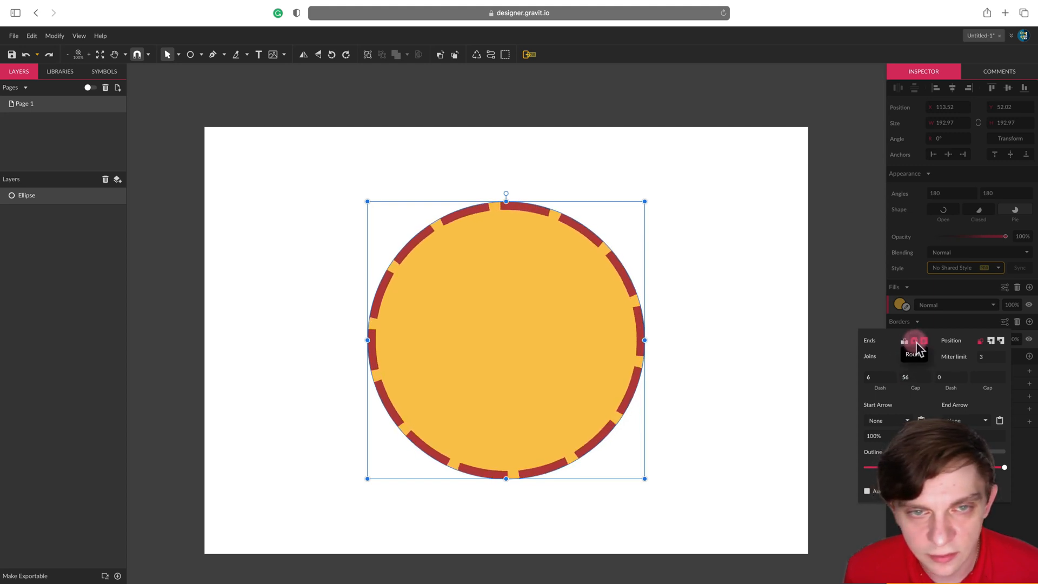
click(915, 341)
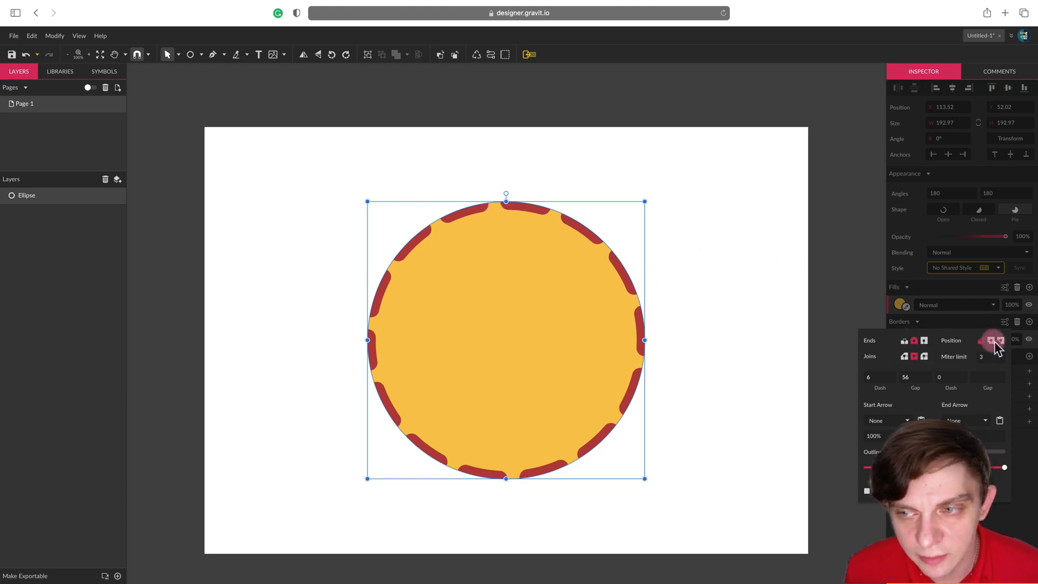
click(1000, 340)
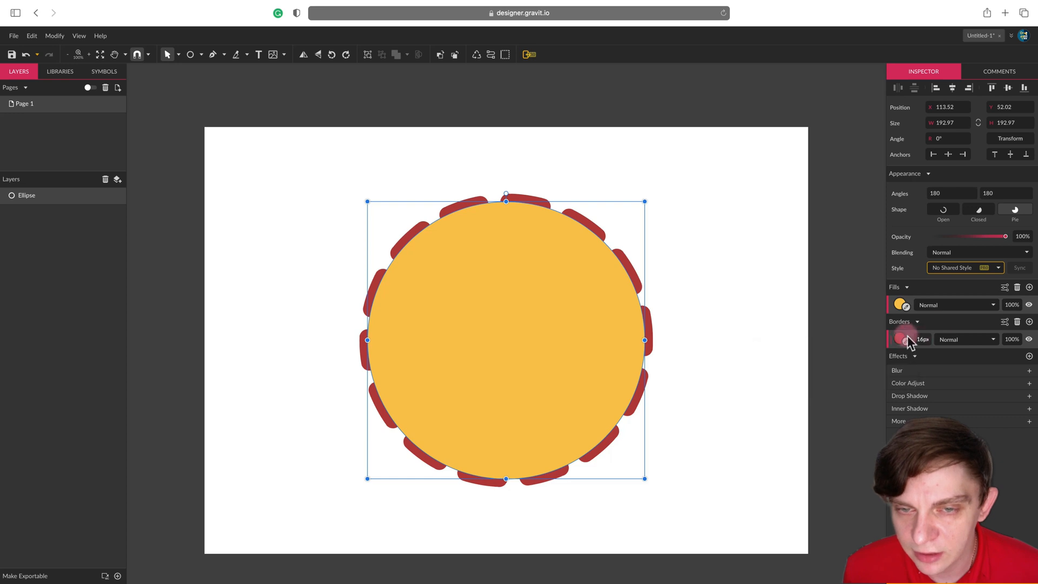
mouse_move(1017, 321)
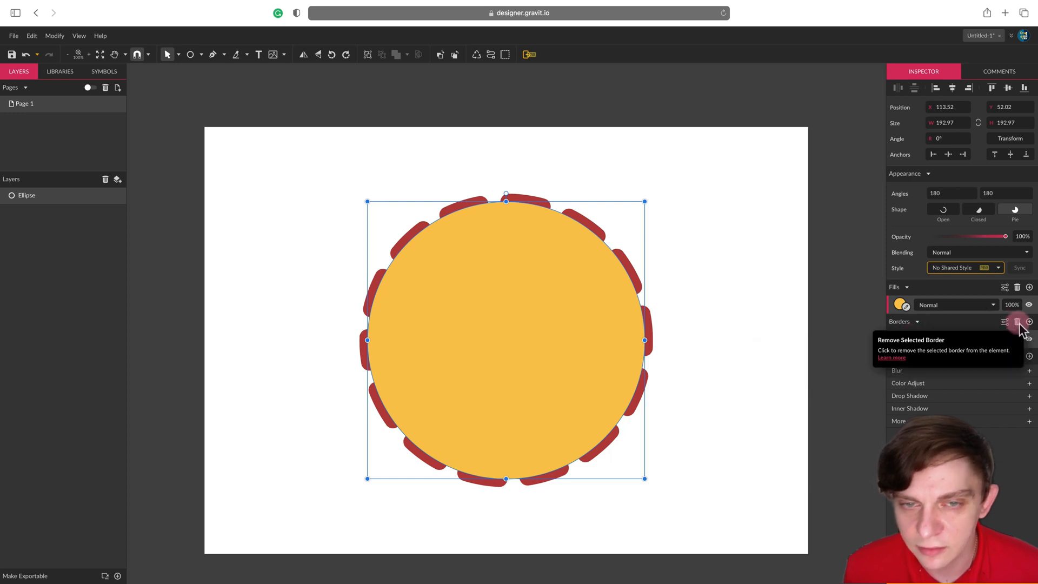
click(1017, 321)
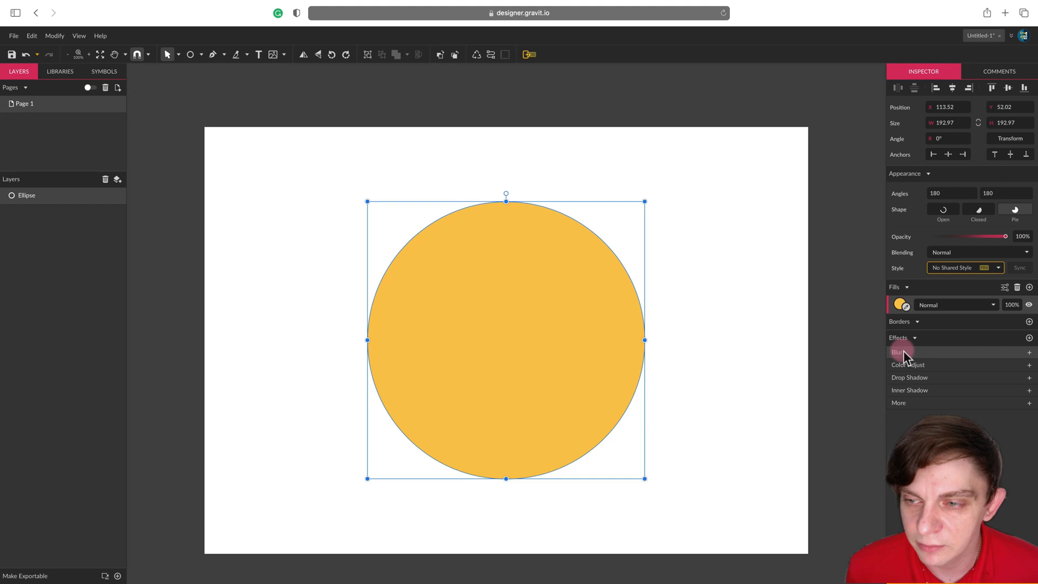
click(898, 351)
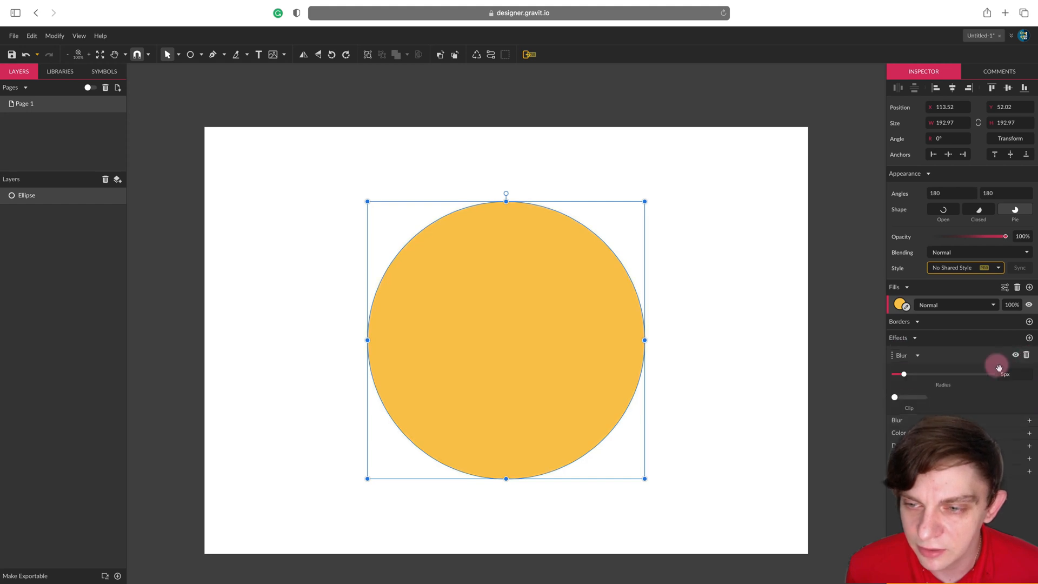
drag(903, 374, 939, 374)
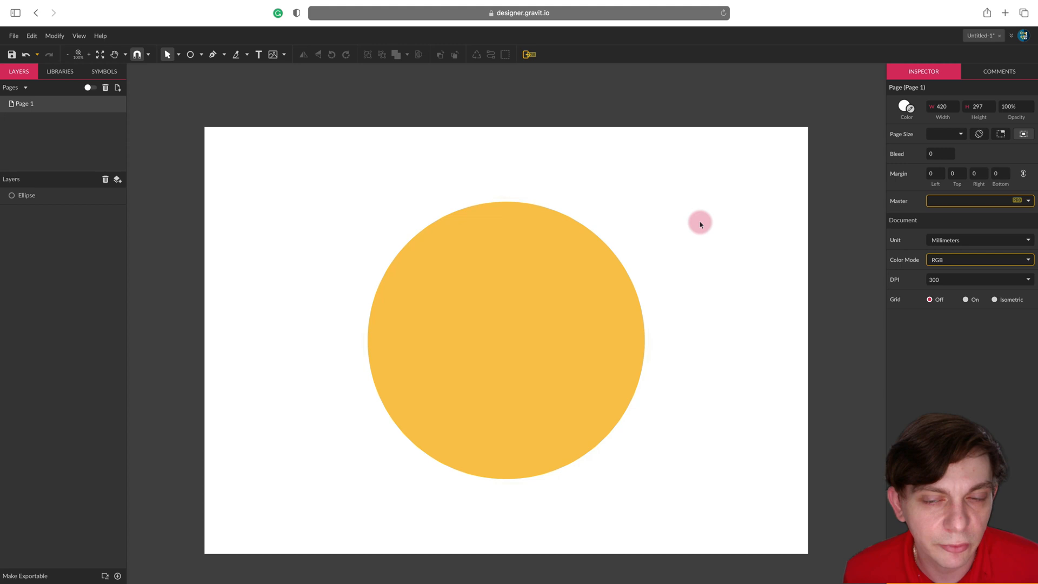
click(566, 253)
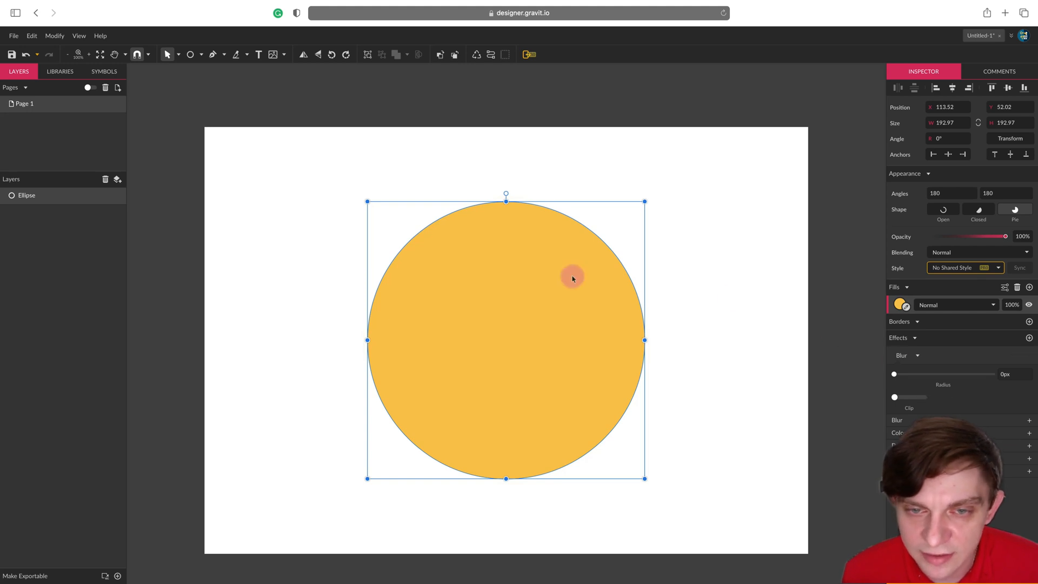
mouse_move(970, 329)
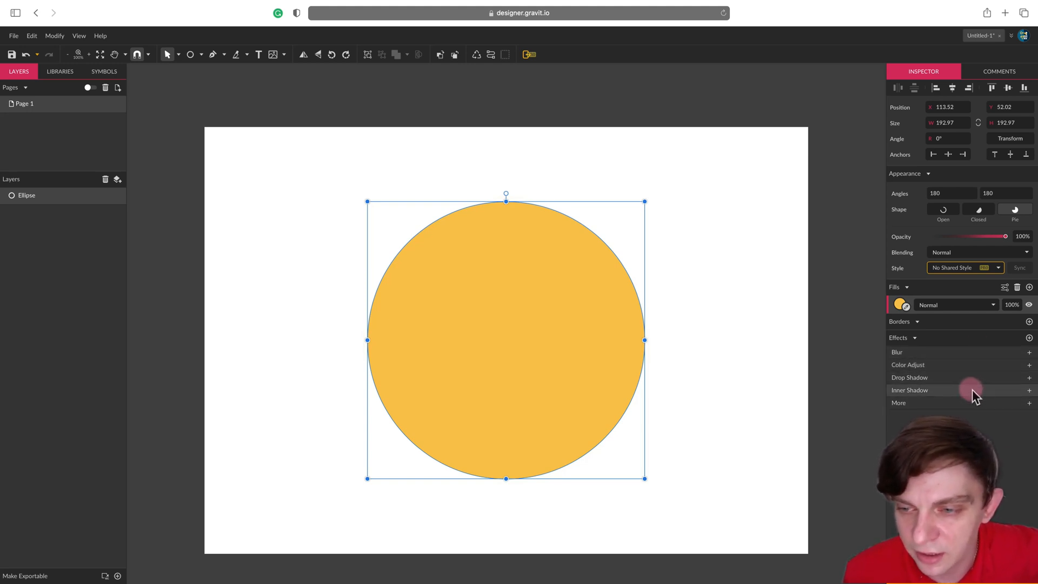
mouse_move(973, 406)
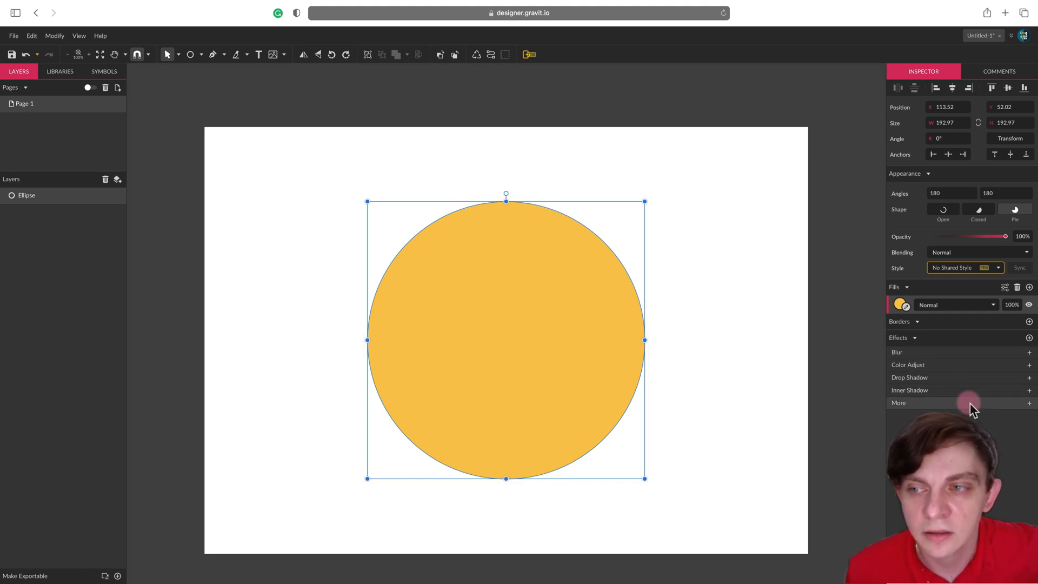
click(191, 54)
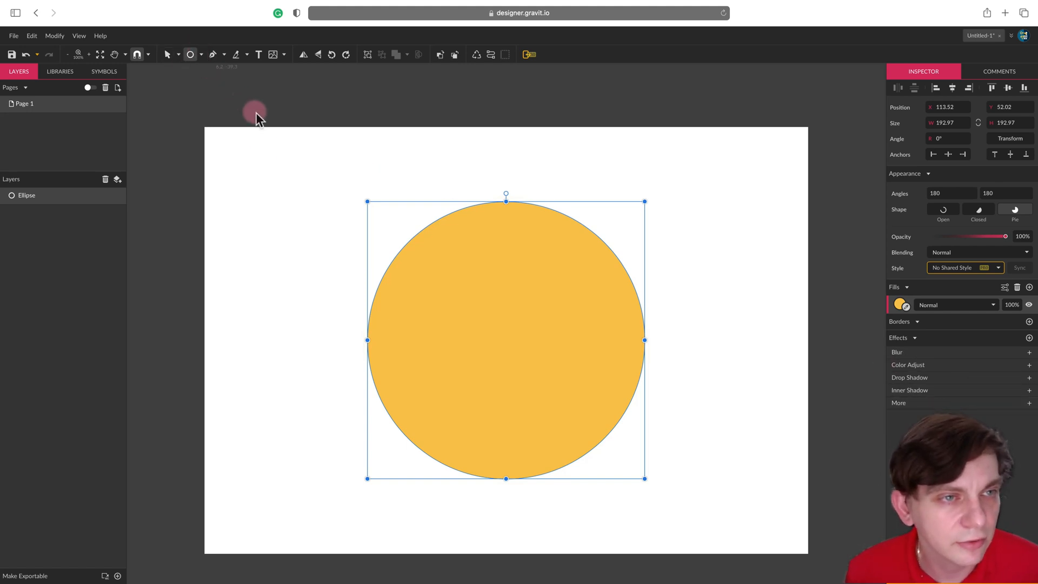
mouse_move(203, 60)
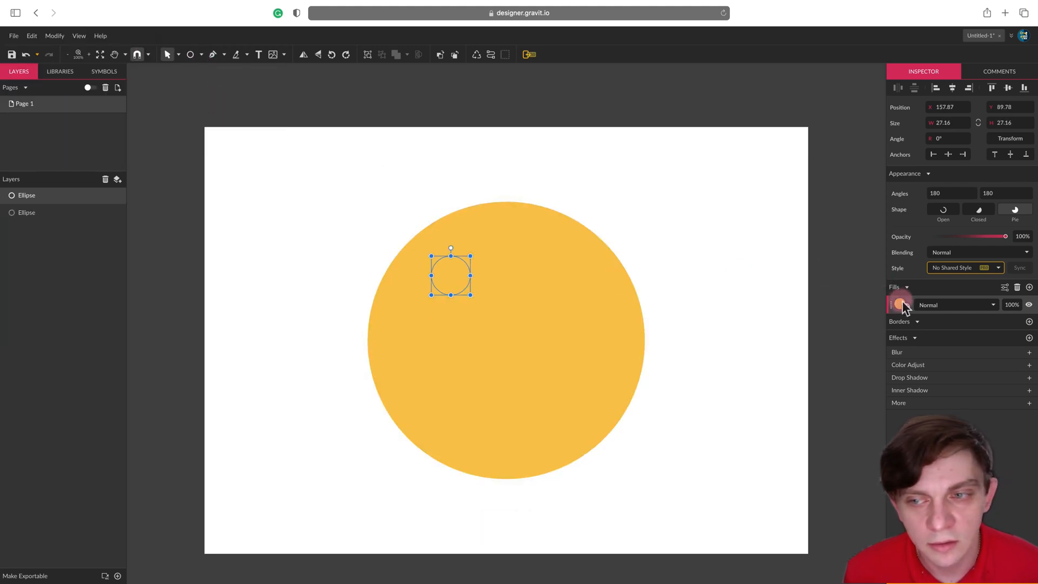
Fill the small eye circles black and draw a large black mouth circle
click(902, 304)
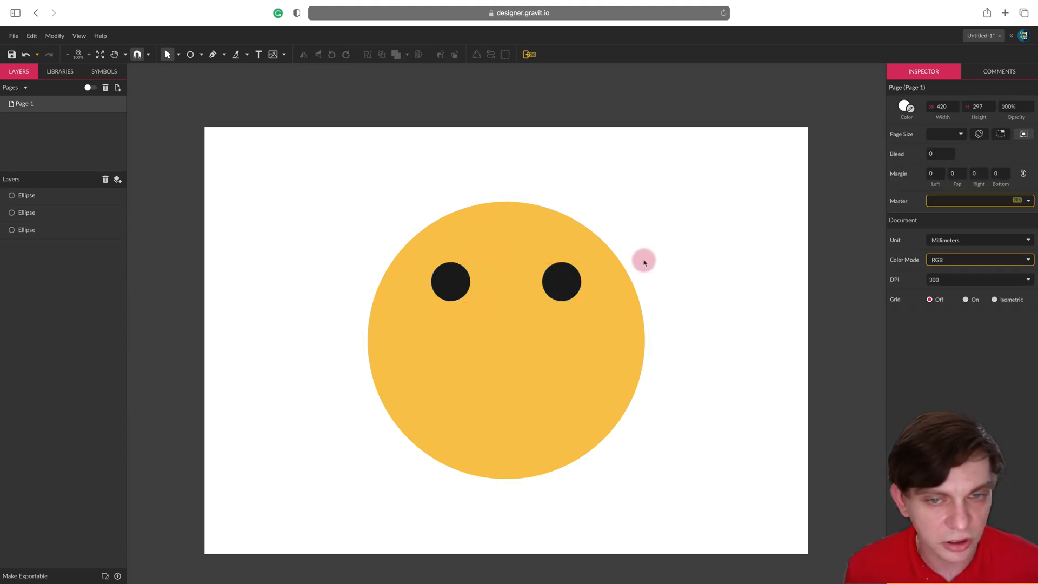
click(561, 280)
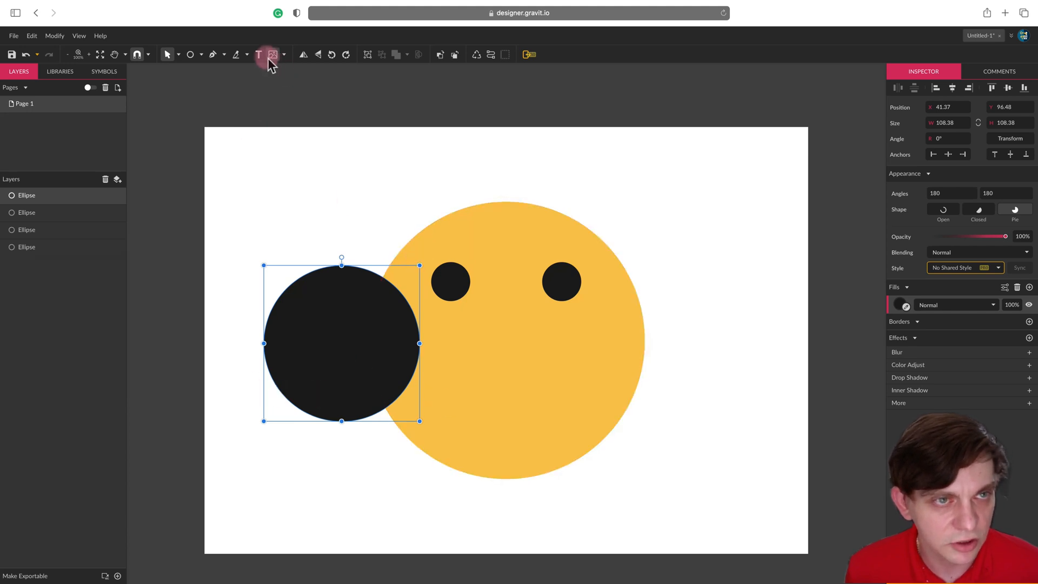
click(191, 54)
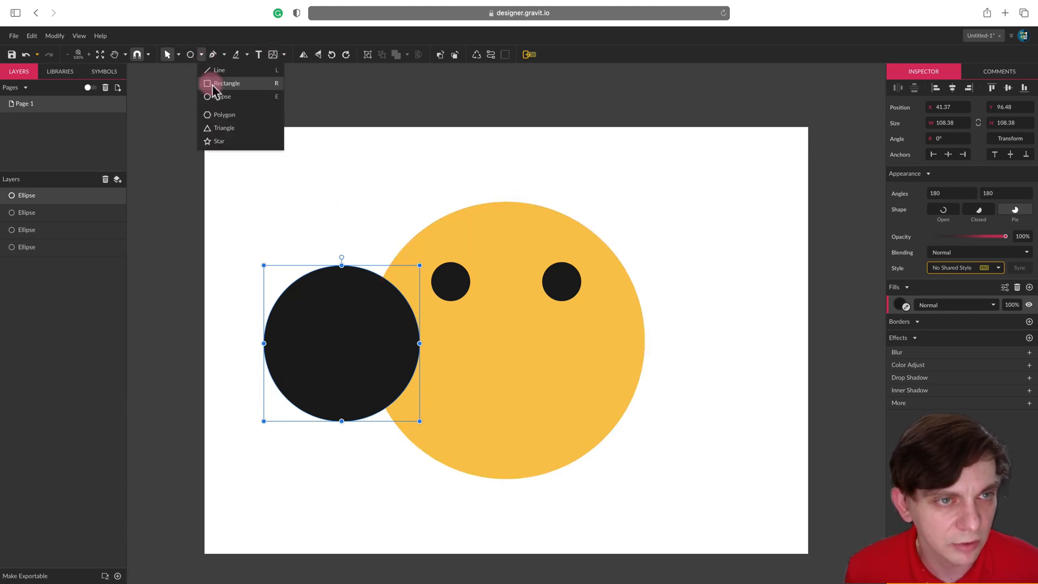
Subtract a rectangle from the black circle and convert the half-disc to a path
click(227, 83)
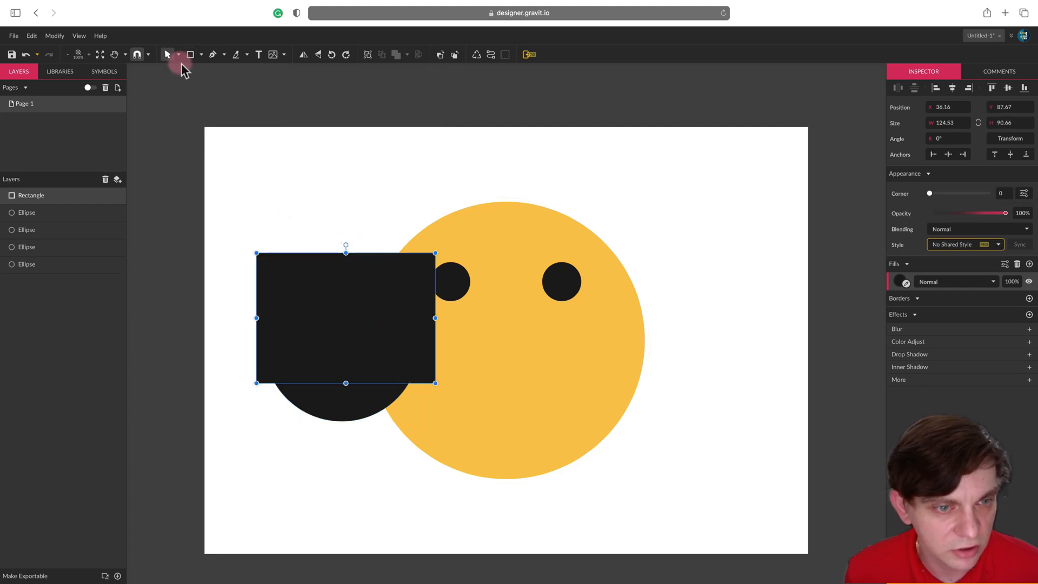
mouse_move(364, 387)
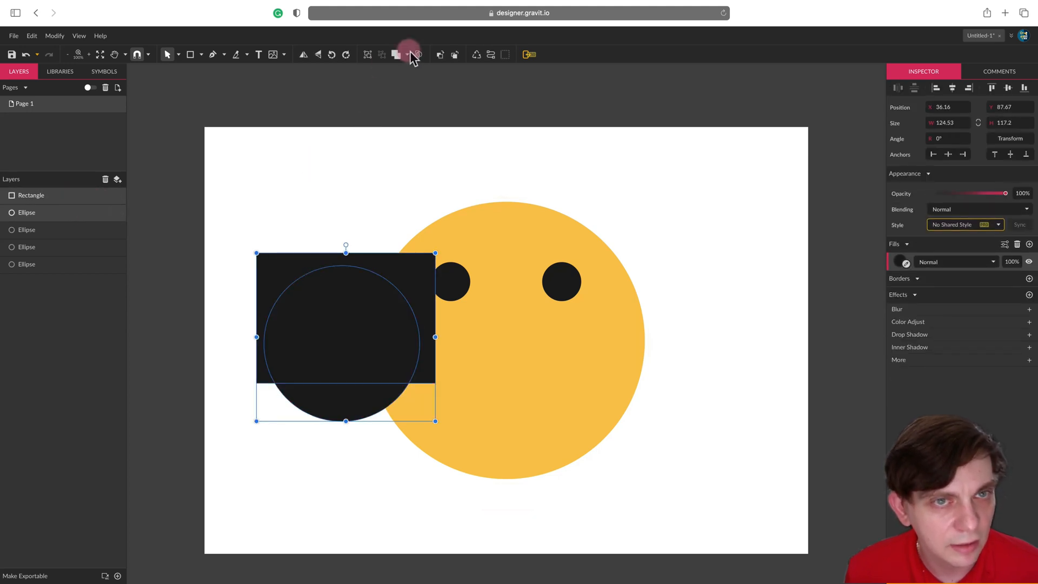
mouse_move(397, 54)
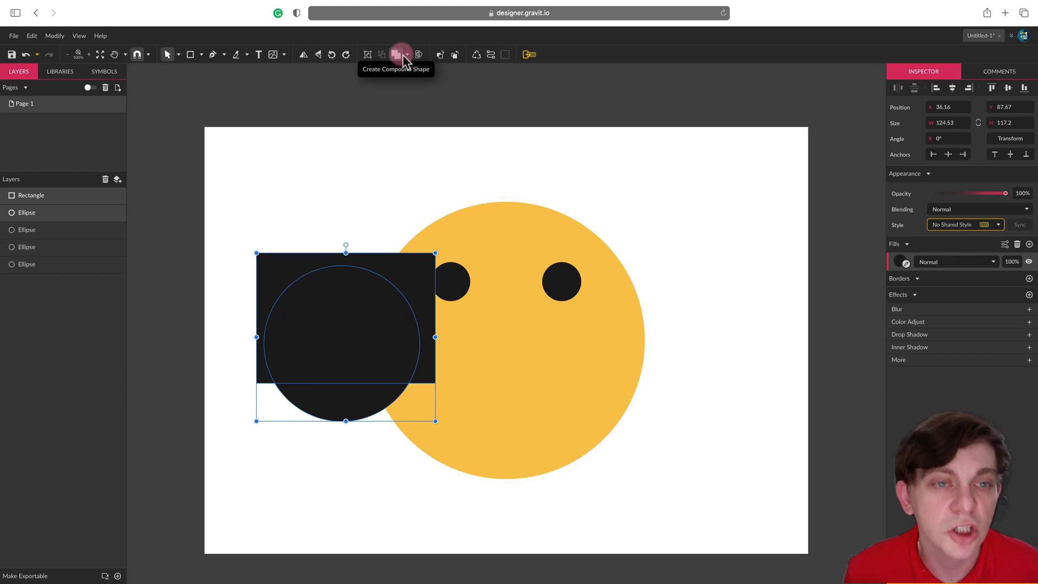
mouse_move(412, 59)
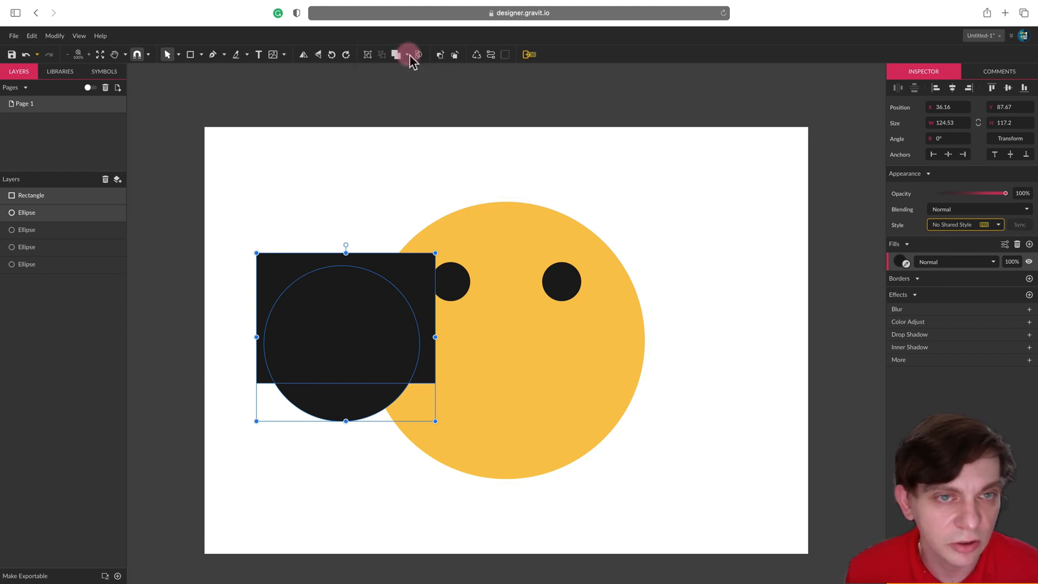
click(397, 54)
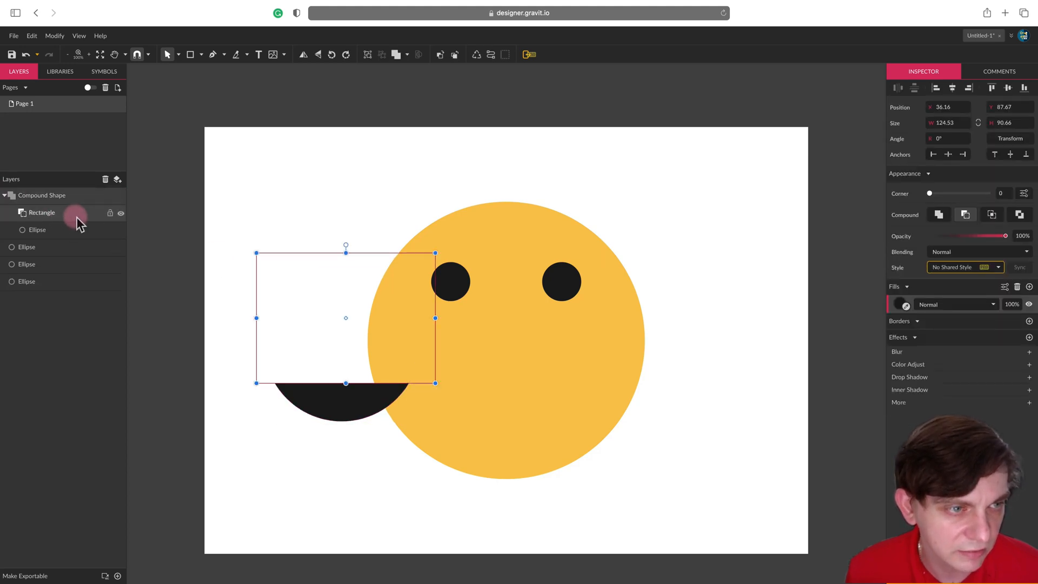
drag(257, 383, 253, 389)
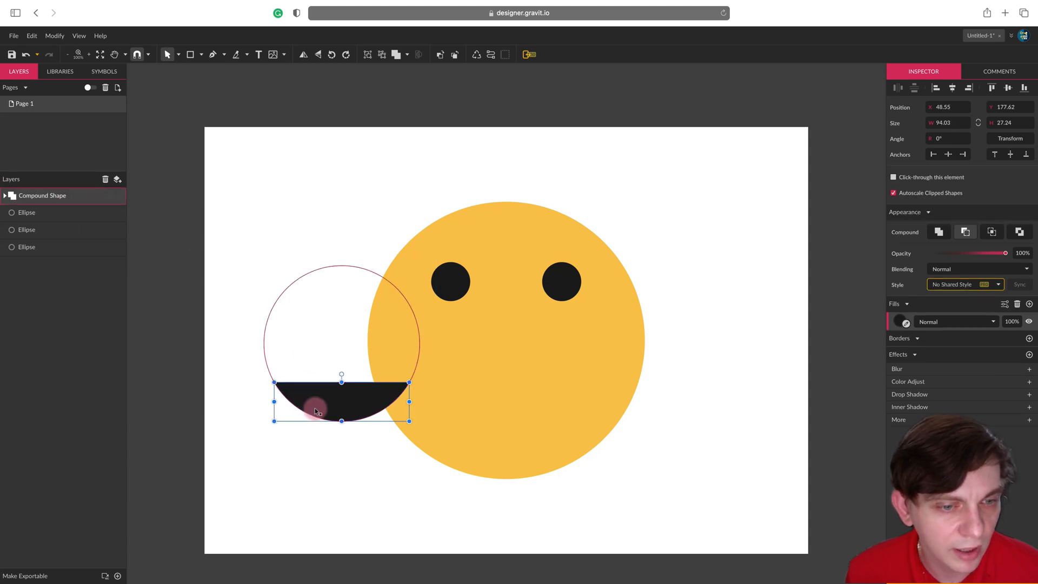
click(492, 54)
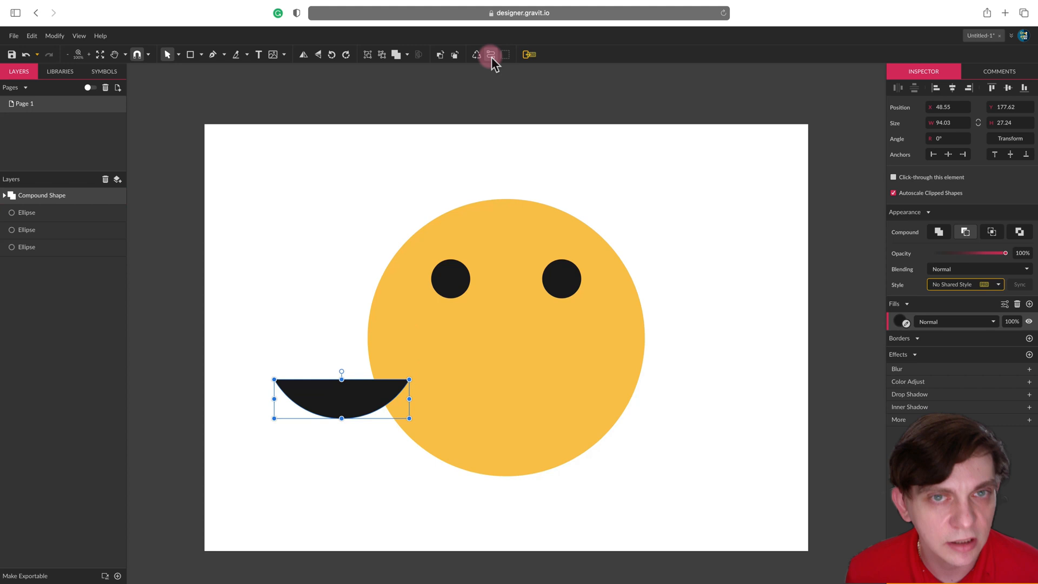
mouse_move(491, 54)
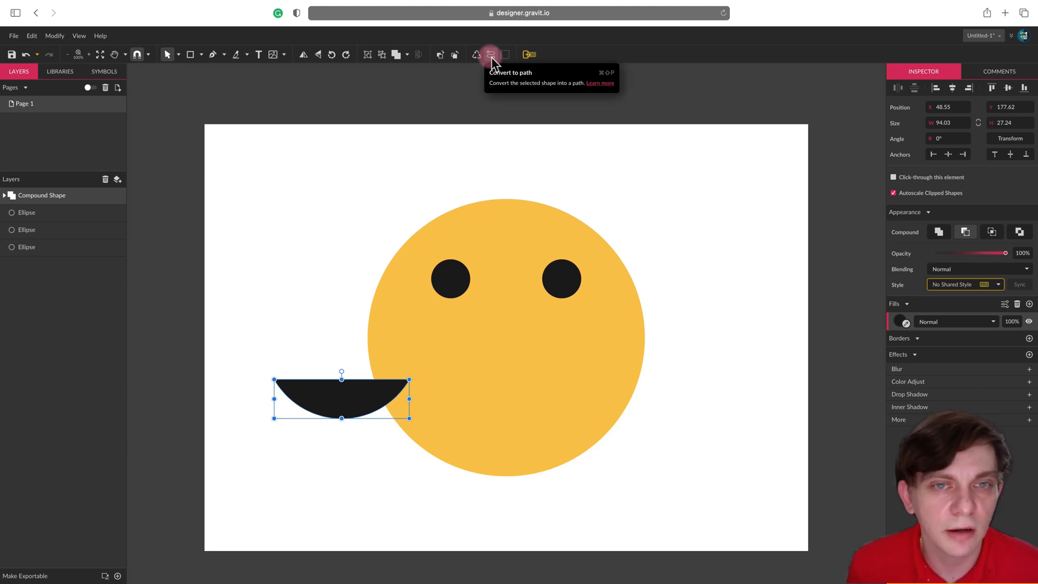
click(490, 54)
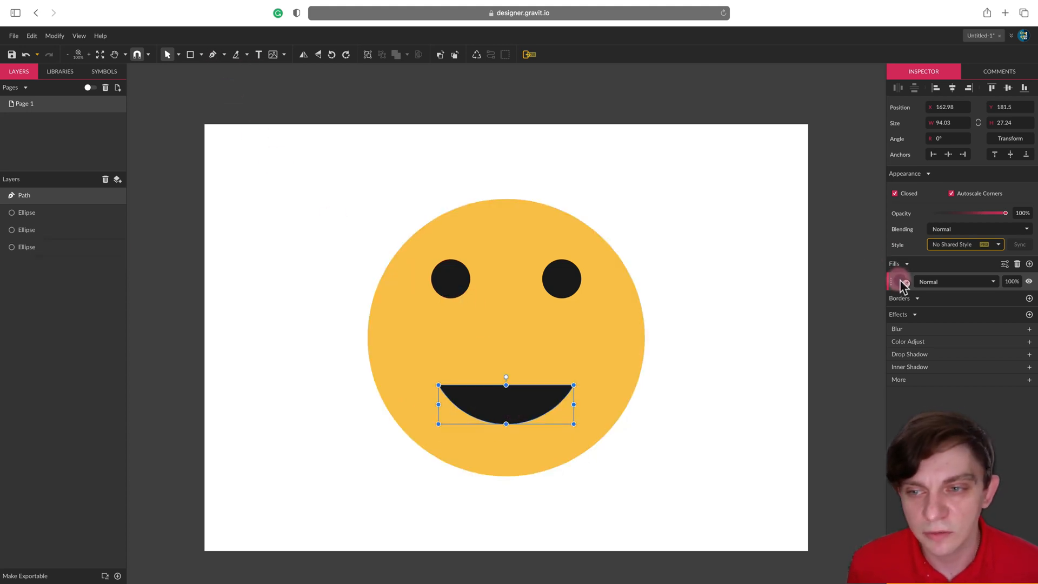
Recolour the mouth dark maroon and place a duplicate left of the face
click(906, 281)
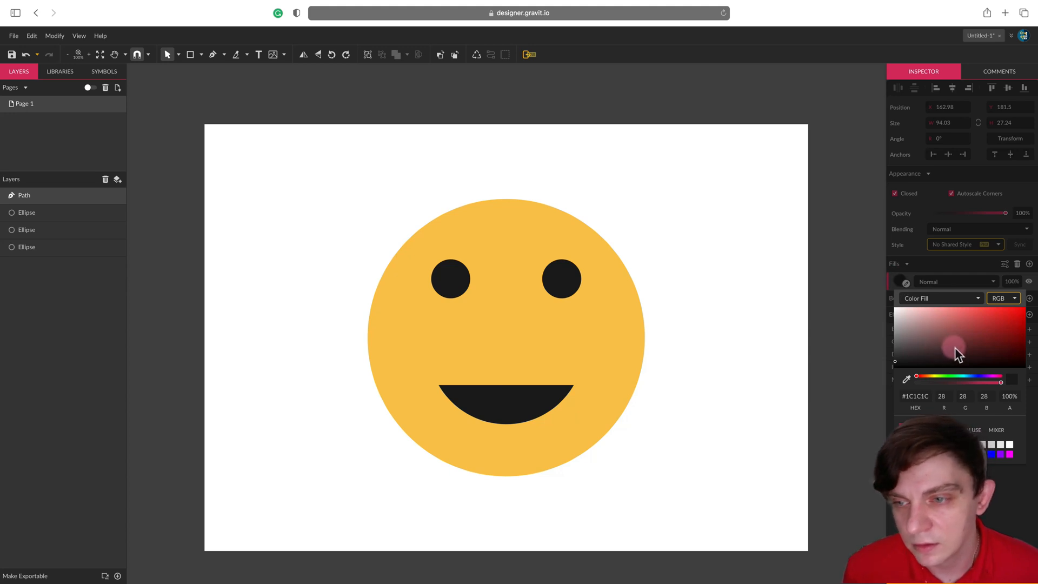
click(991, 349)
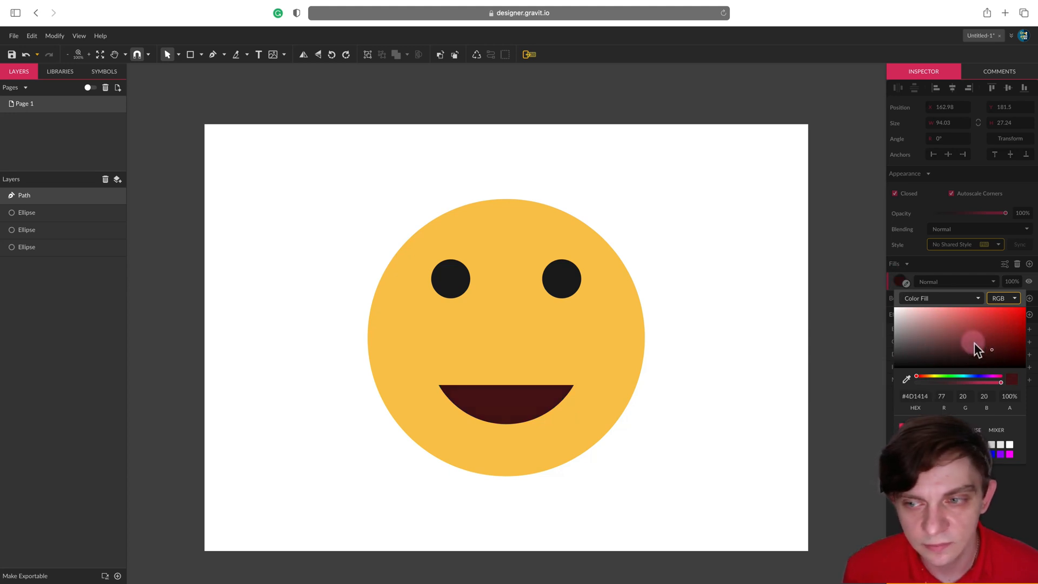
click(218, 88)
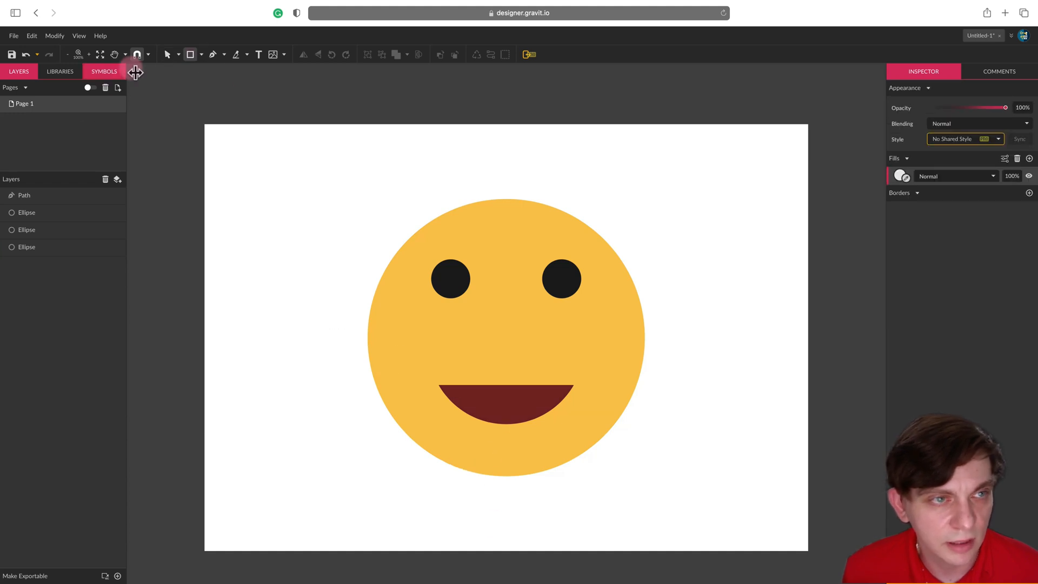
click(506, 401)
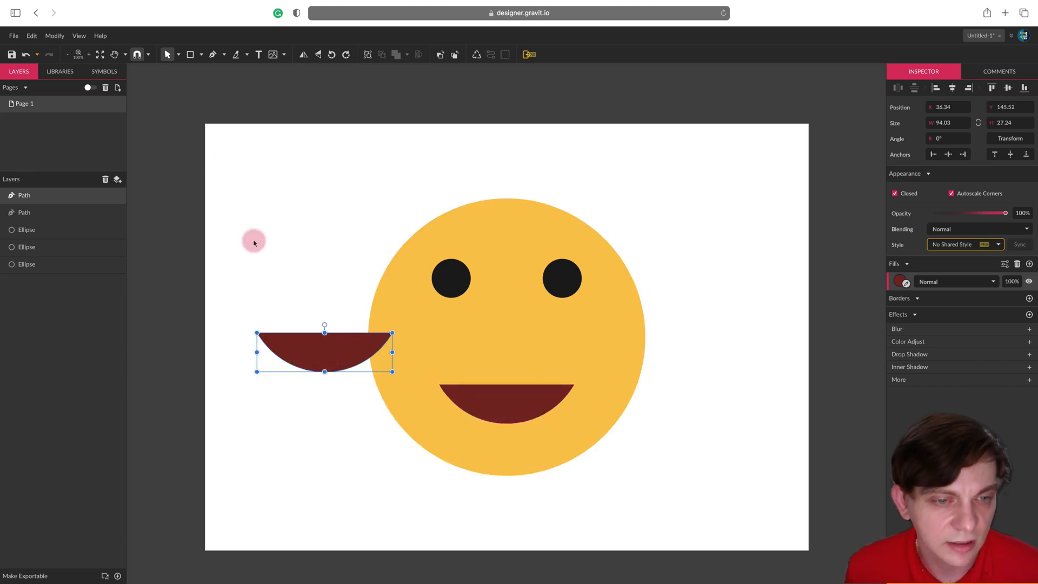
mouse_move(287, 288)
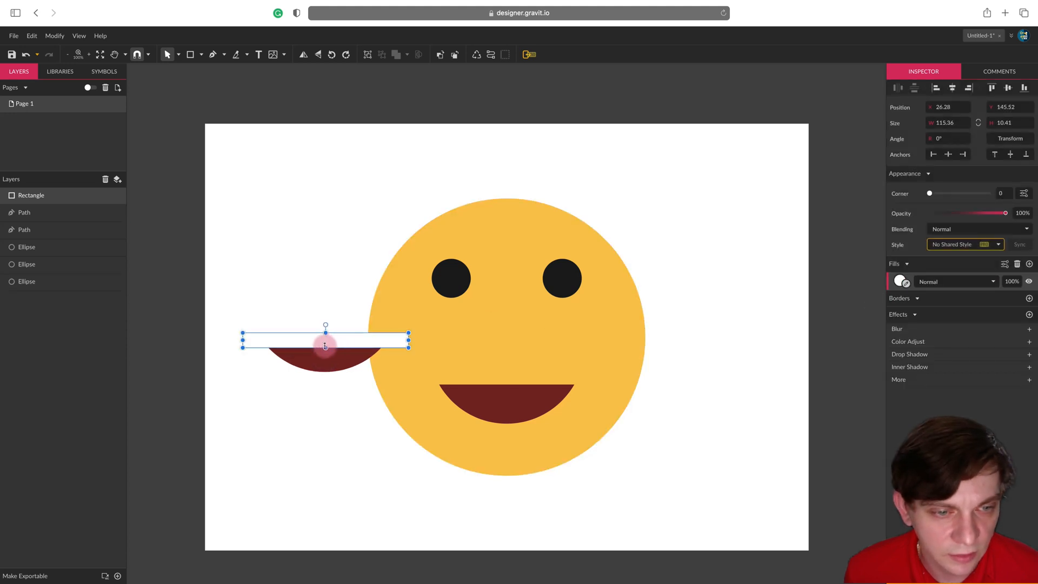
Draw a thin rectangle overlapping the top edge of the copied mouth shape
drag(325, 342, 325, 371)
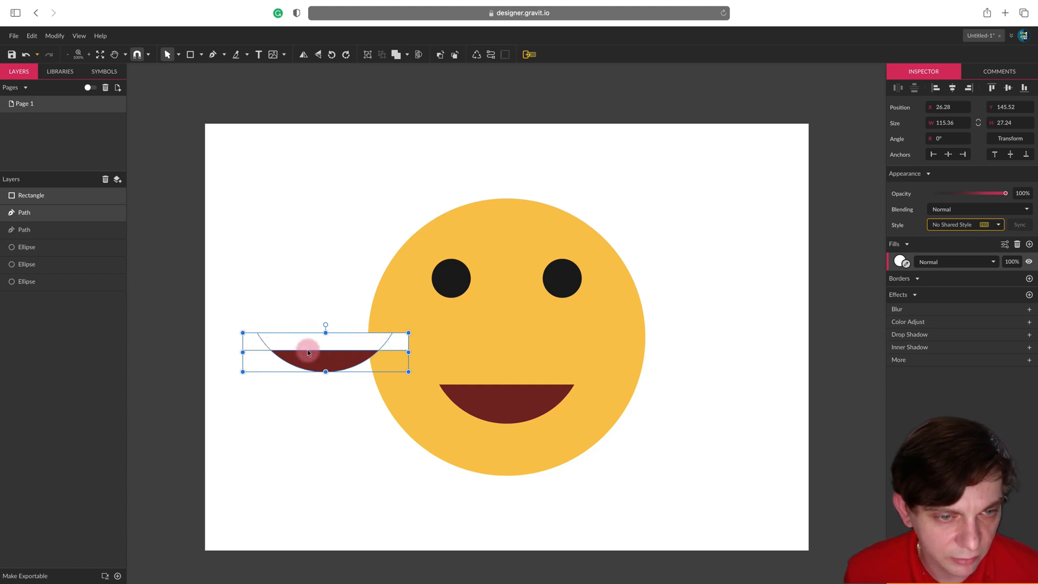
click(395, 54)
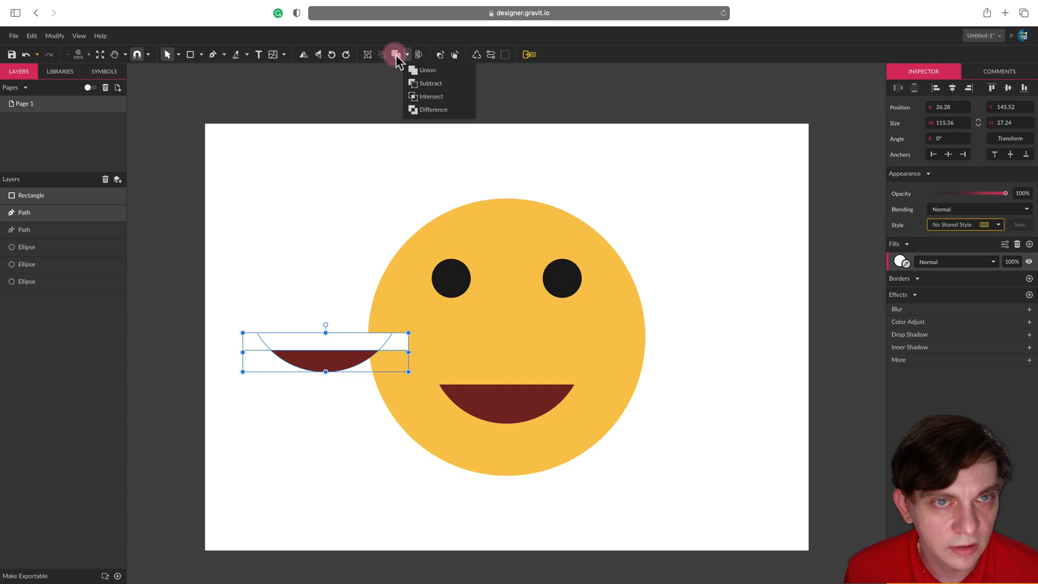
mouse_move(396, 61)
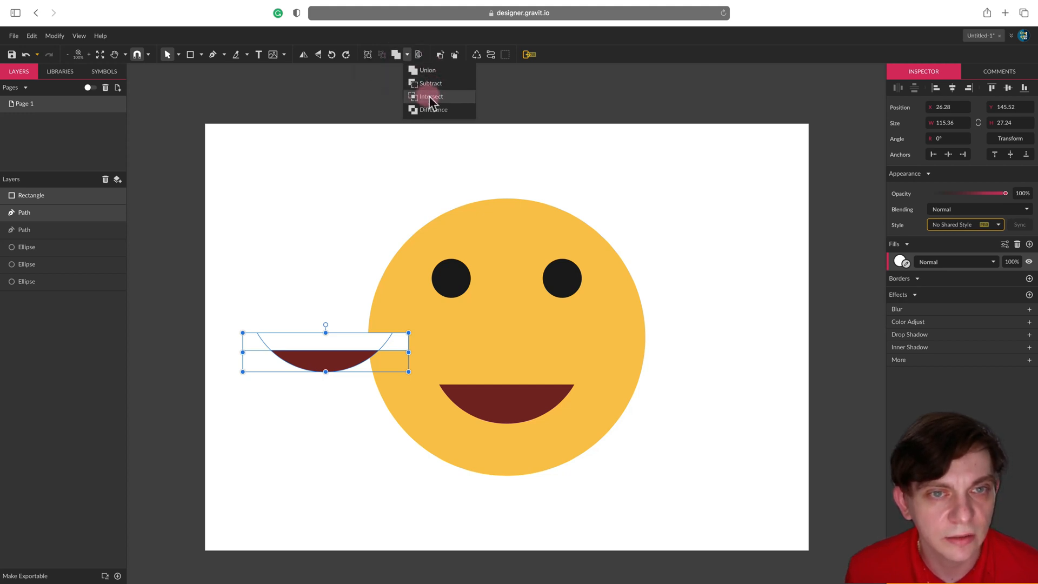
Intersect the rectangle with the mouth copy to make the teeth strip on the smile
click(431, 96)
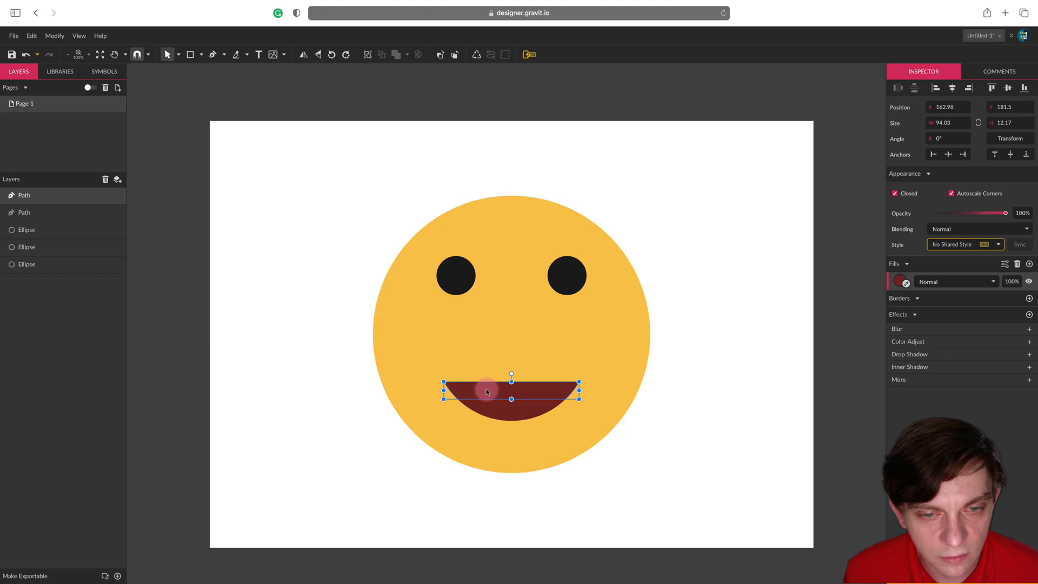
click(898, 281)
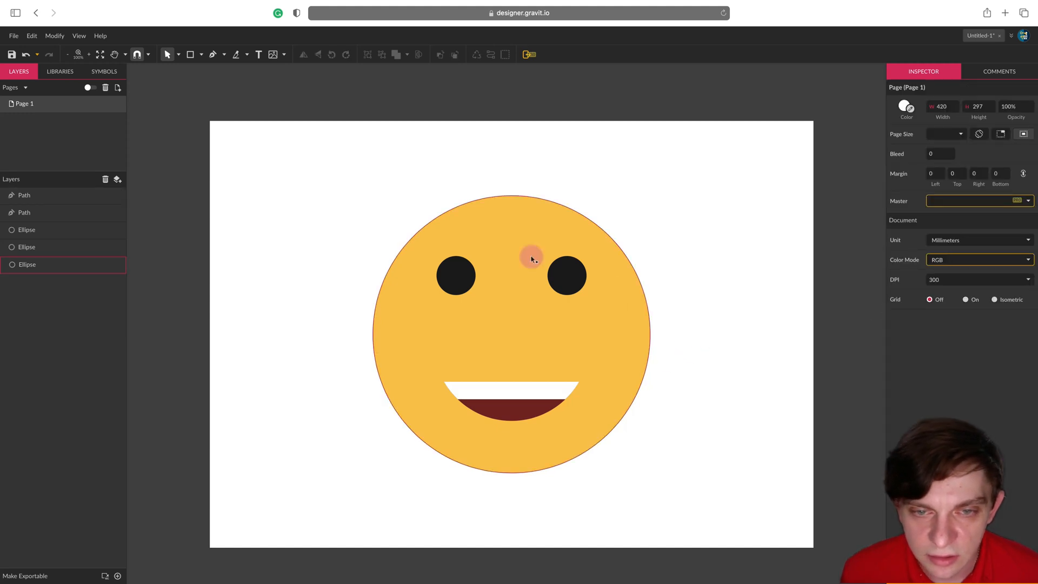
Give the face ellipse a radial gradient fill, pale yellow centre to orange edges
click(563, 275)
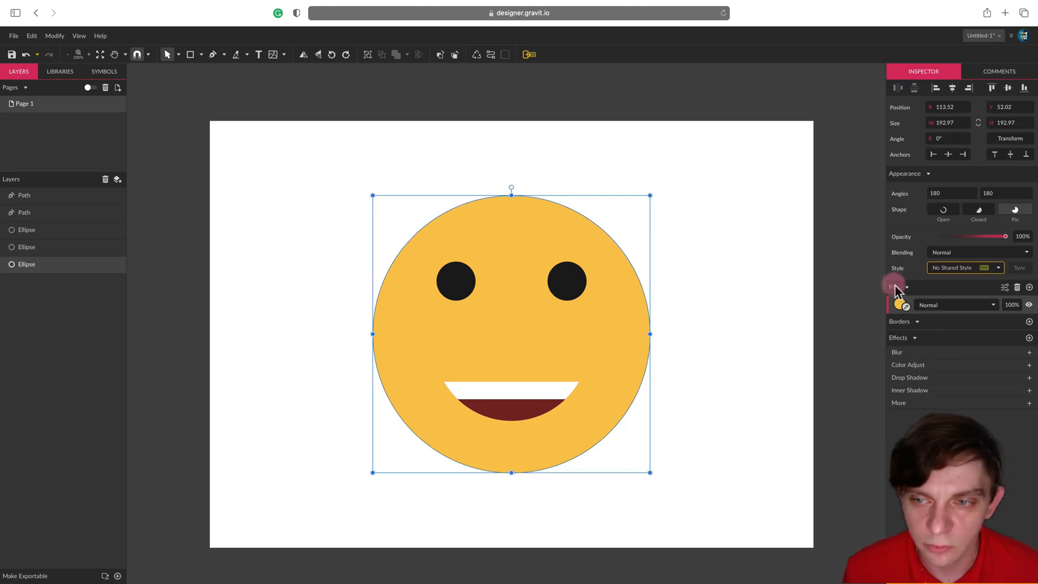
mouse_move(902, 305)
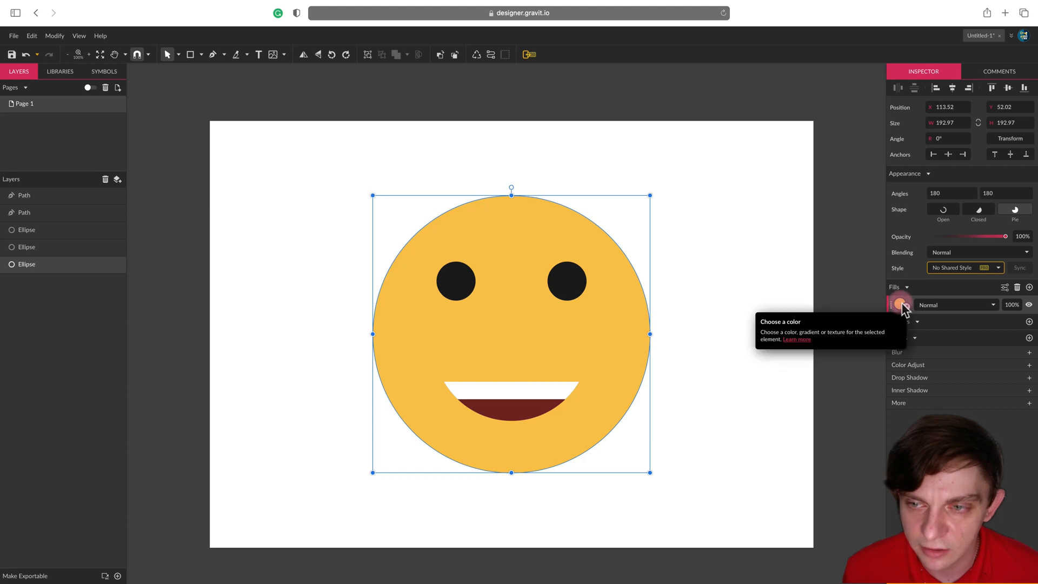
click(902, 305)
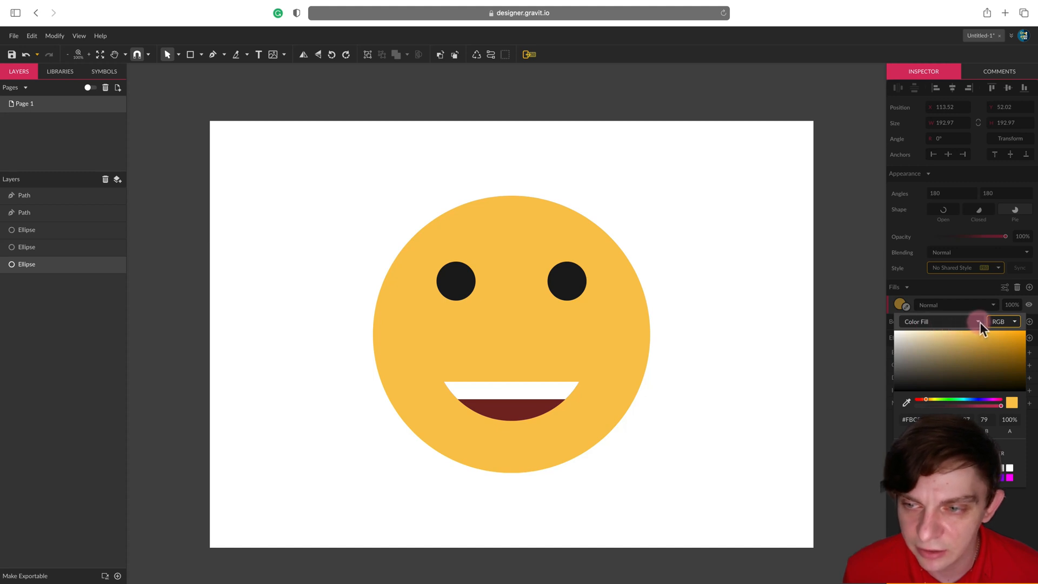
click(982, 321)
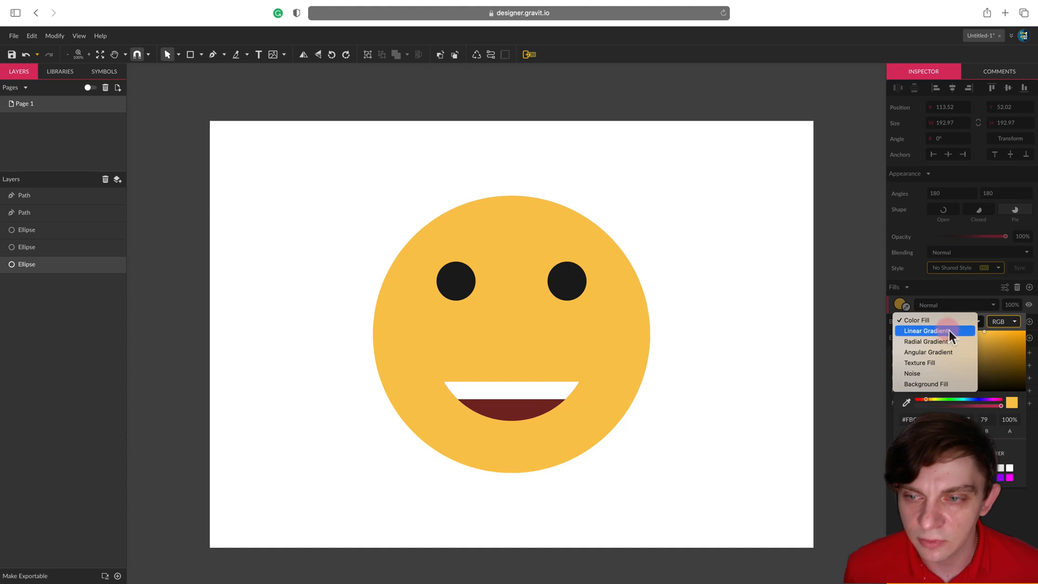
click(924, 330)
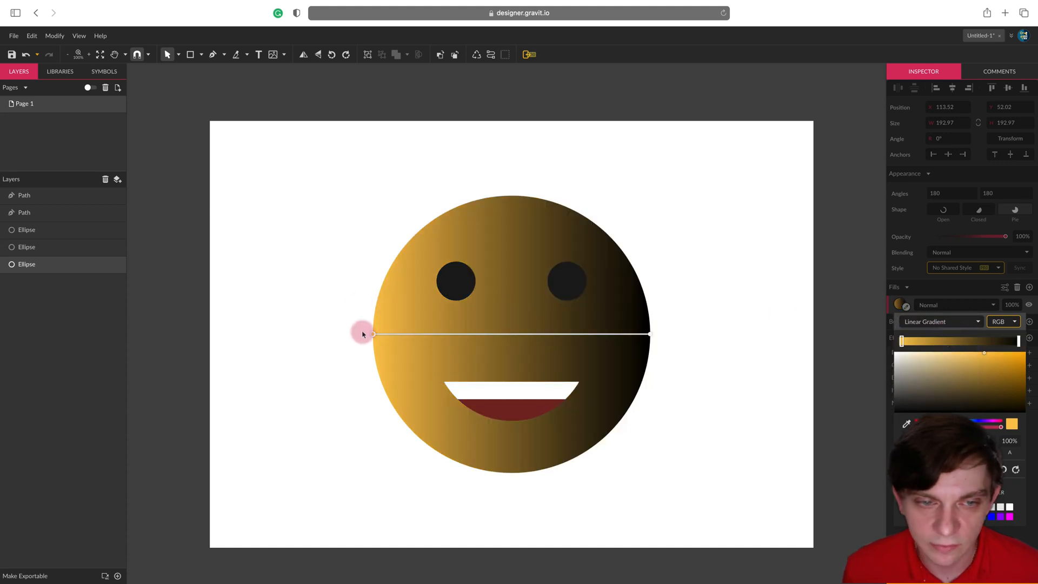
drag(371, 333, 643, 341)
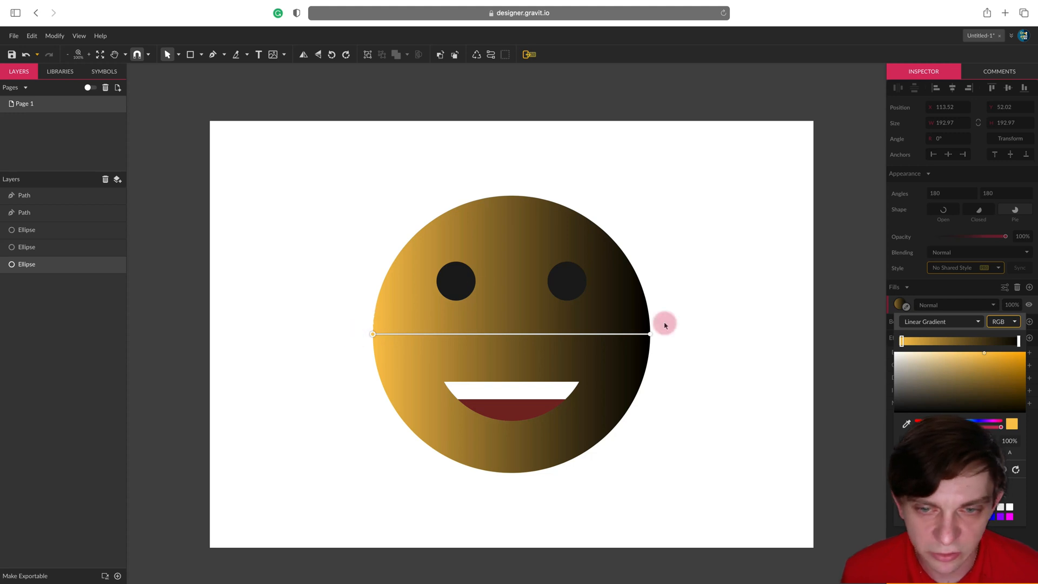
click(939, 305)
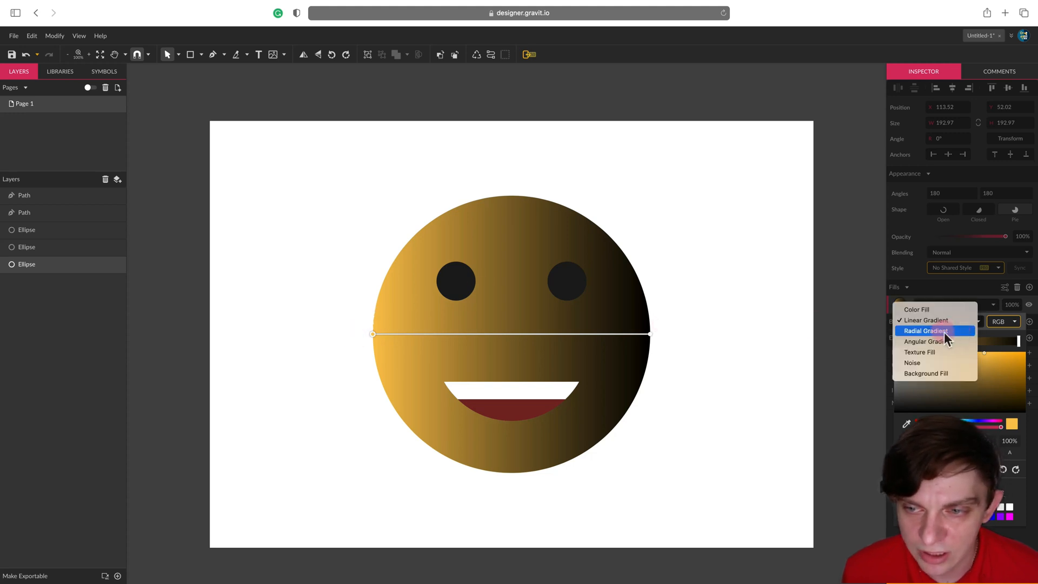
click(926, 331)
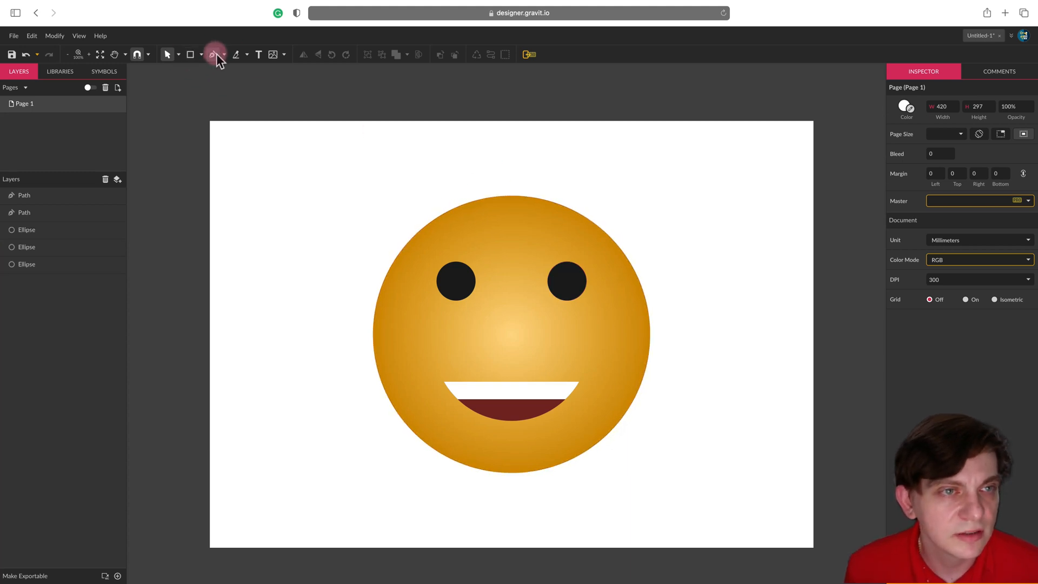
Start outlining the cap above the face with the Pen tool
click(223, 54)
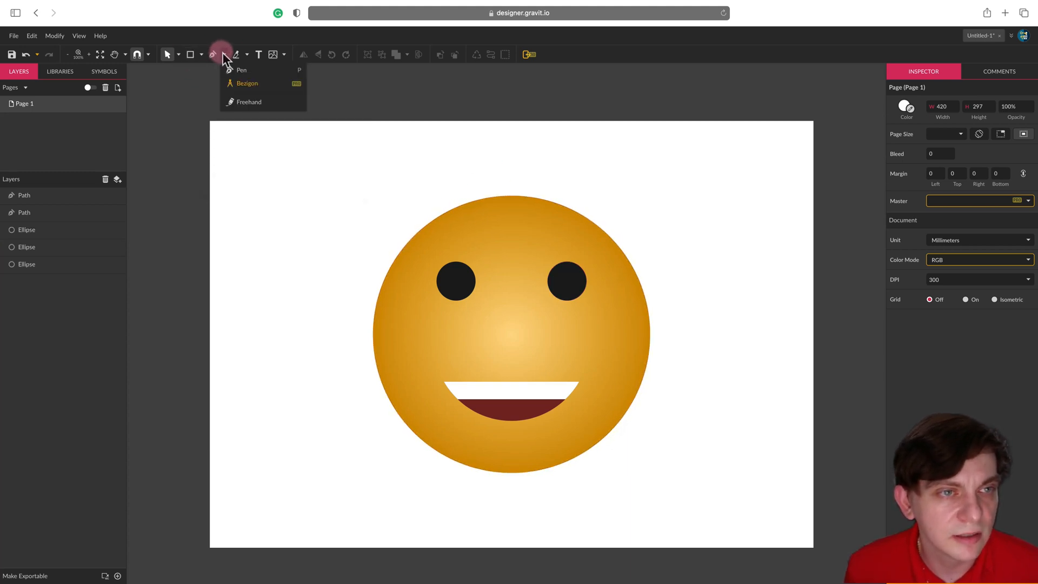
mouse_move(242, 71)
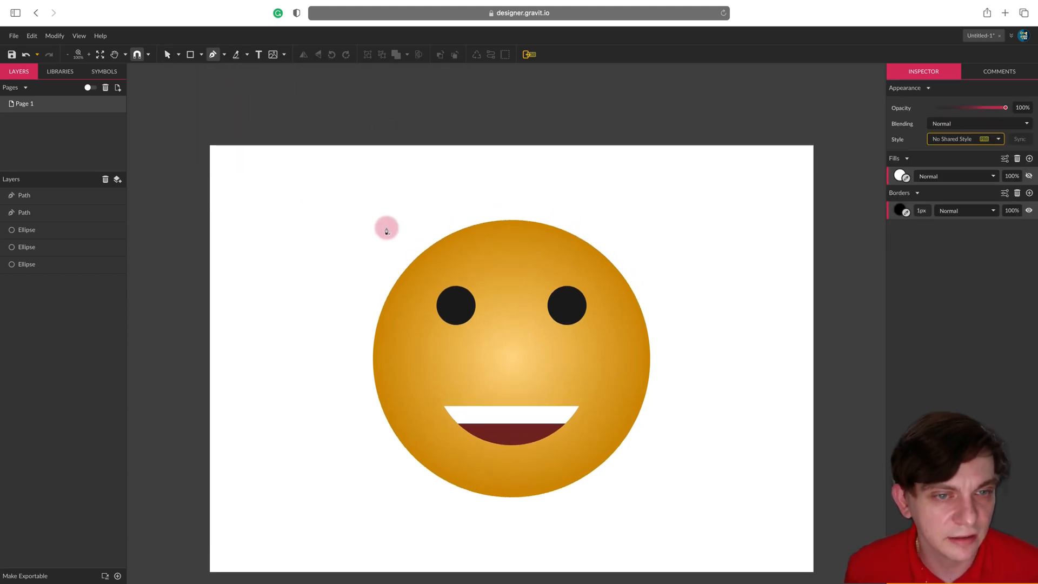
click(513, 411)
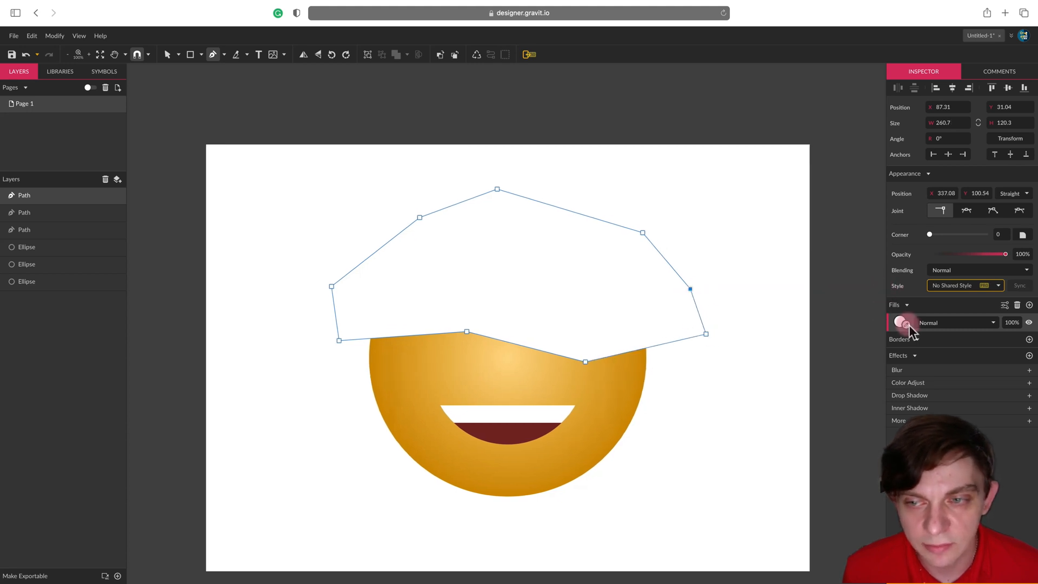
click(905, 322)
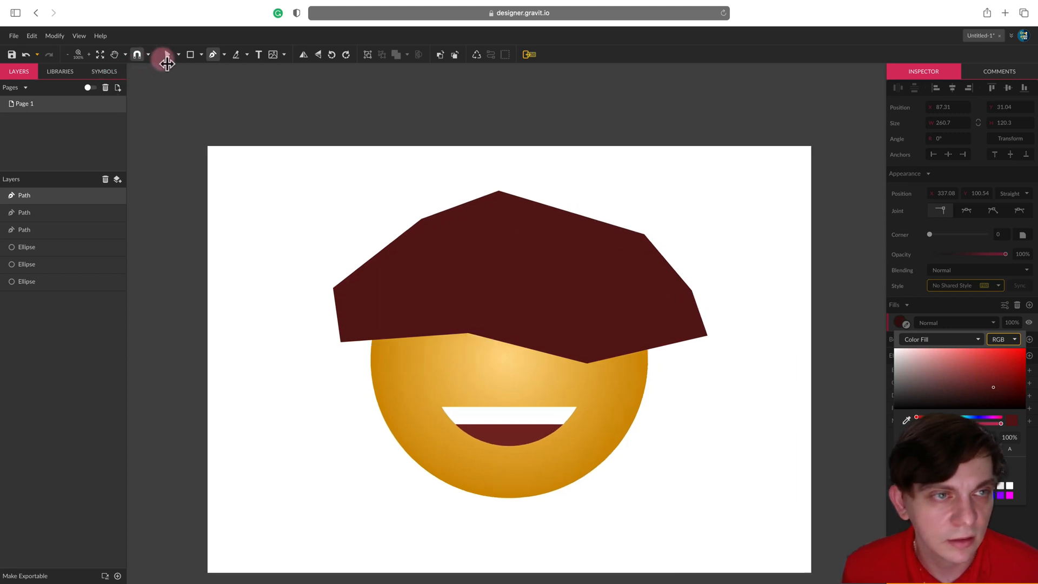
click(464, 234)
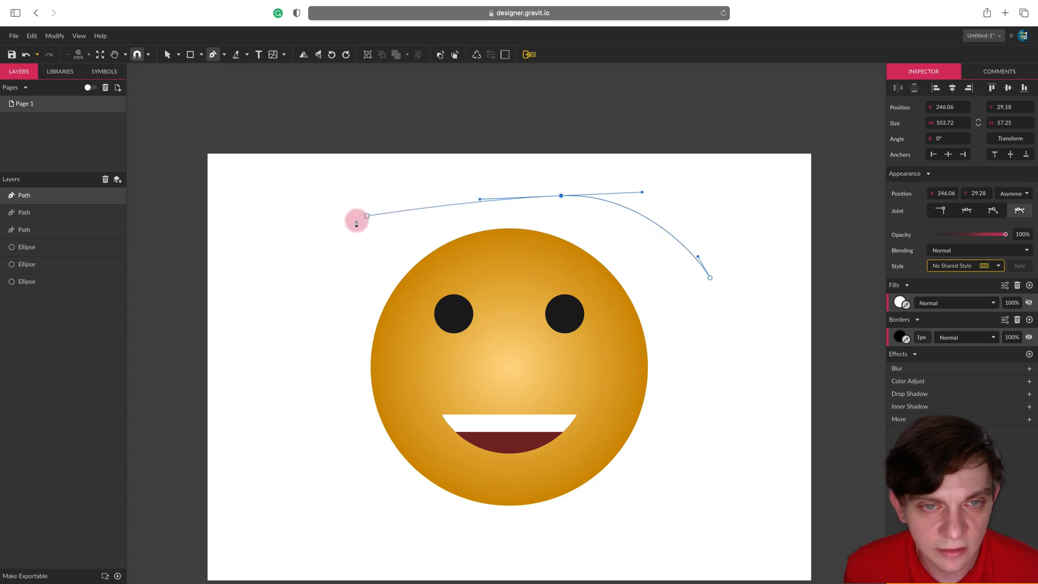
Complete the cap outline with its curved top, left side and lower edge
drag(367, 216, 313, 313)
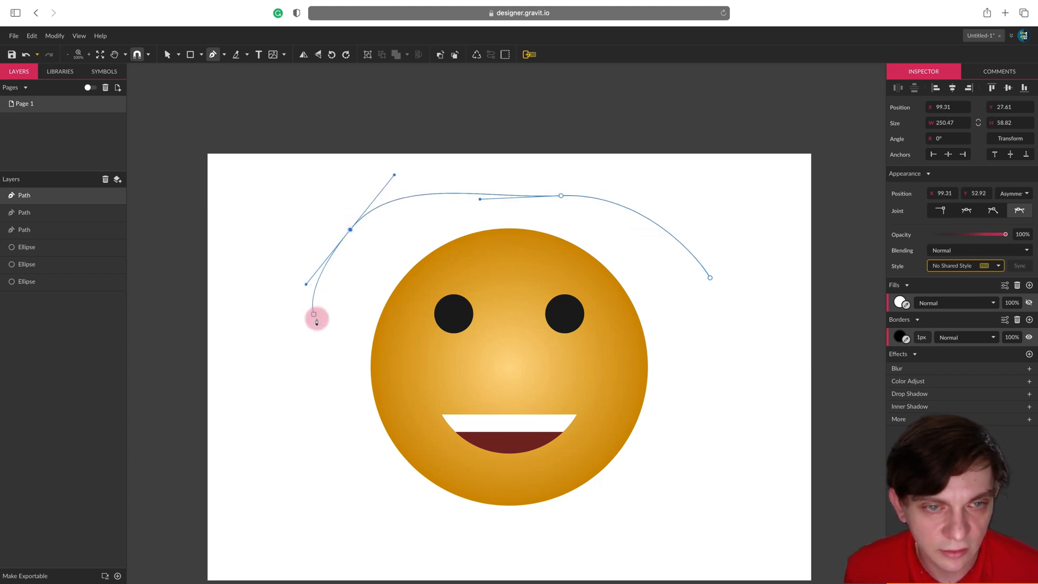
drag(315, 313, 363, 322)
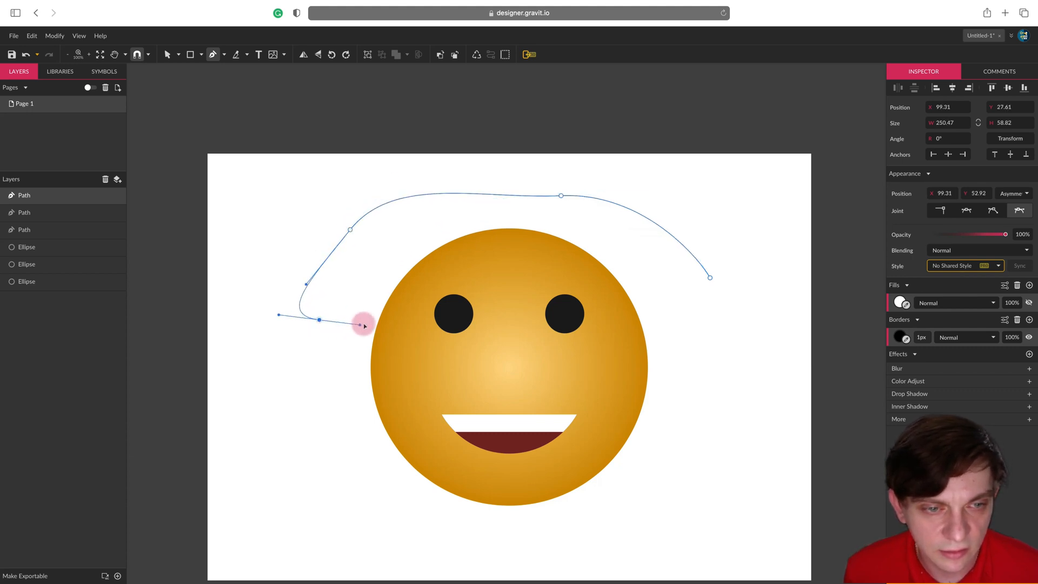
drag(363, 324, 747, 320)
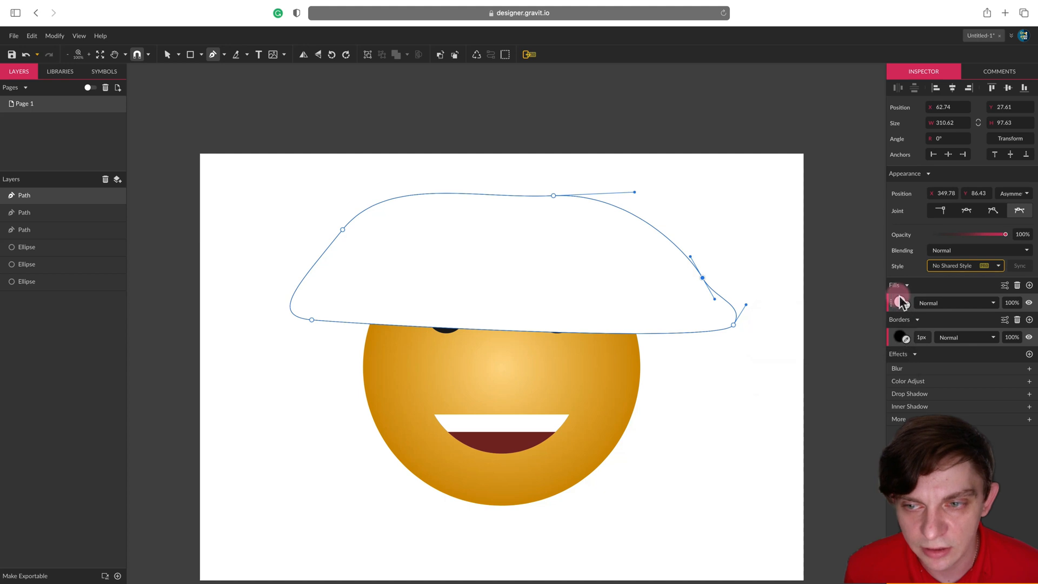
Fill the cap navy blue and remove its dark outline
click(900, 303)
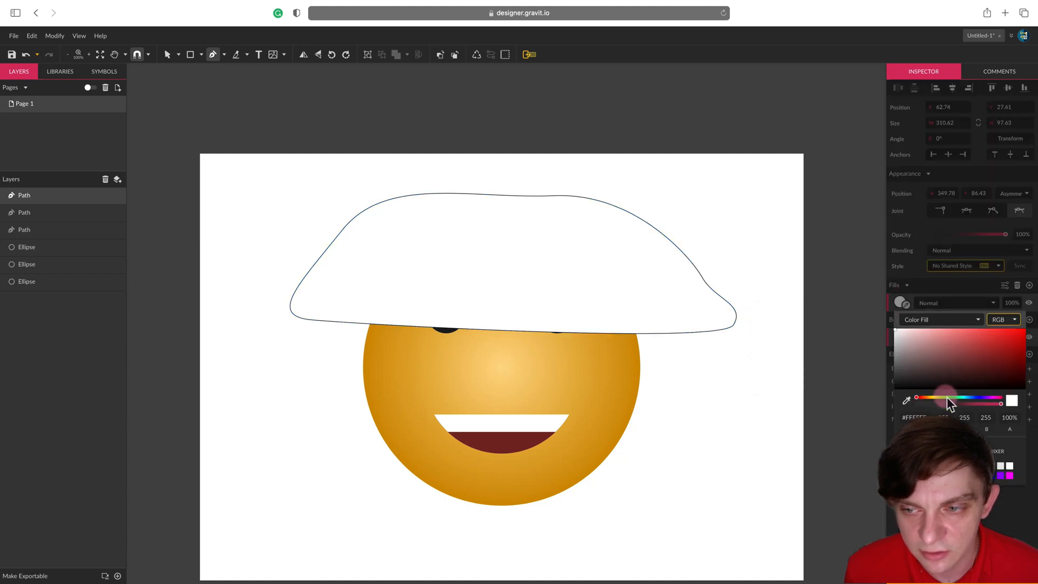
click(987, 368)
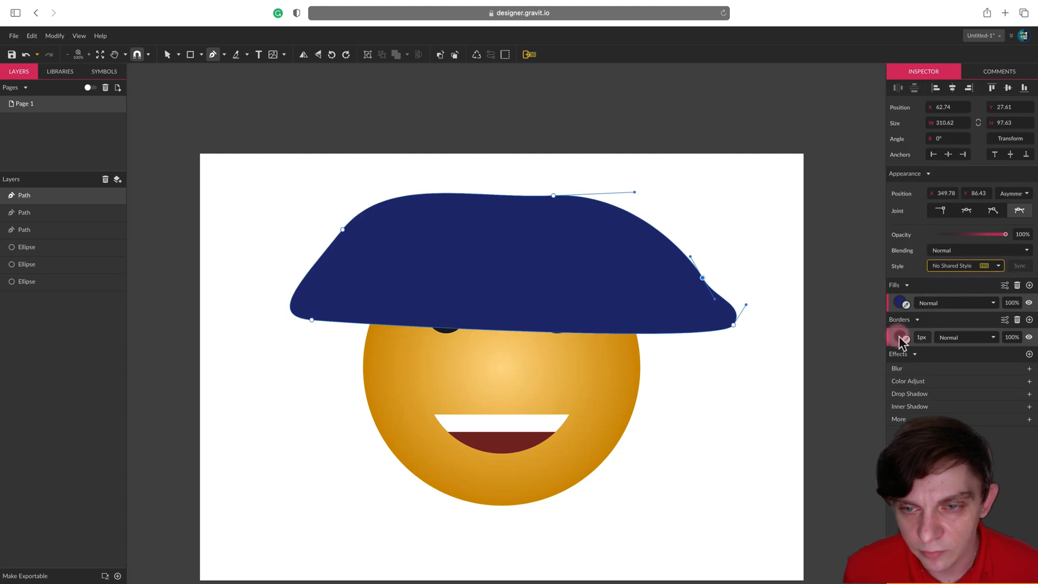
click(899, 337)
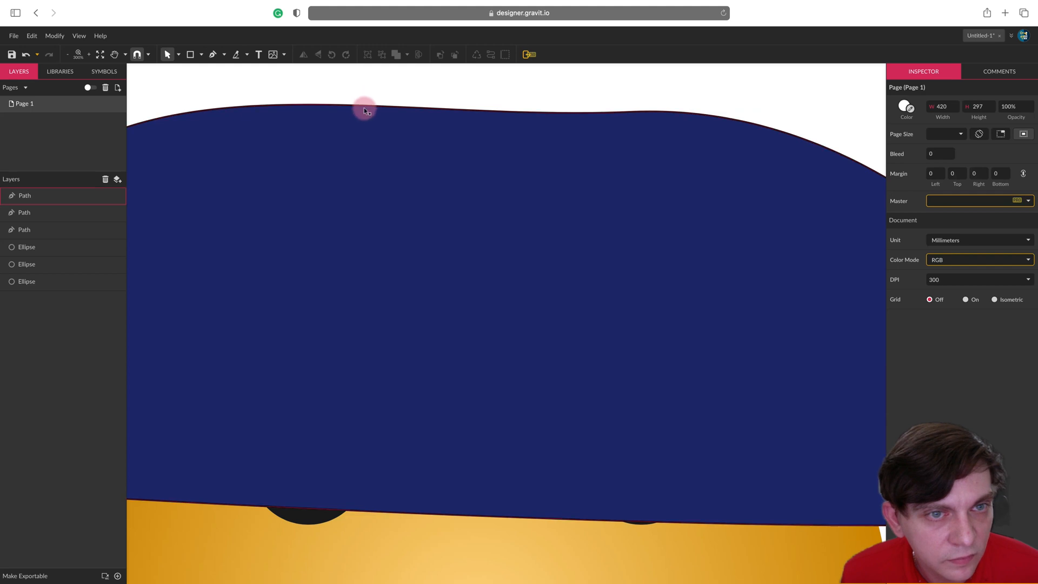
click(365, 110)
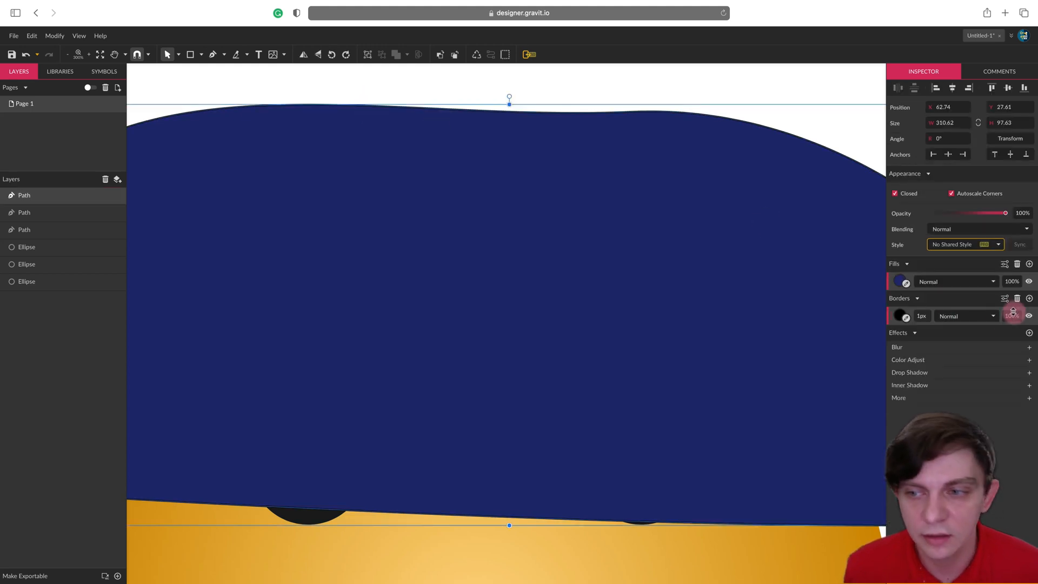
click(27, 282)
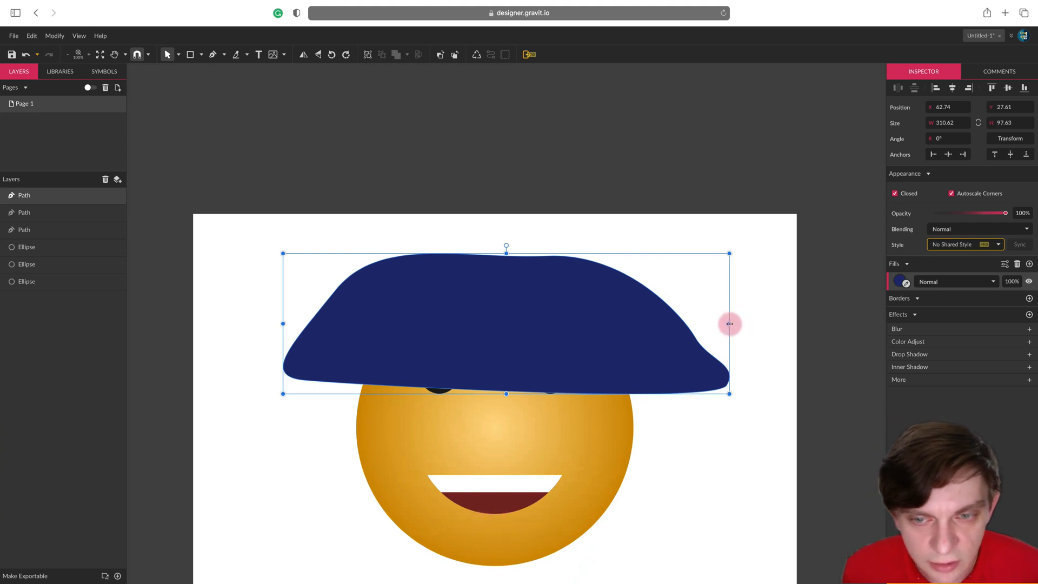
Shrink the navy cap to roughly the head's width, then deselect it
drag(728, 324, 694, 324)
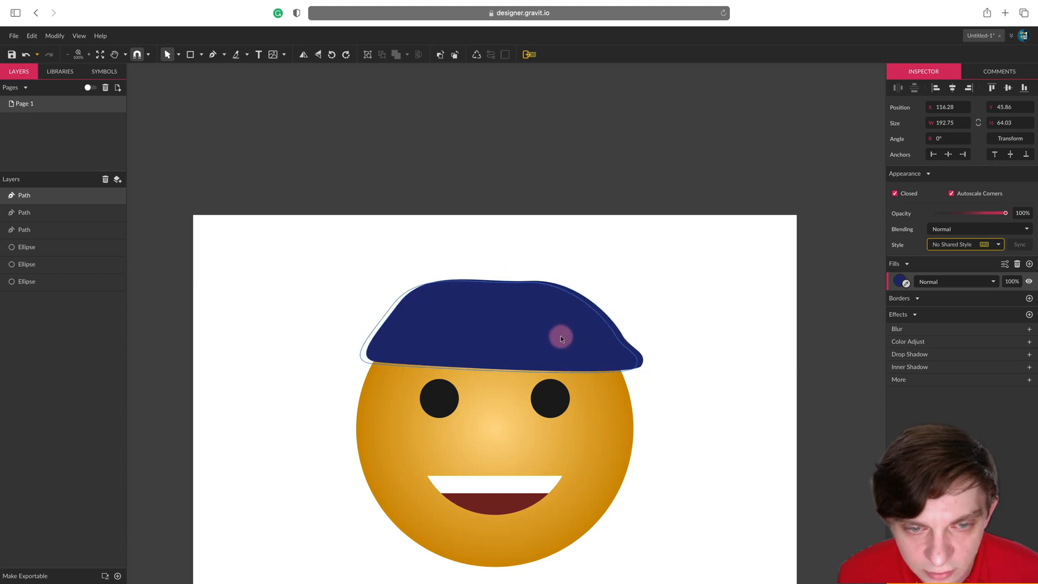
click(656, 264)
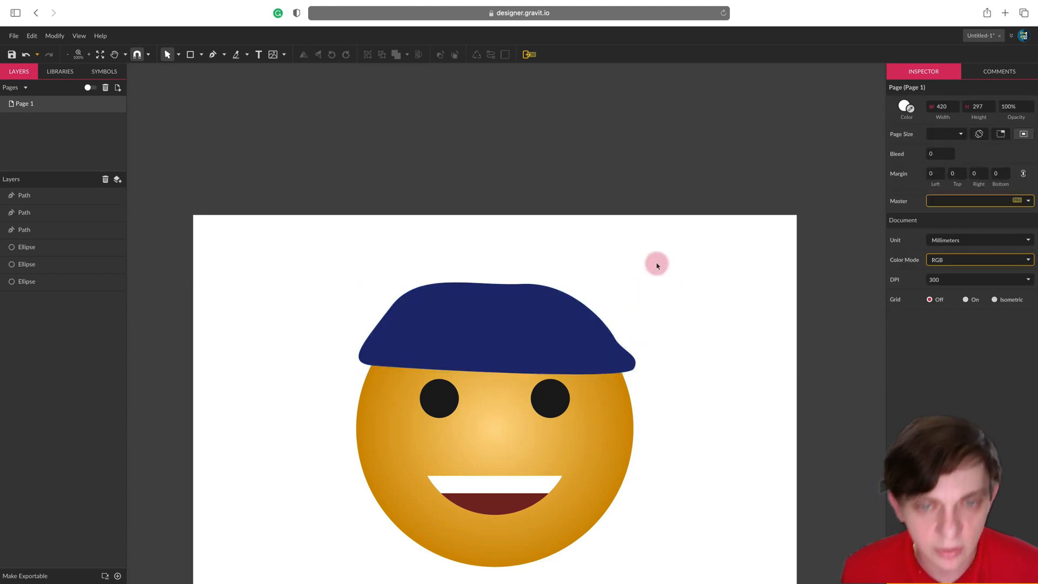
mouse_move(244, 114)
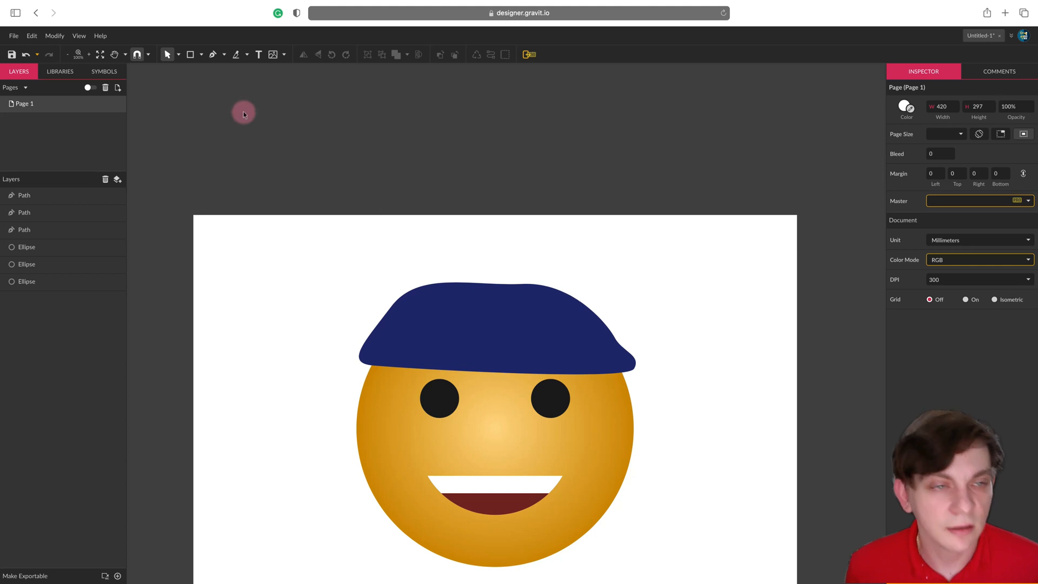
click(177, 54)
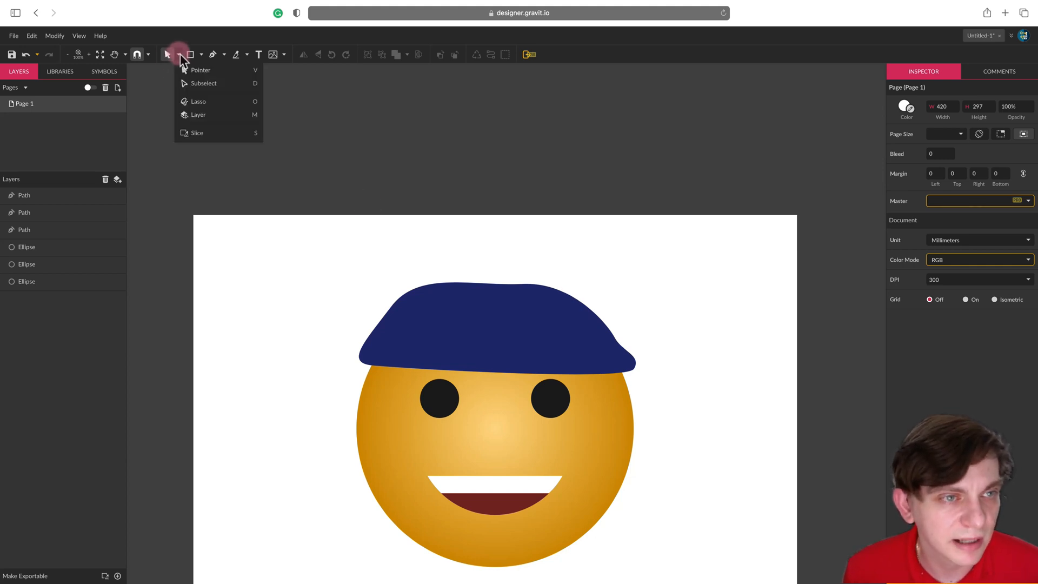
mouse_move(204, 86)
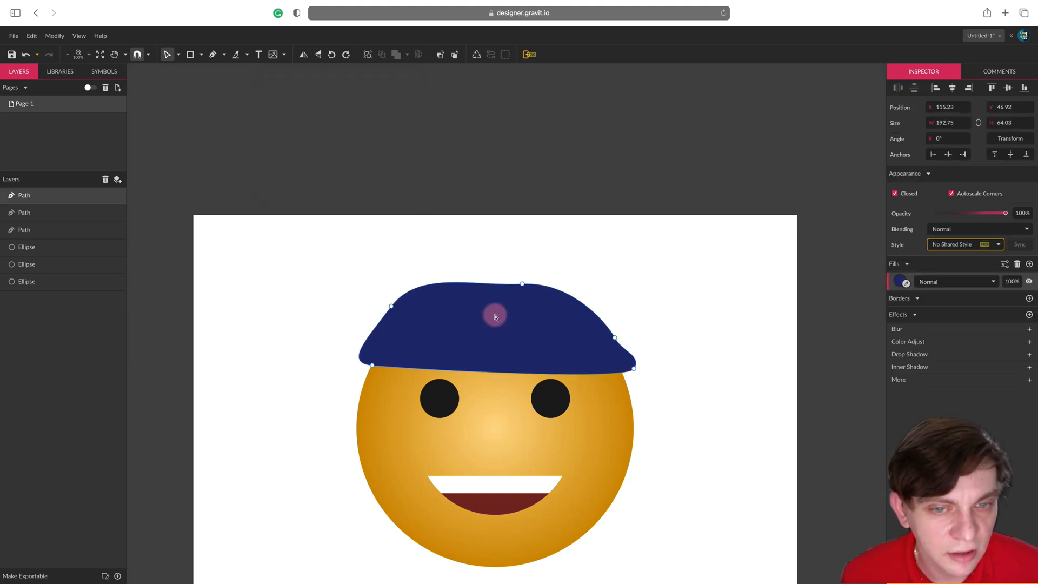
mouse_move(483, 284)
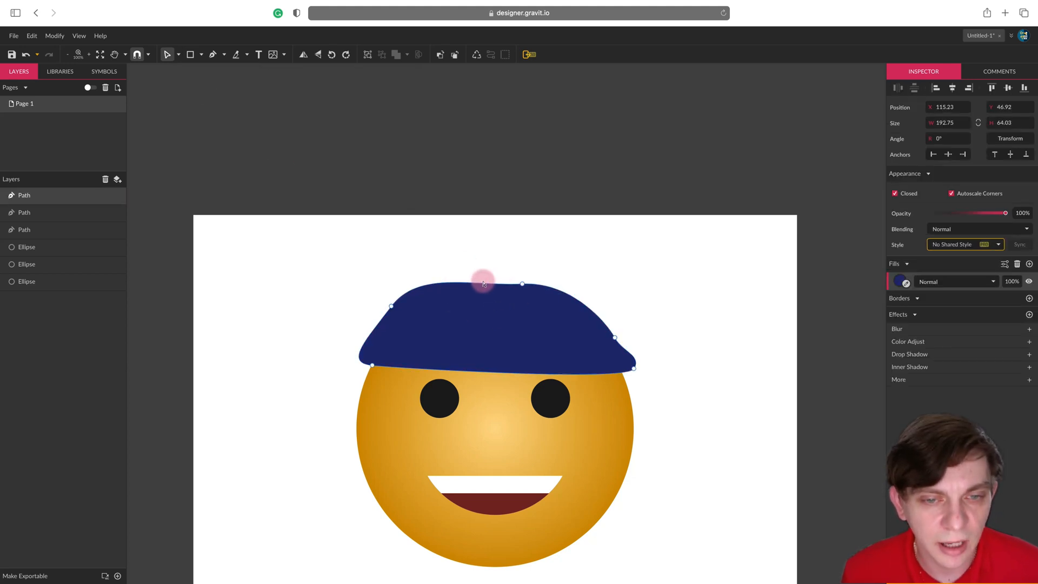
Drag the cap's nodes to shape the crown and a sharp brim tip jutting right
drag(483, 283, 522, 257)
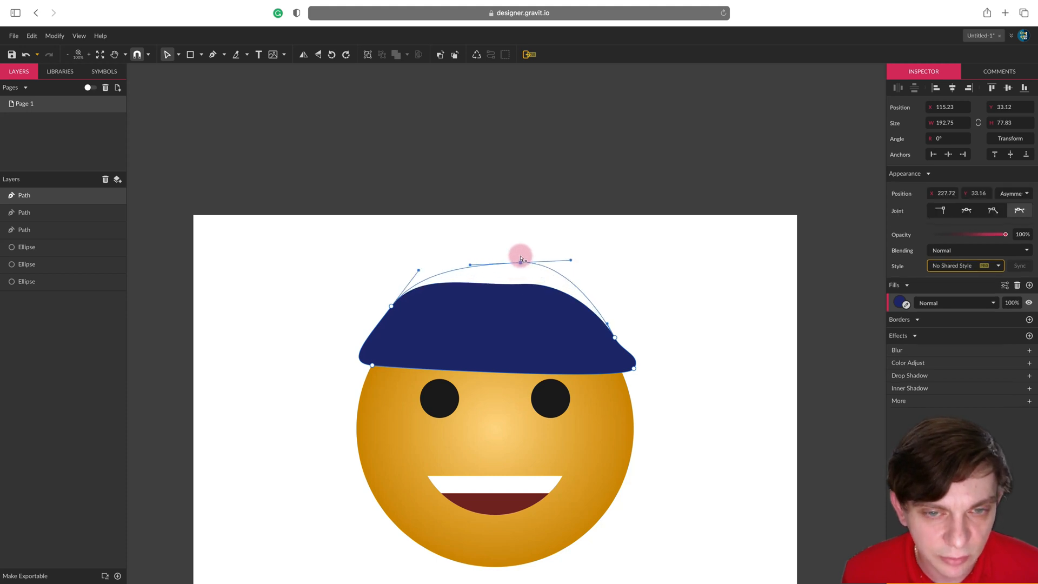
drag(522, 259, 508, 316)
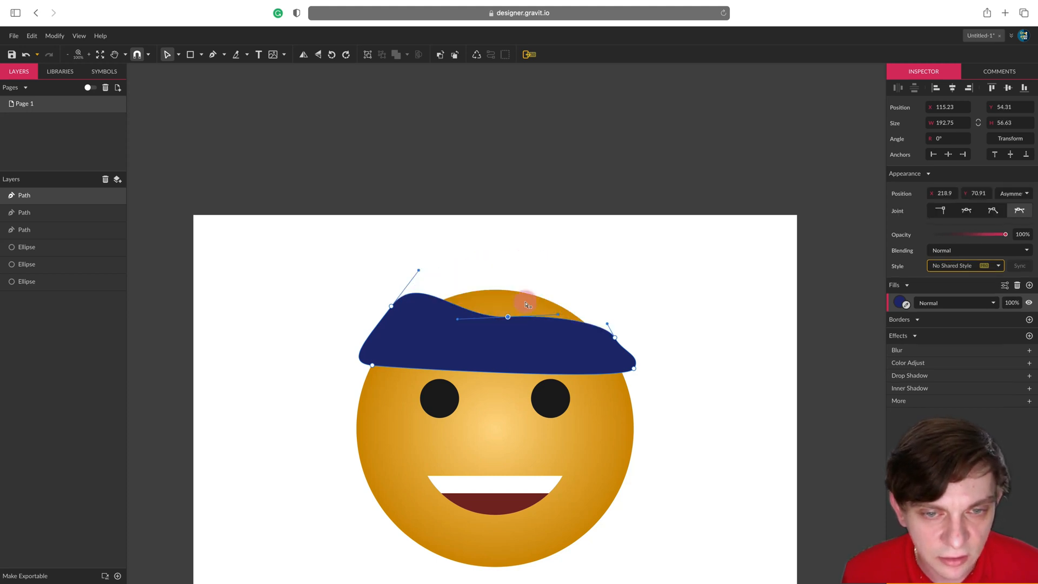
drag(508, 316, 530, 306)
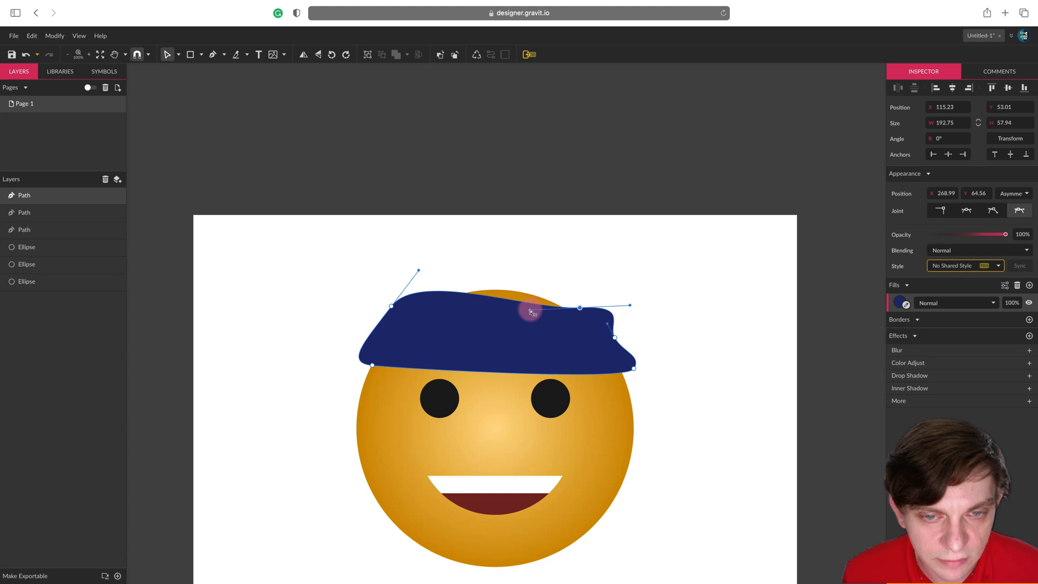
drag(533, 311, 616, 341)
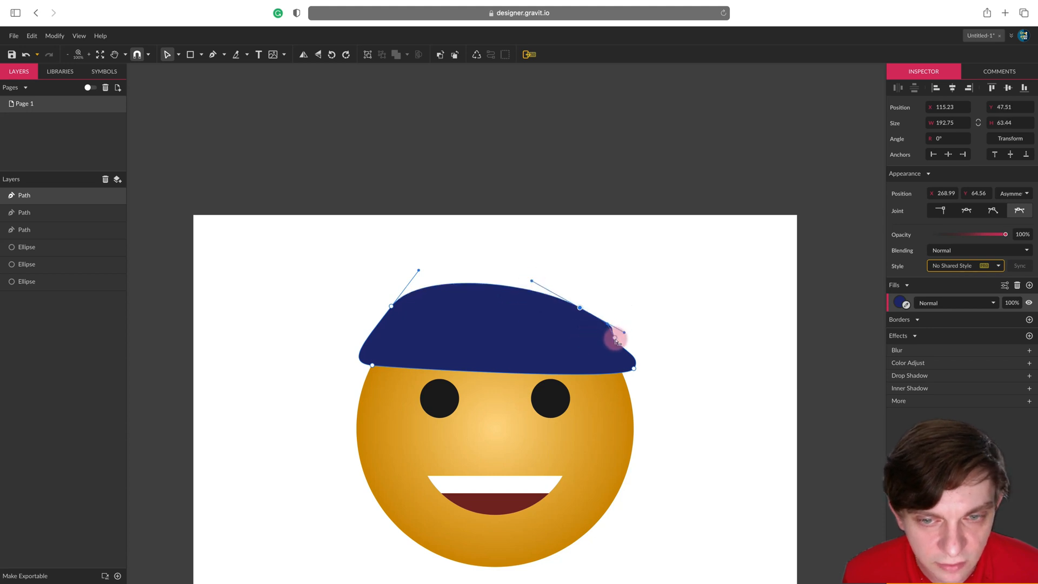
drag(616, 340, 669, 372)
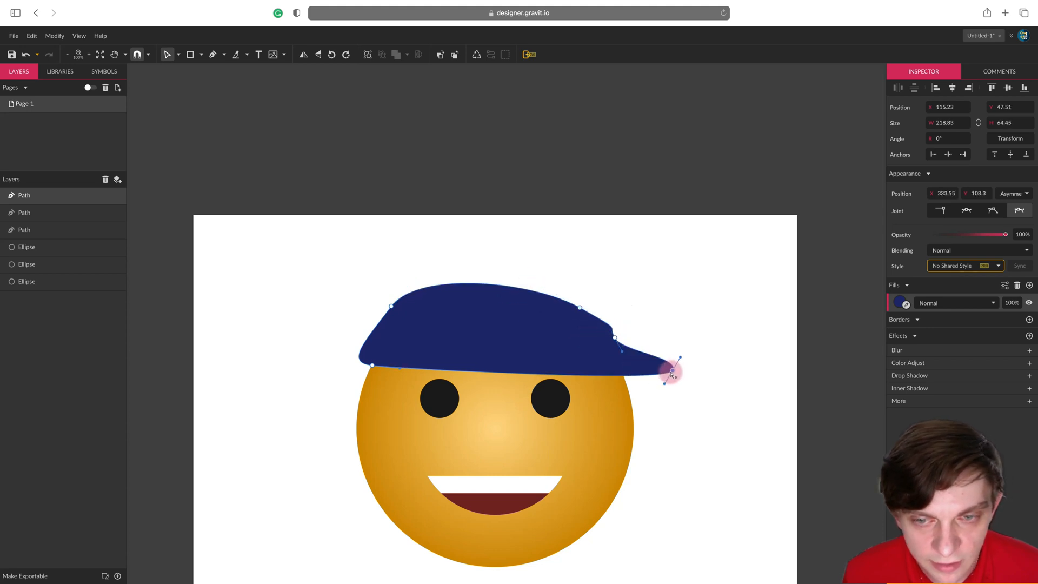
click(940, 211)
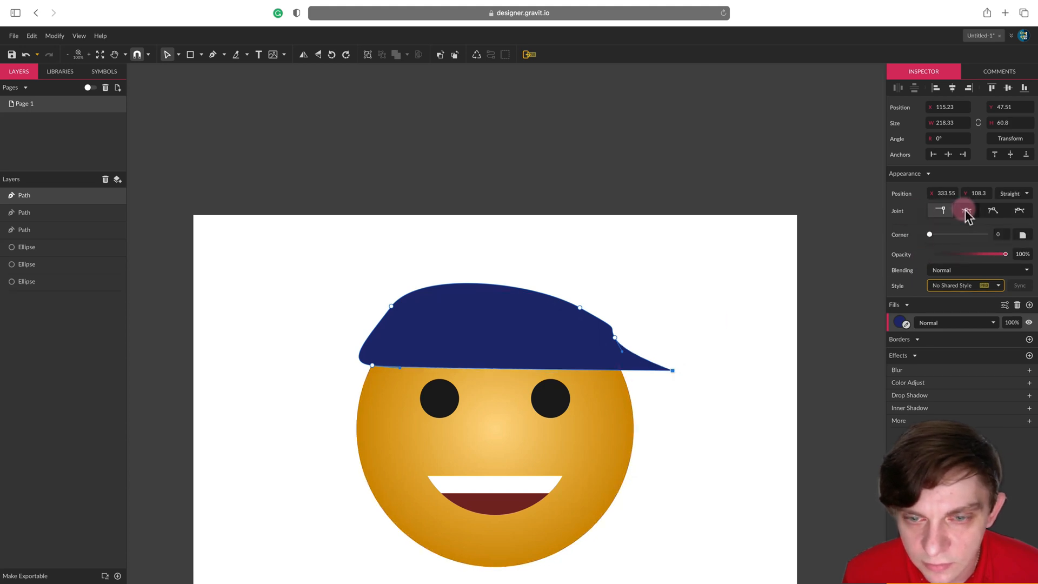
drag(615, 338, 732, 420)
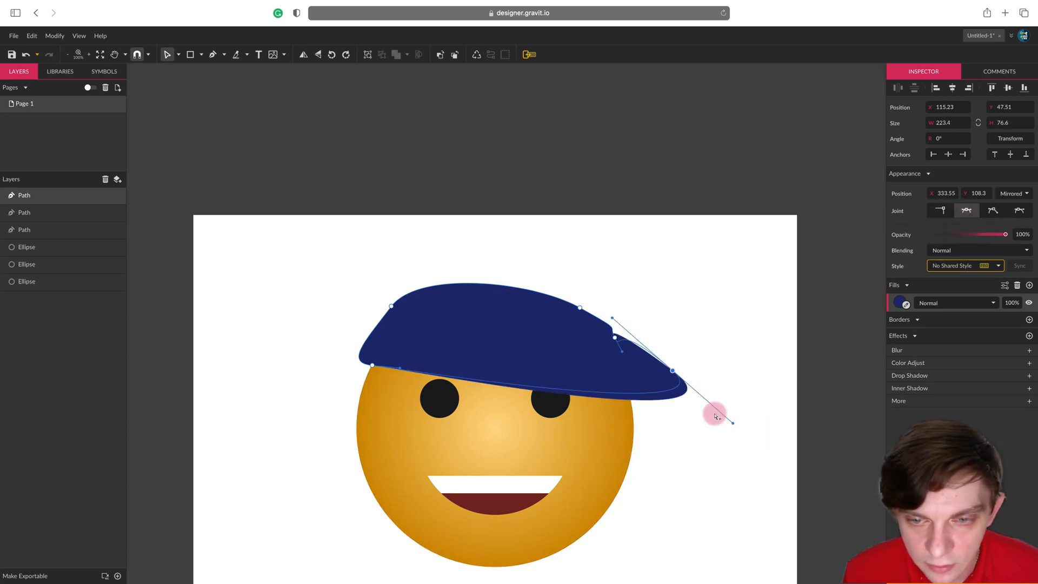
drag(715, 417, 685, 400)
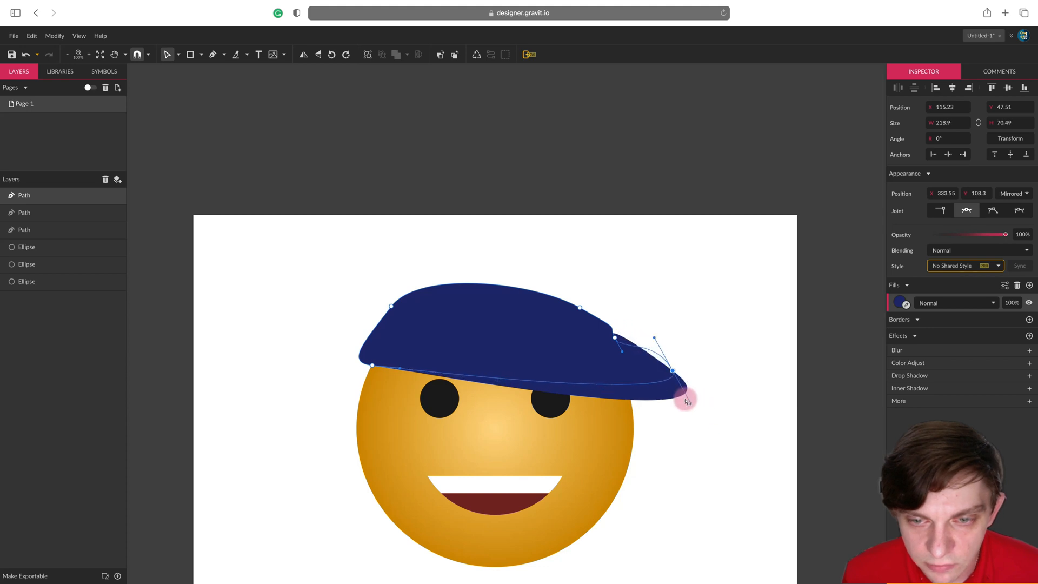
Make the brim tip's handles independent, flatten the brim, round the crown, lower the left edge
click(992, 210)
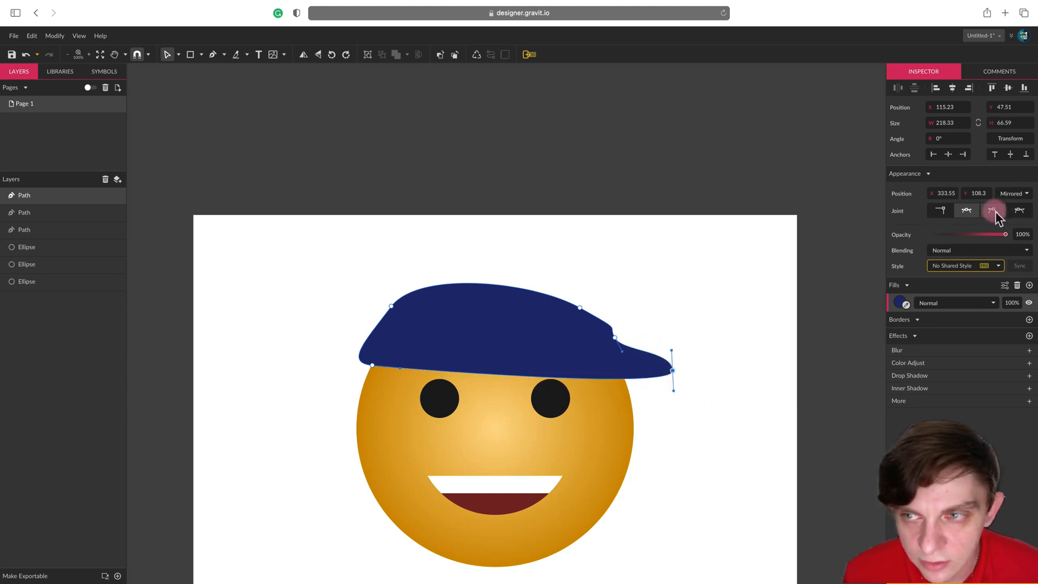
click(994, 210)
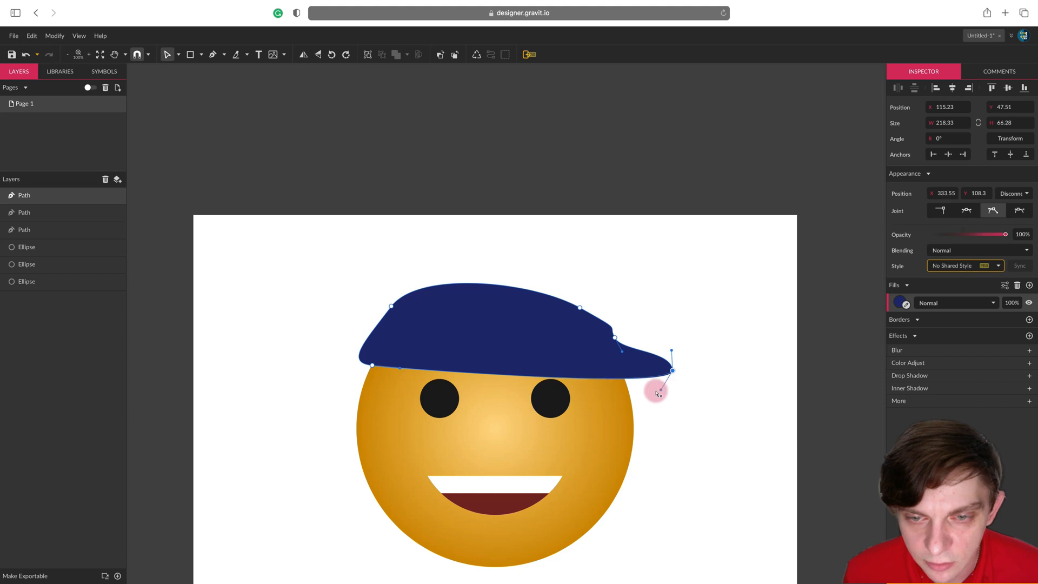
drag(657, 389, 672, 369)
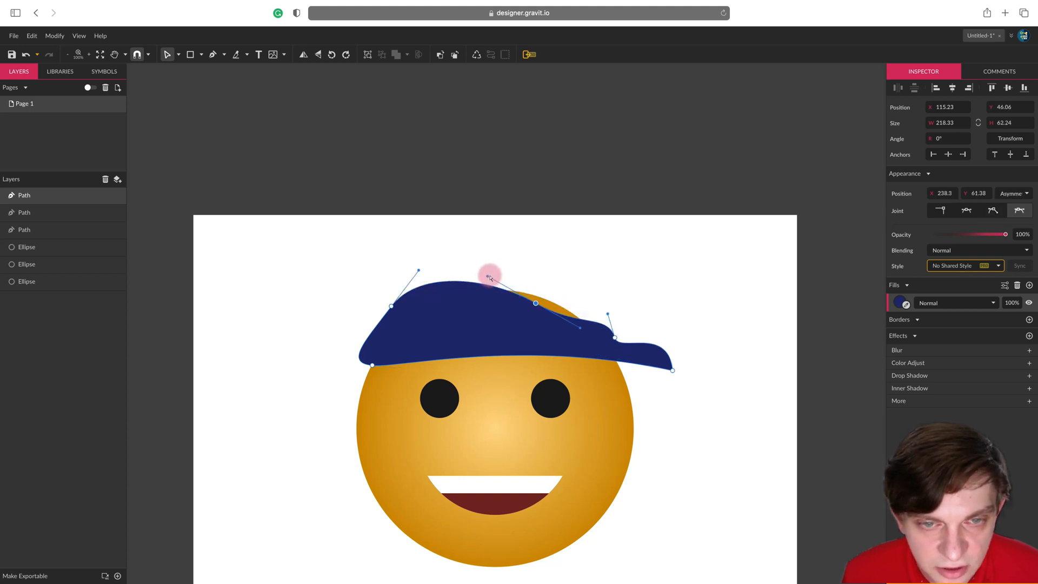
drag(489, 275, 535, 306)
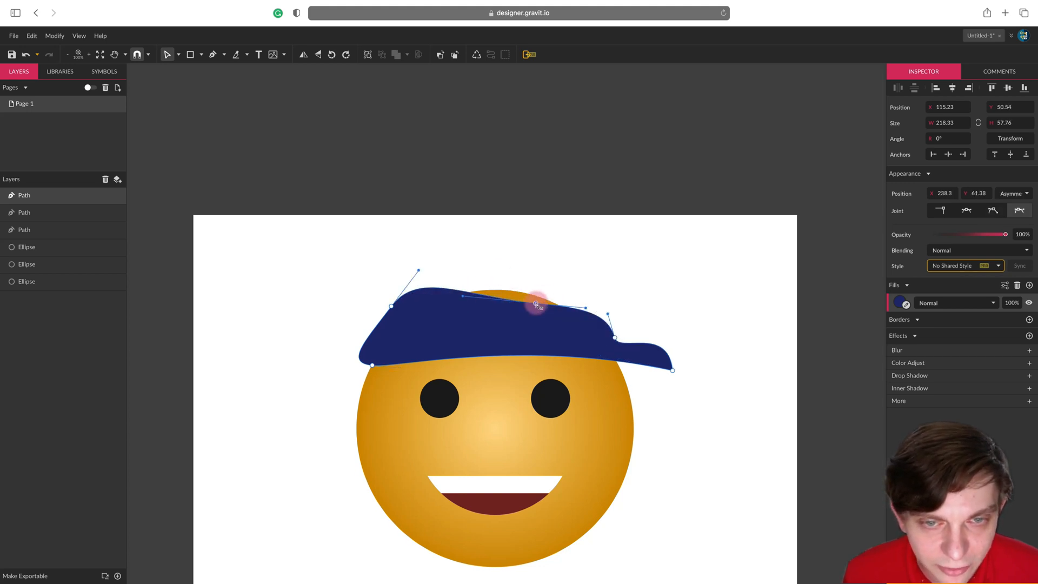
drag(536, 304, 536, 288)
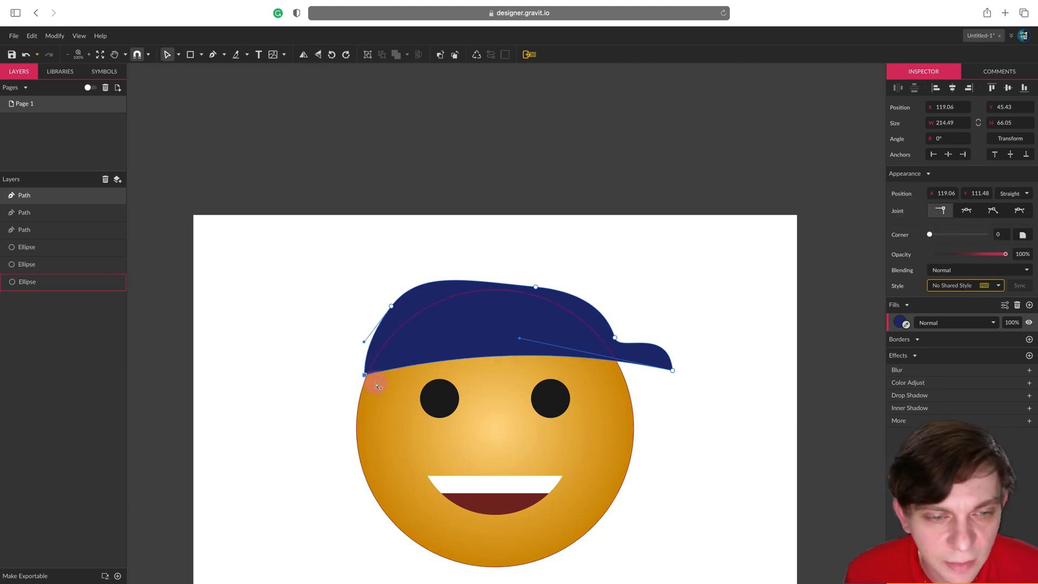
drag(377, 386, 367, 383)
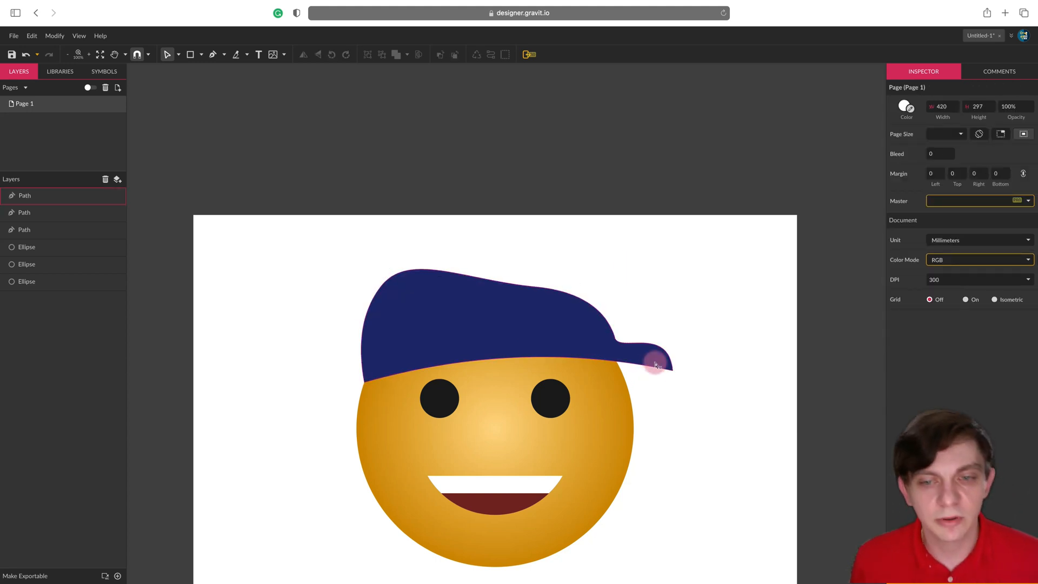
Extend the cap's brim node further right into a longer pointed tip
click(656, 363)
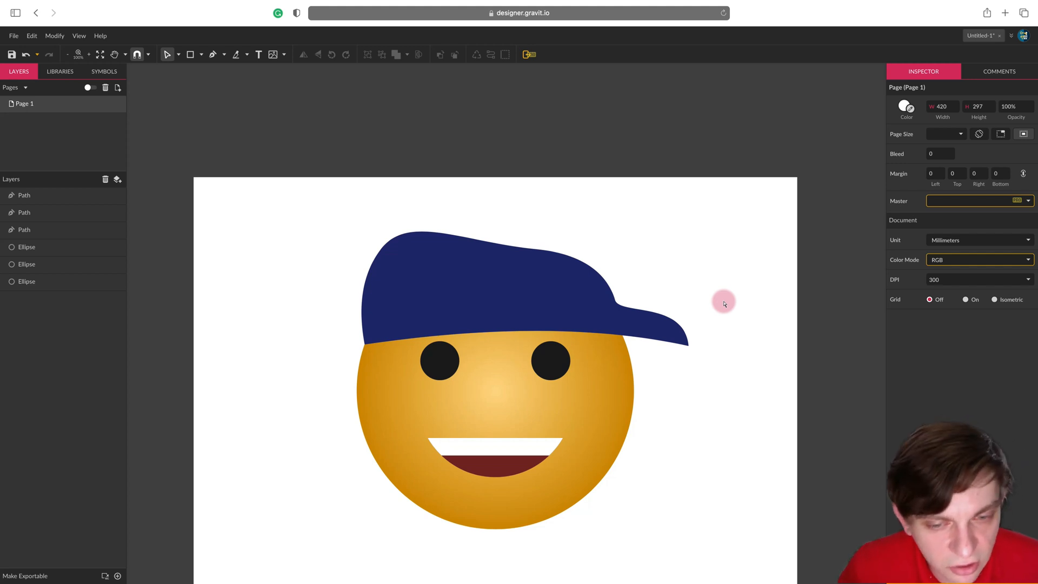
key(cmd+0)
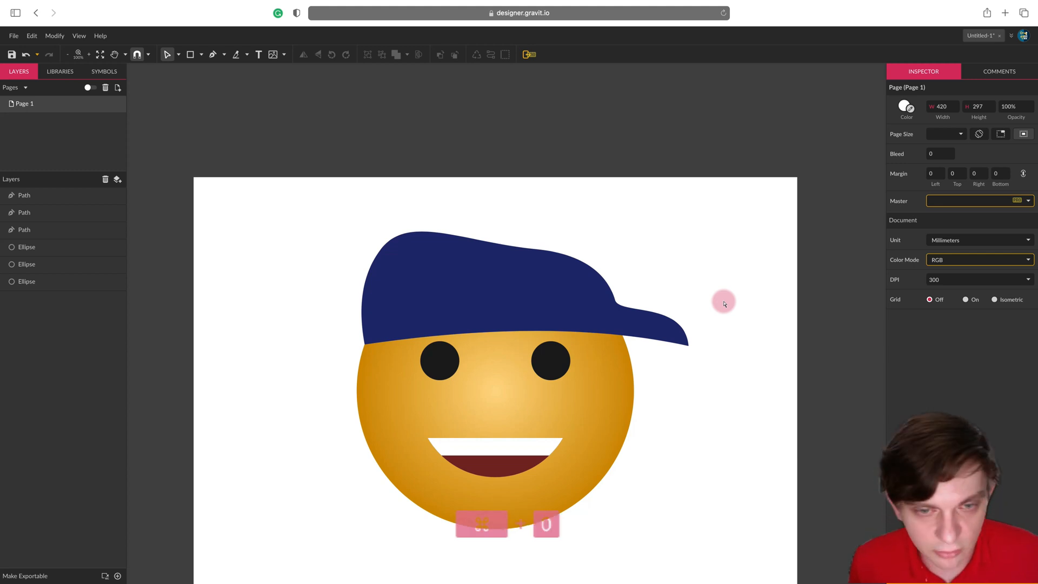